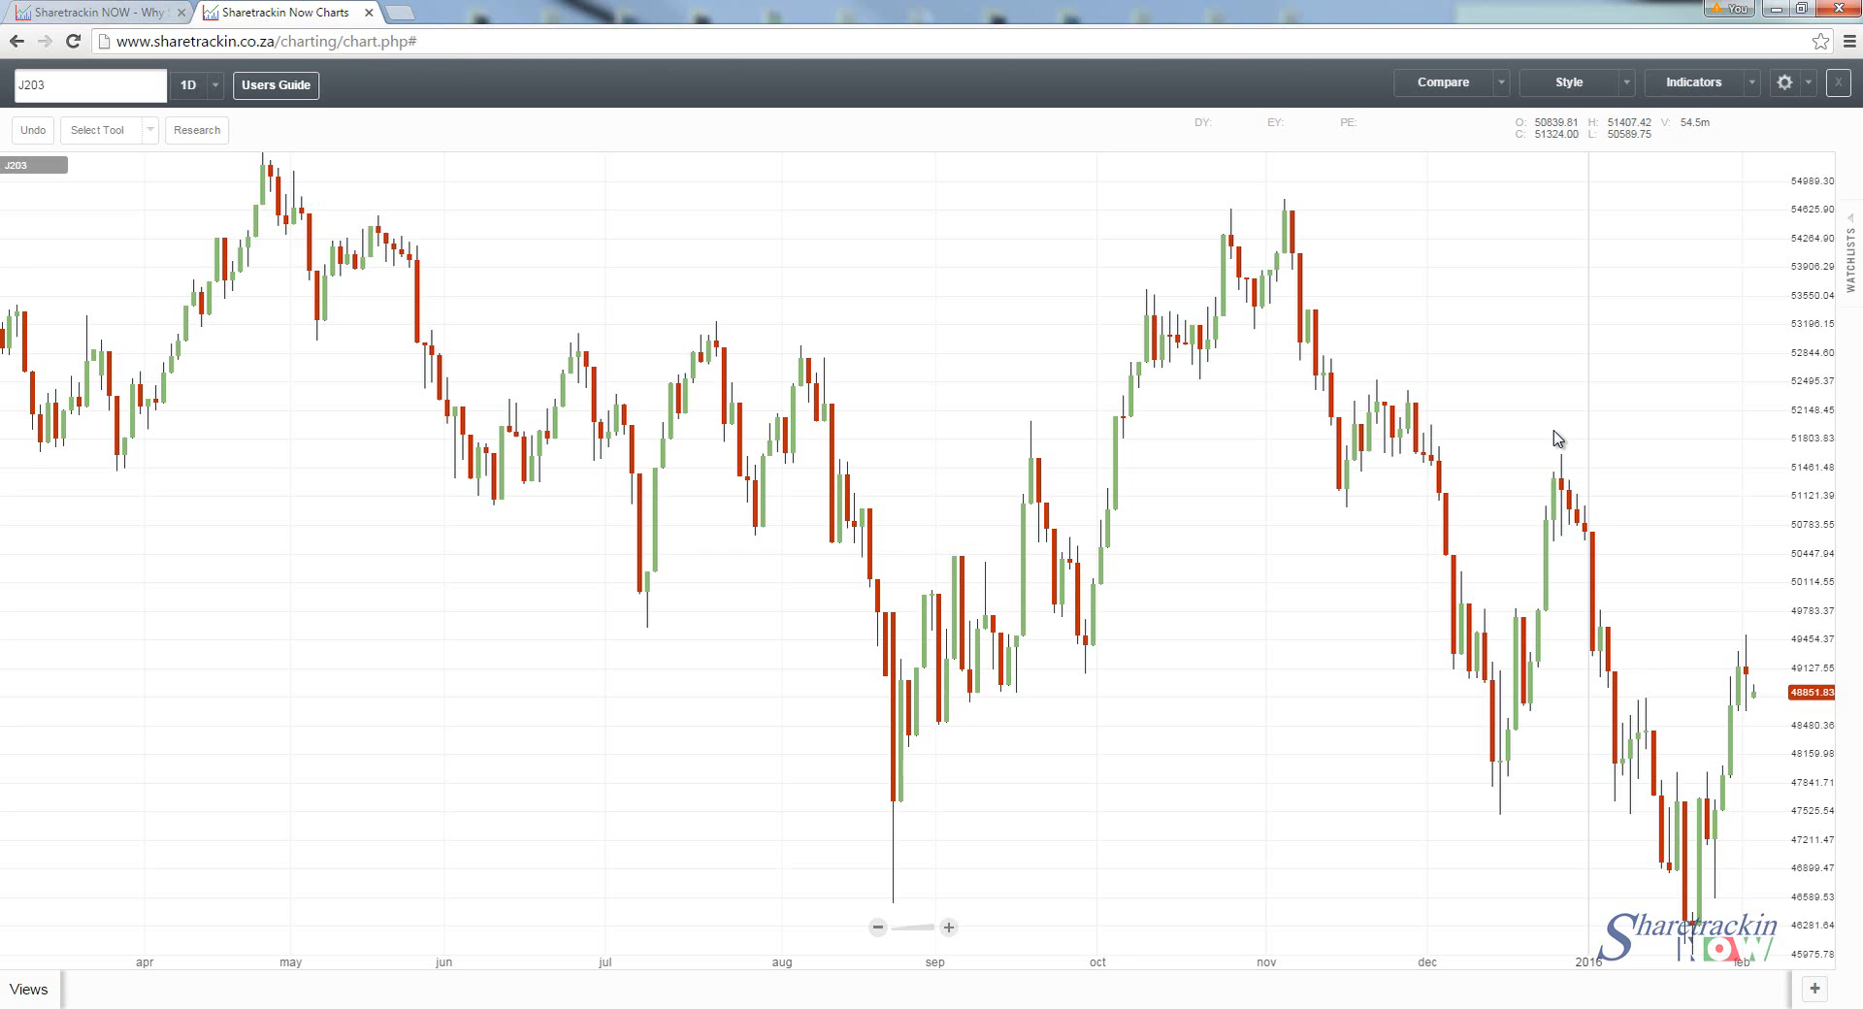
mouse_move(1556, 436)
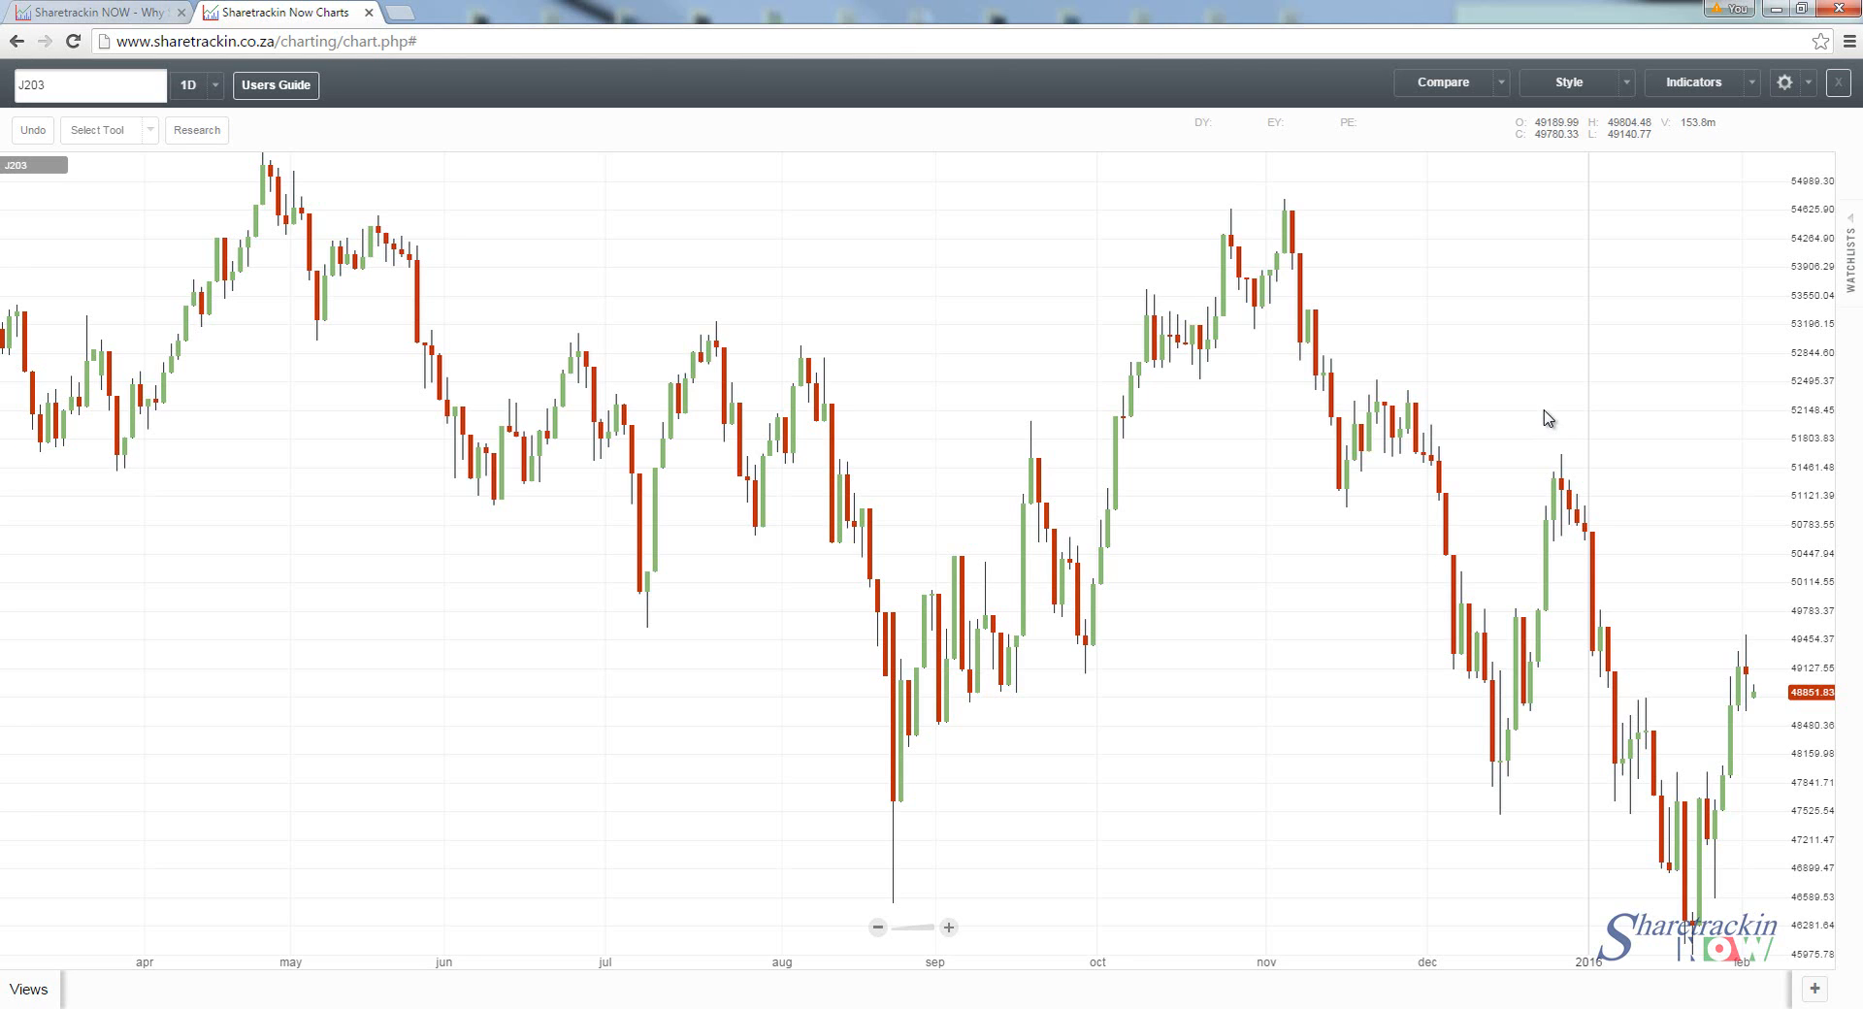
mouse_move(796, 654)
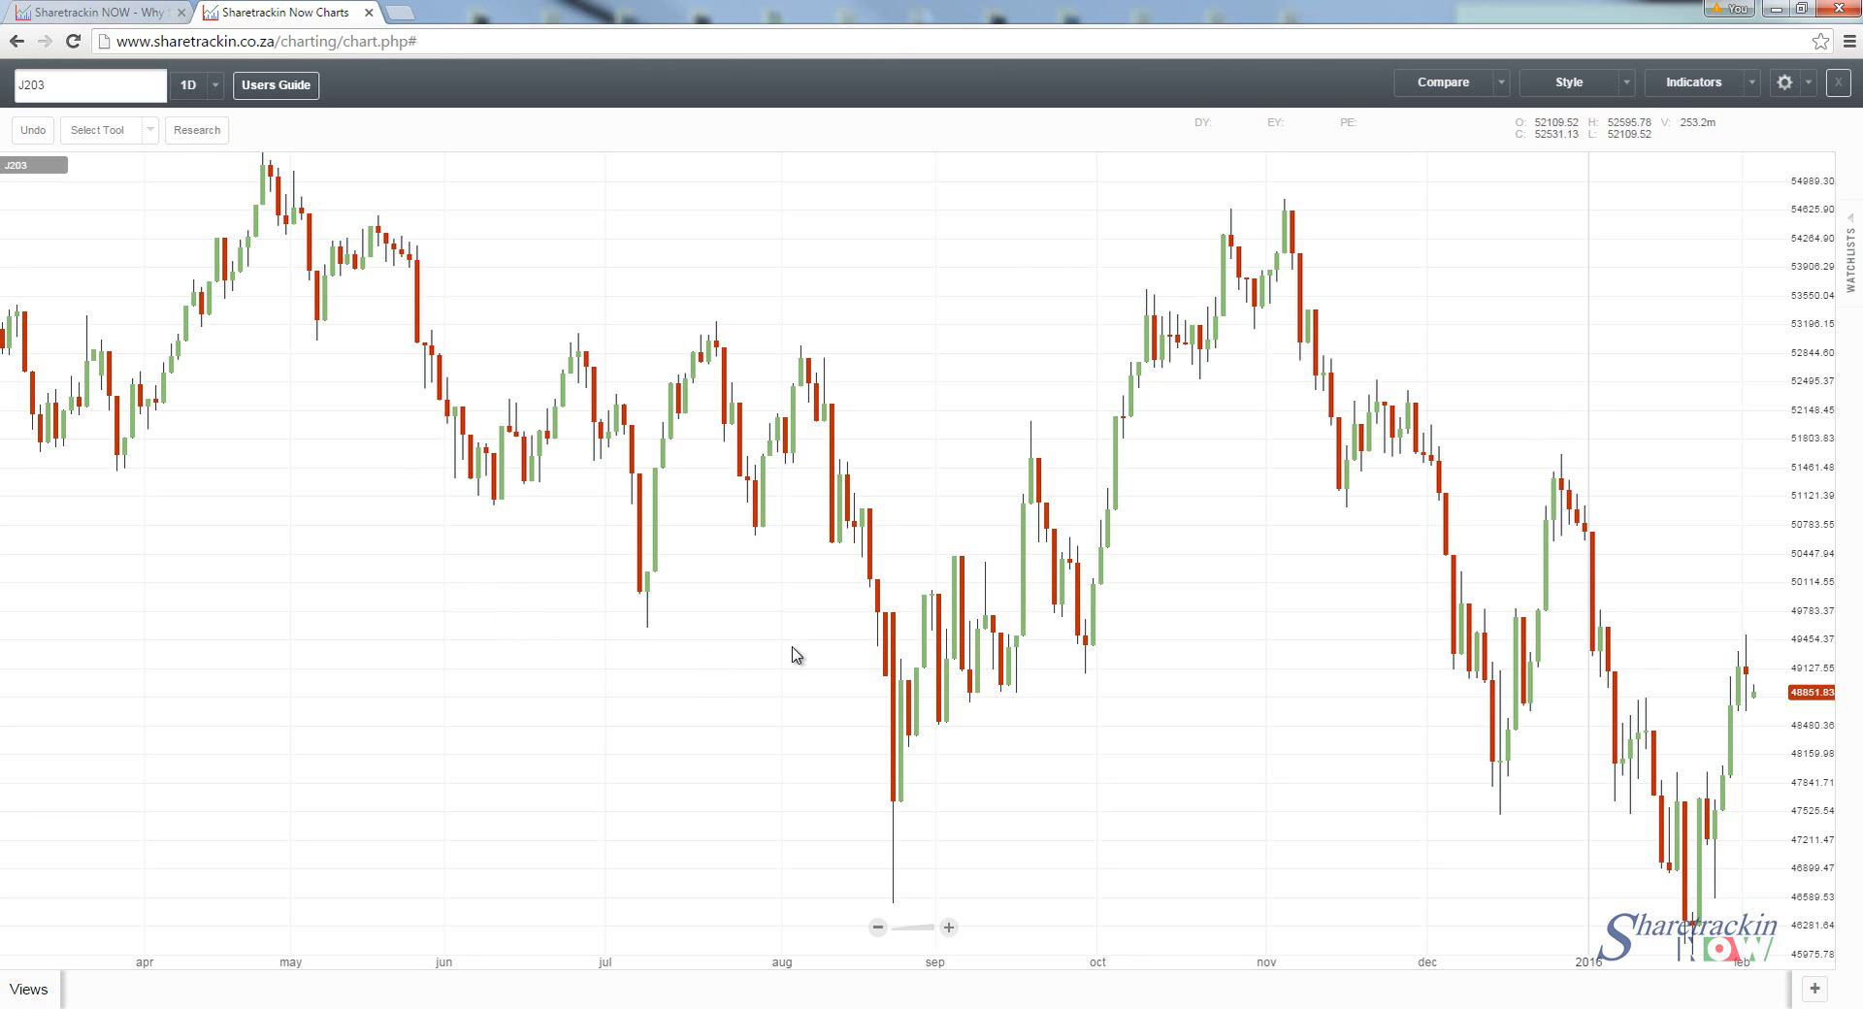
mouse_move(152, 281)
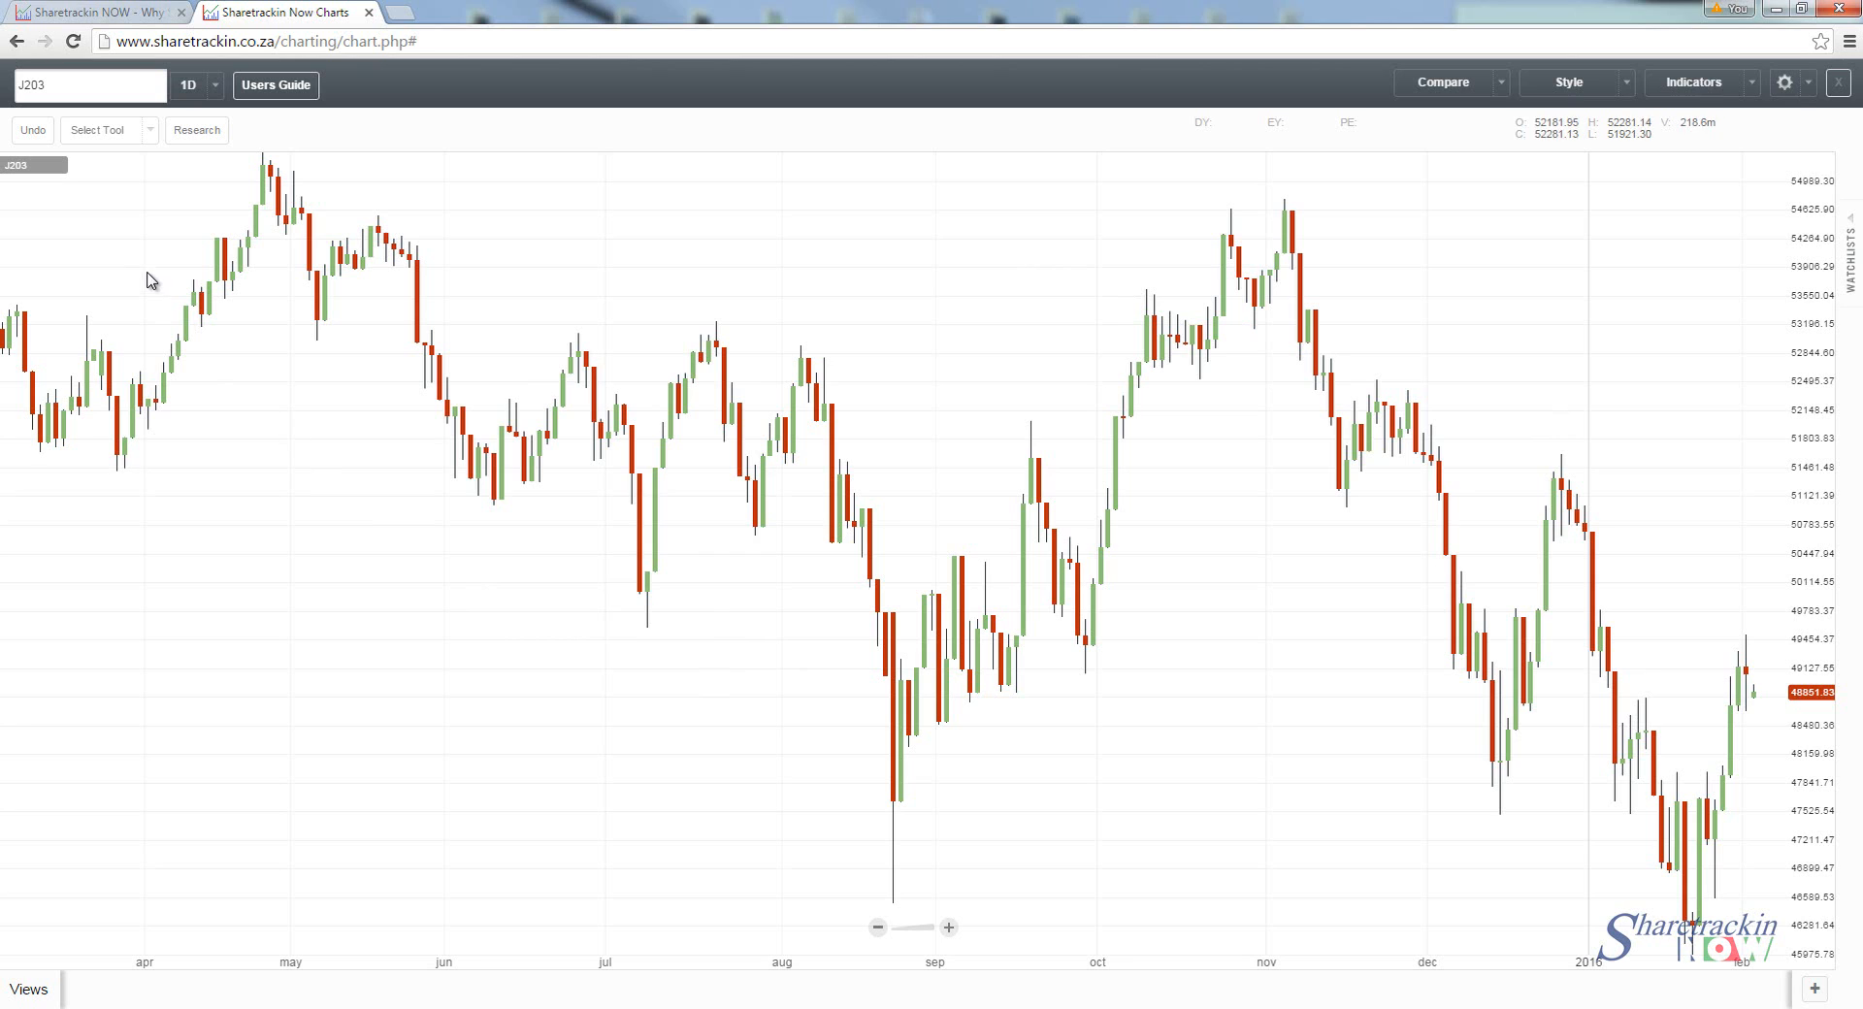
mouse_move(114, 170)
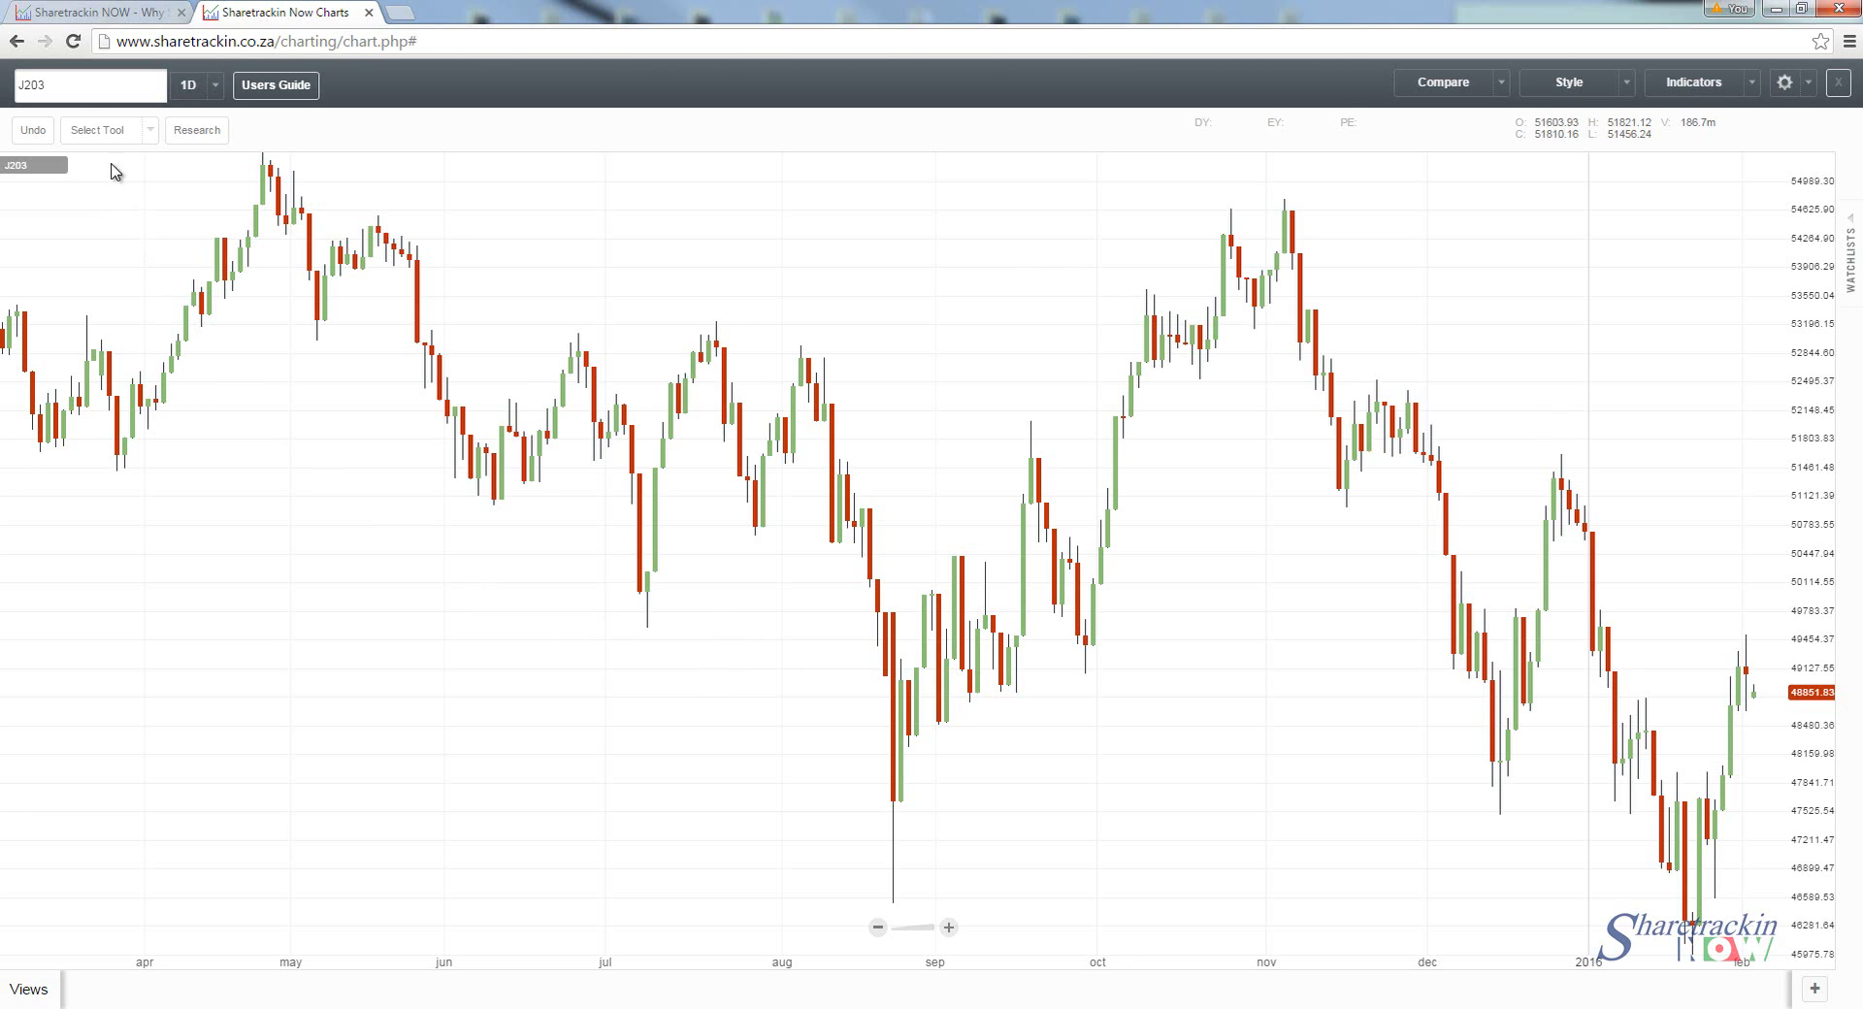
mouse_move(213, 306)
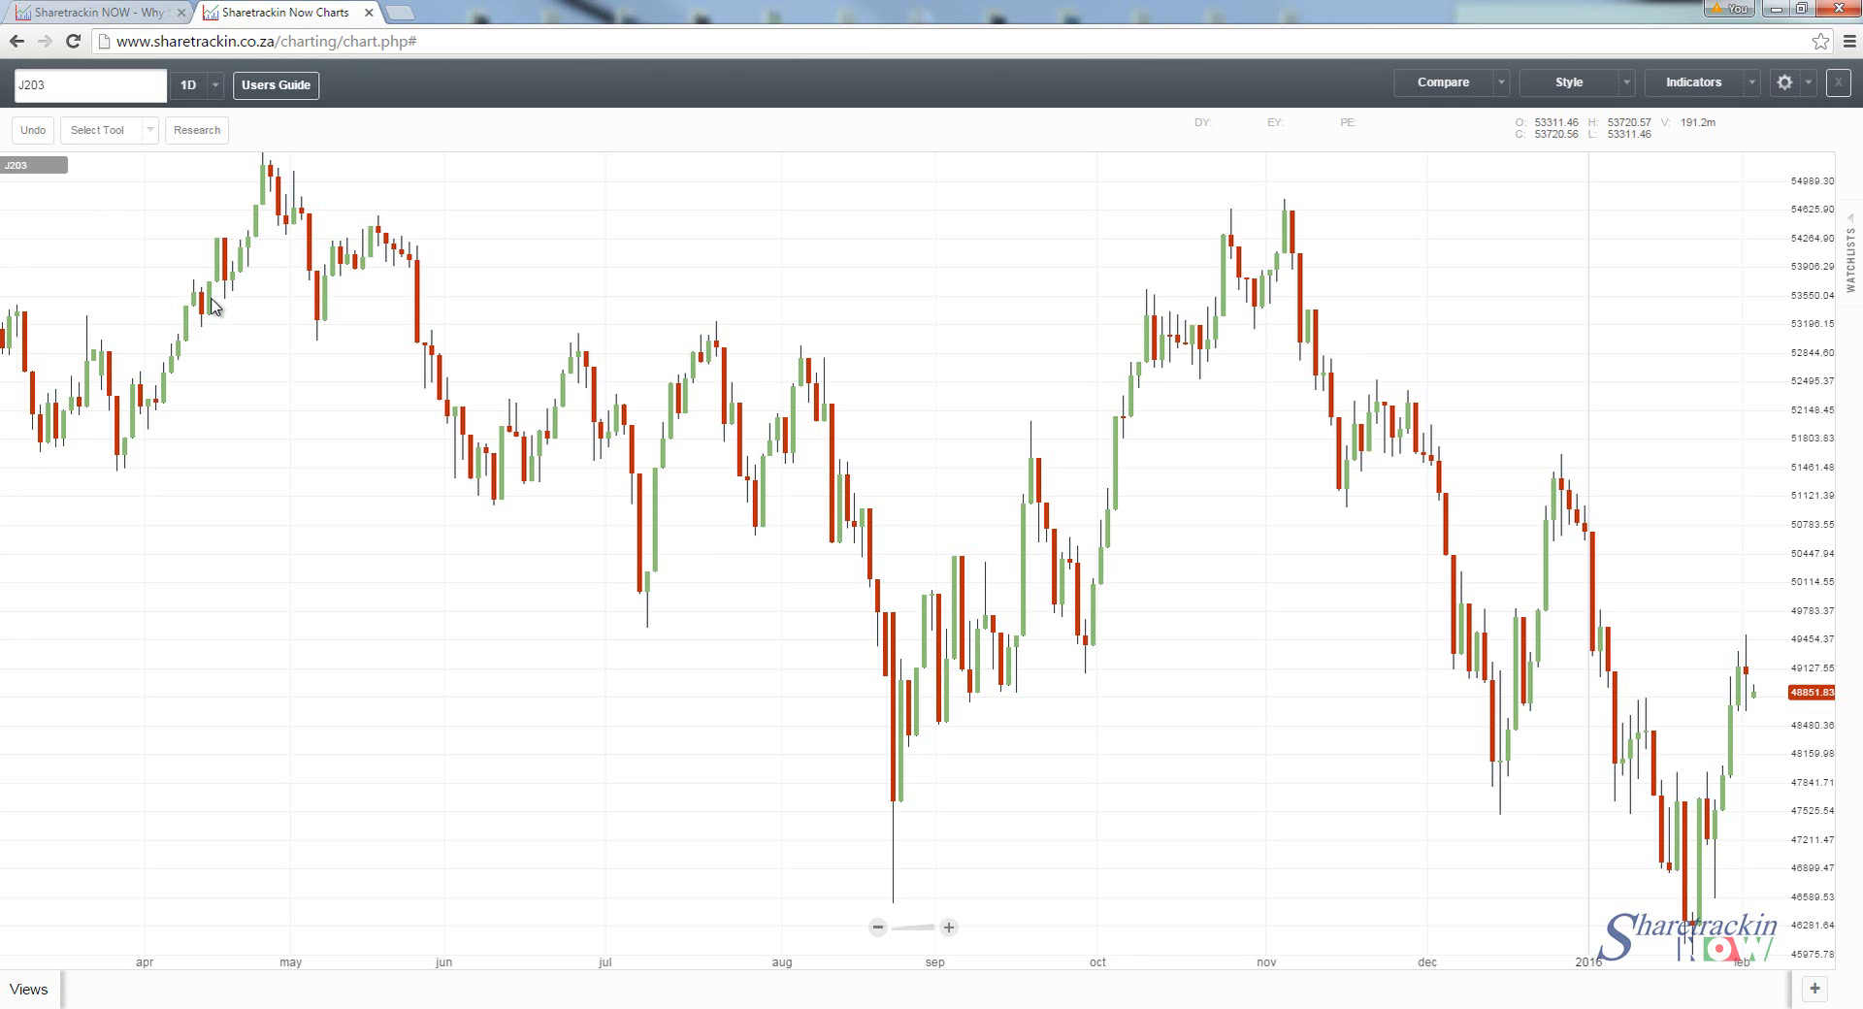
mouse_move(148, 179)
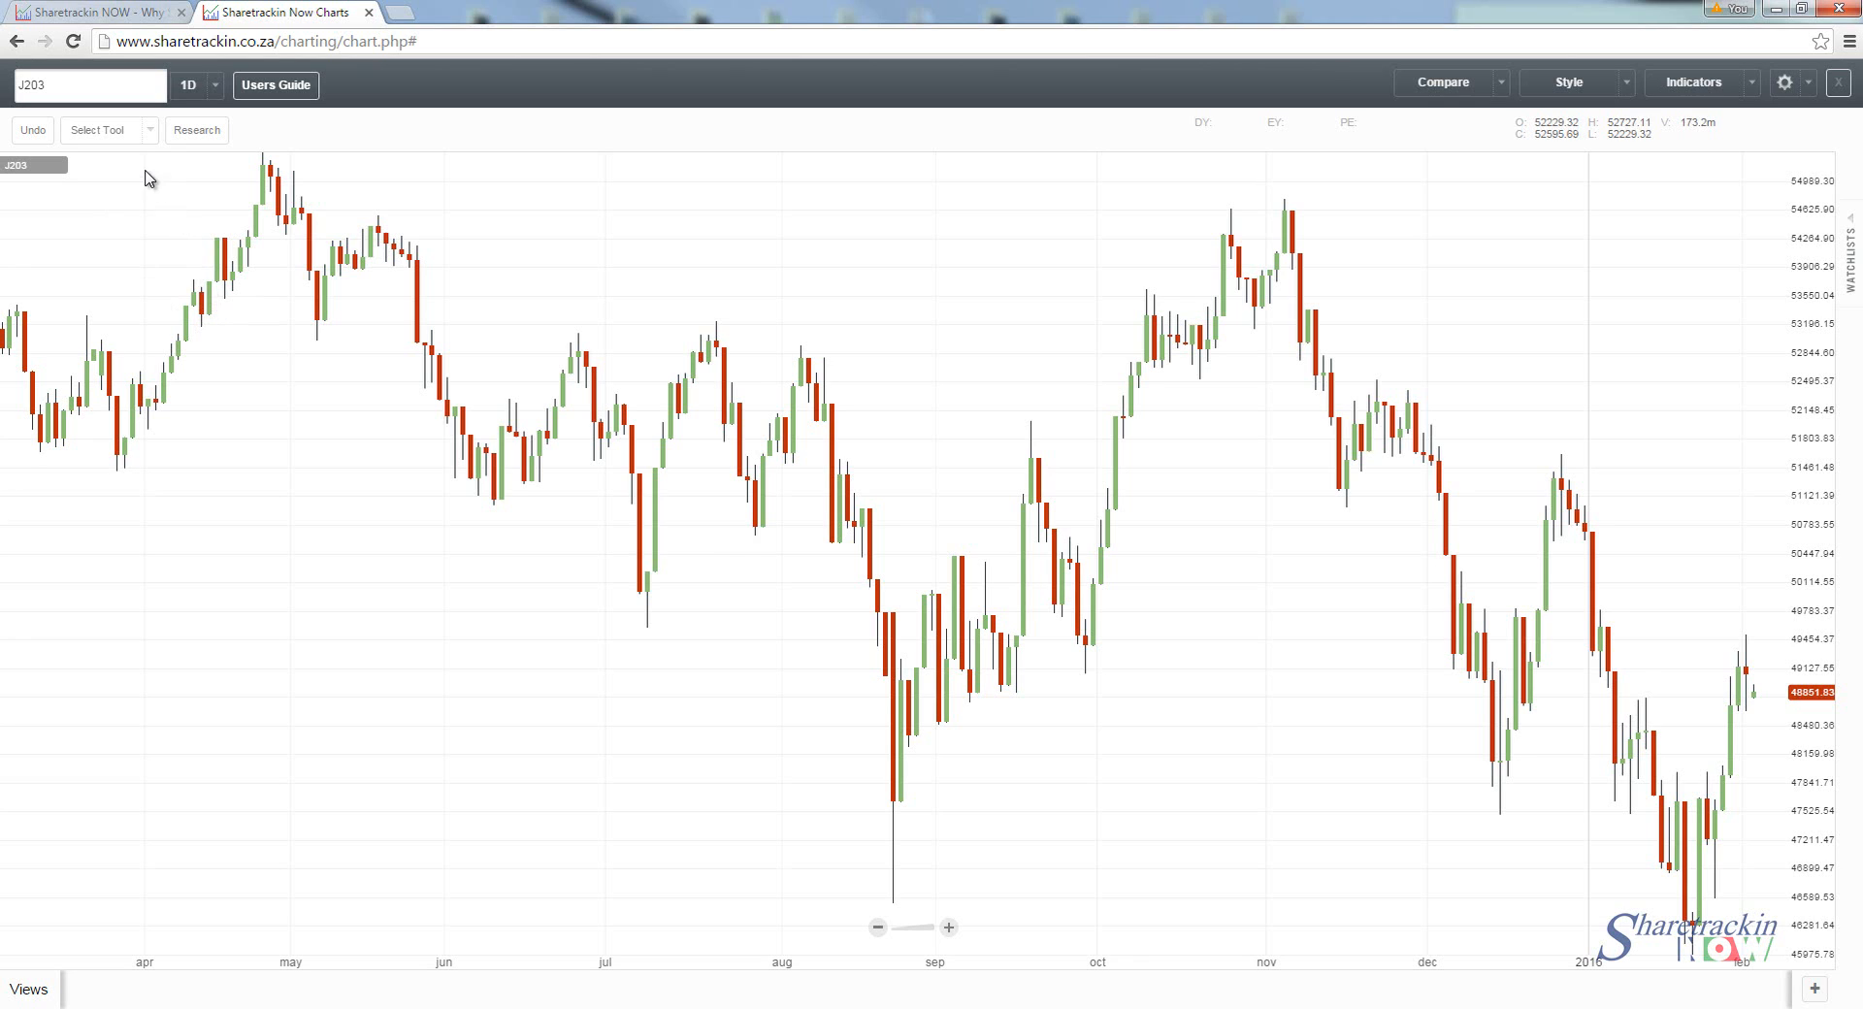
Step: Load the BAT share's daily candlestick chart in place of J203
click(89, 83)
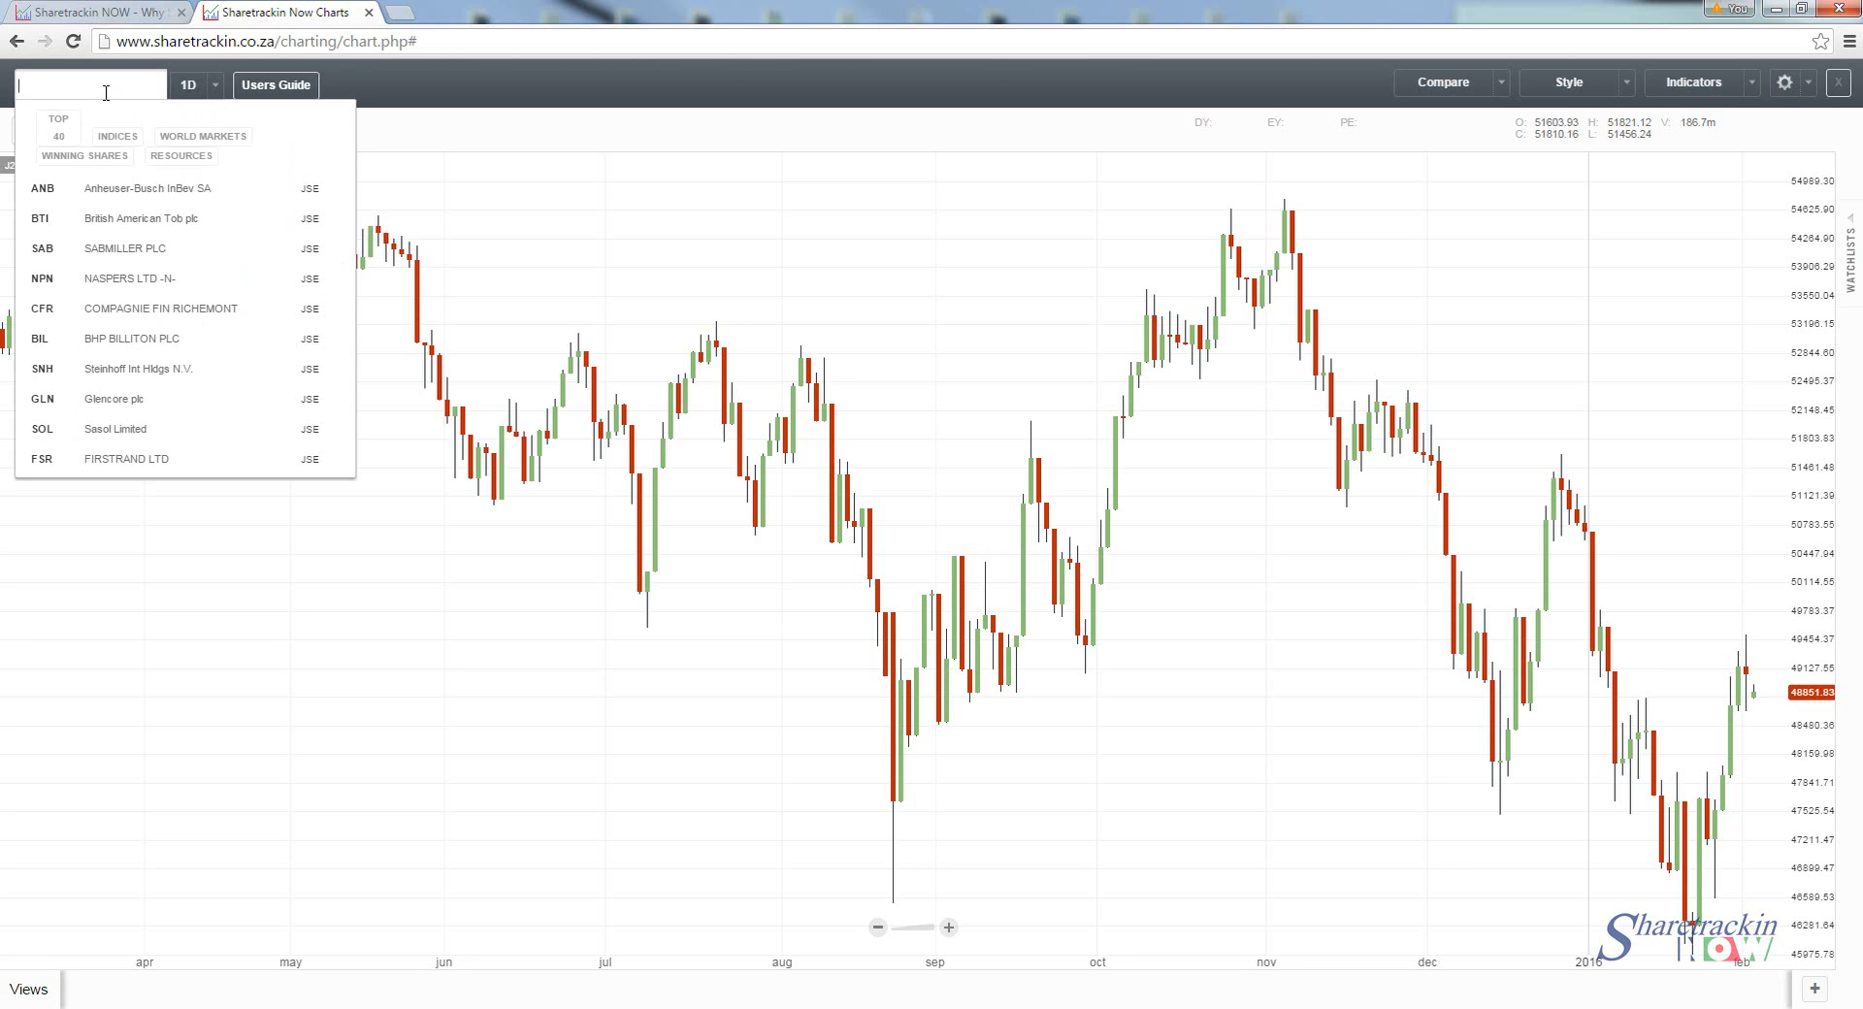
text(BAT)
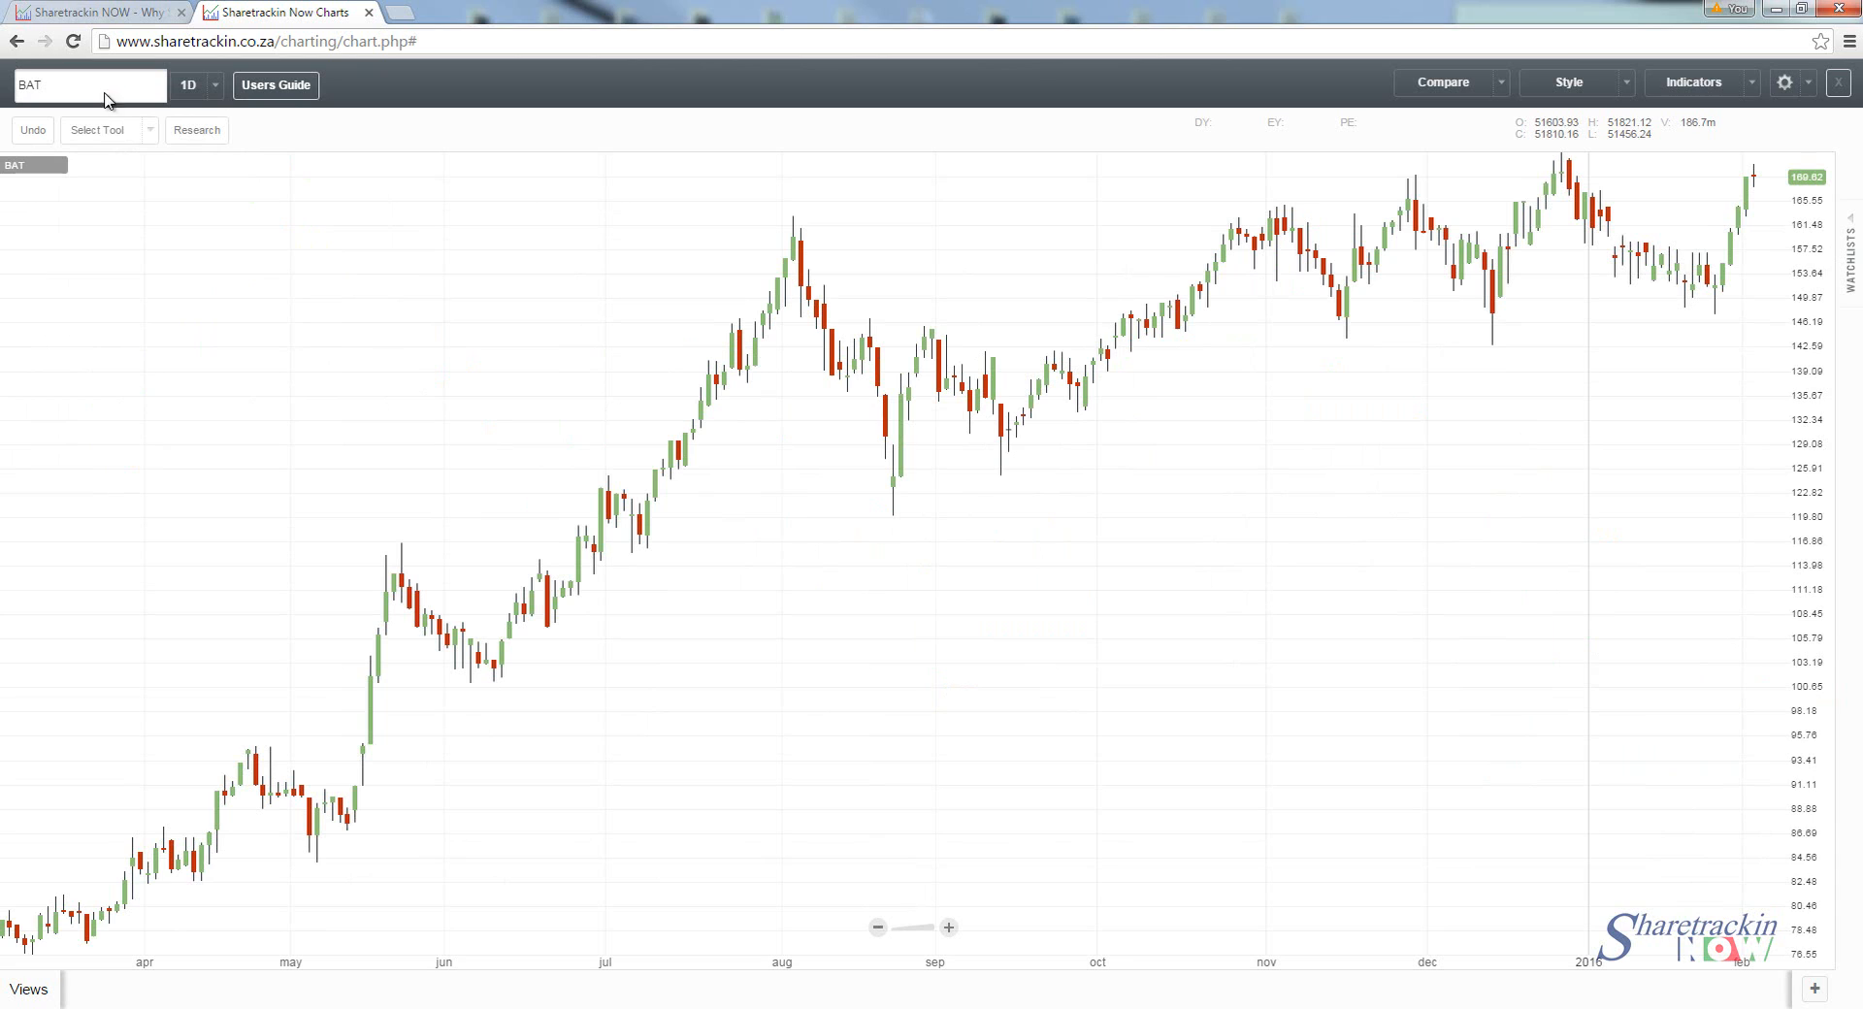
mouse_move(1242, 477)
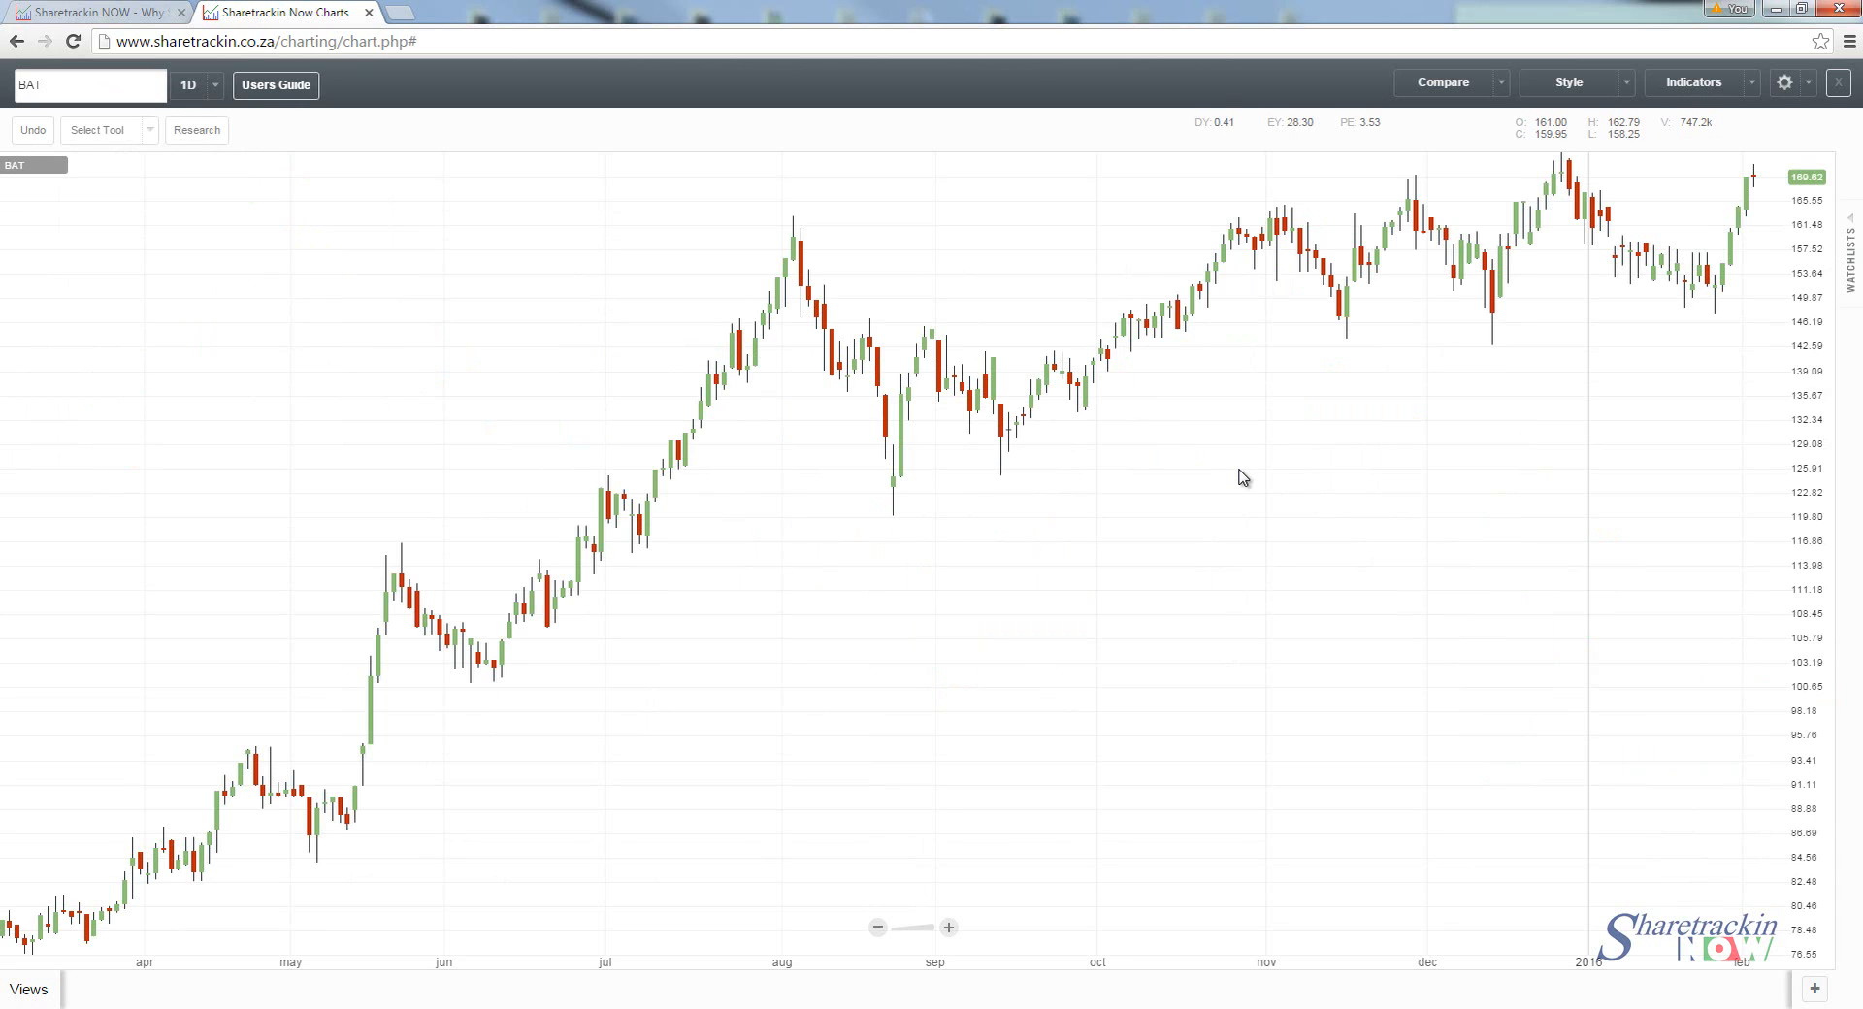
mouse_move(1339, 425)
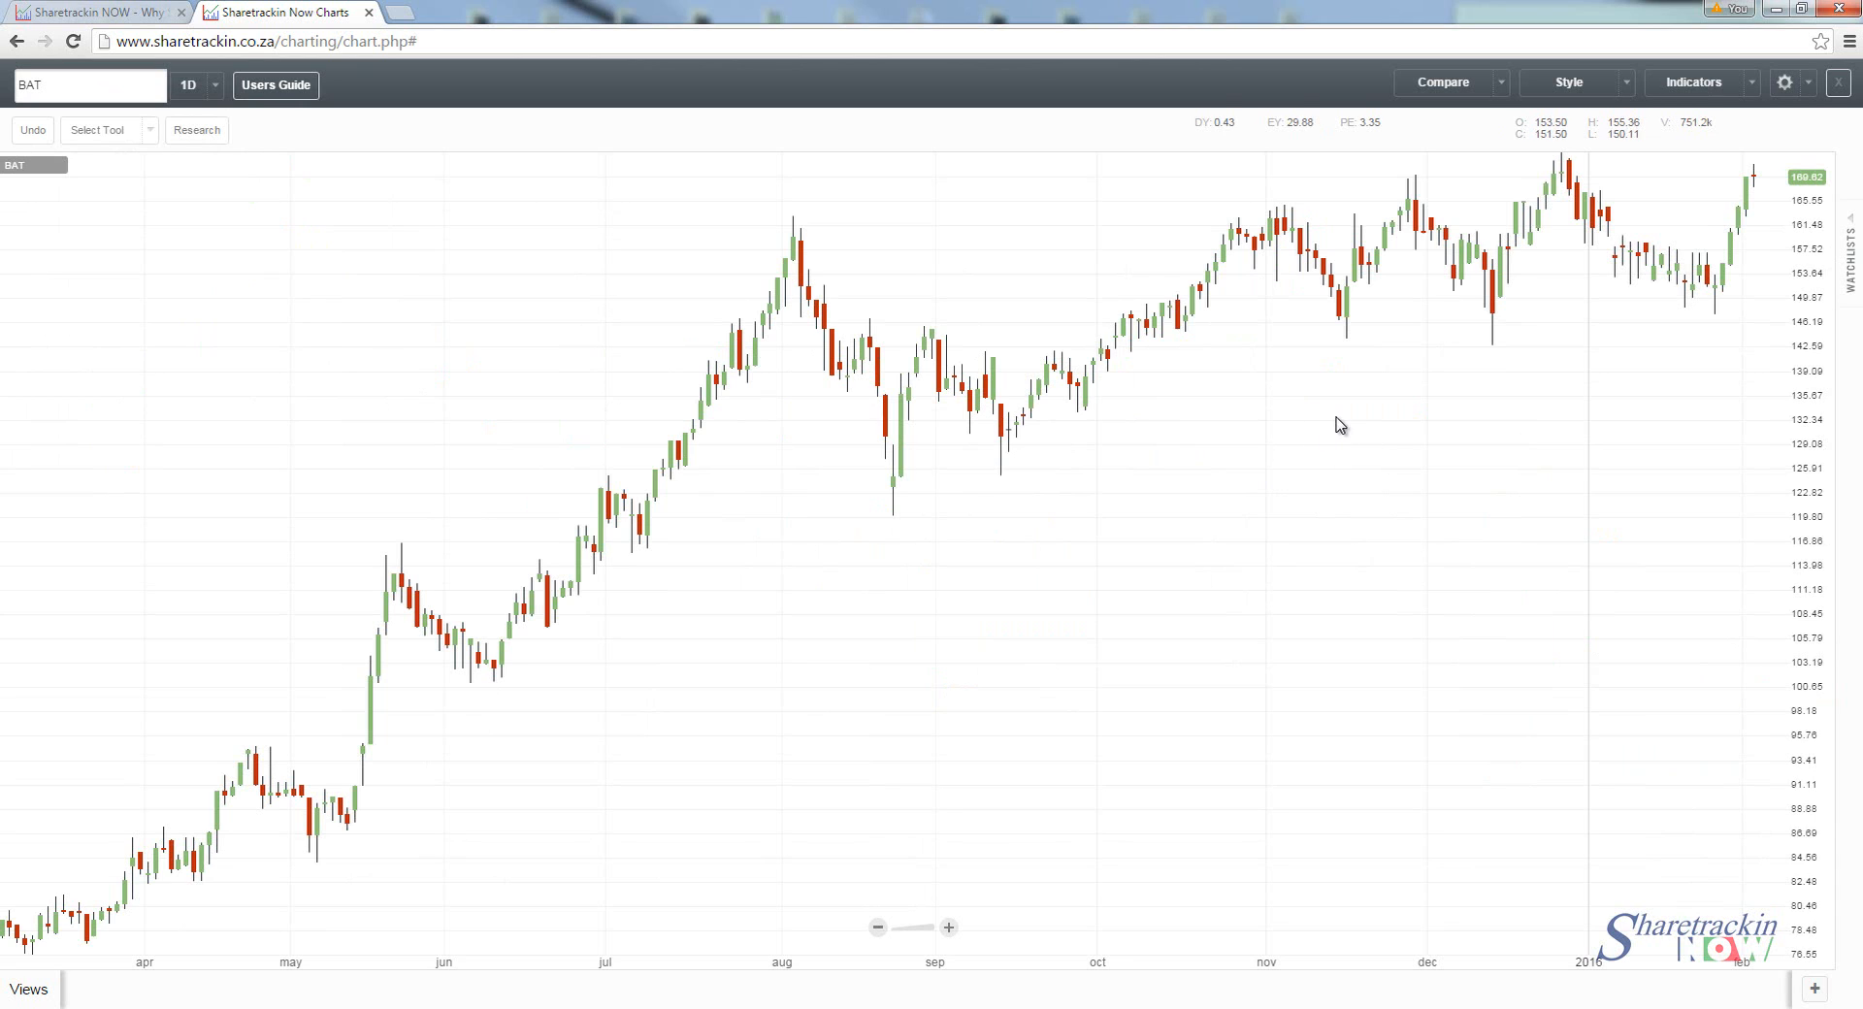
mouse_move(1506, 522)
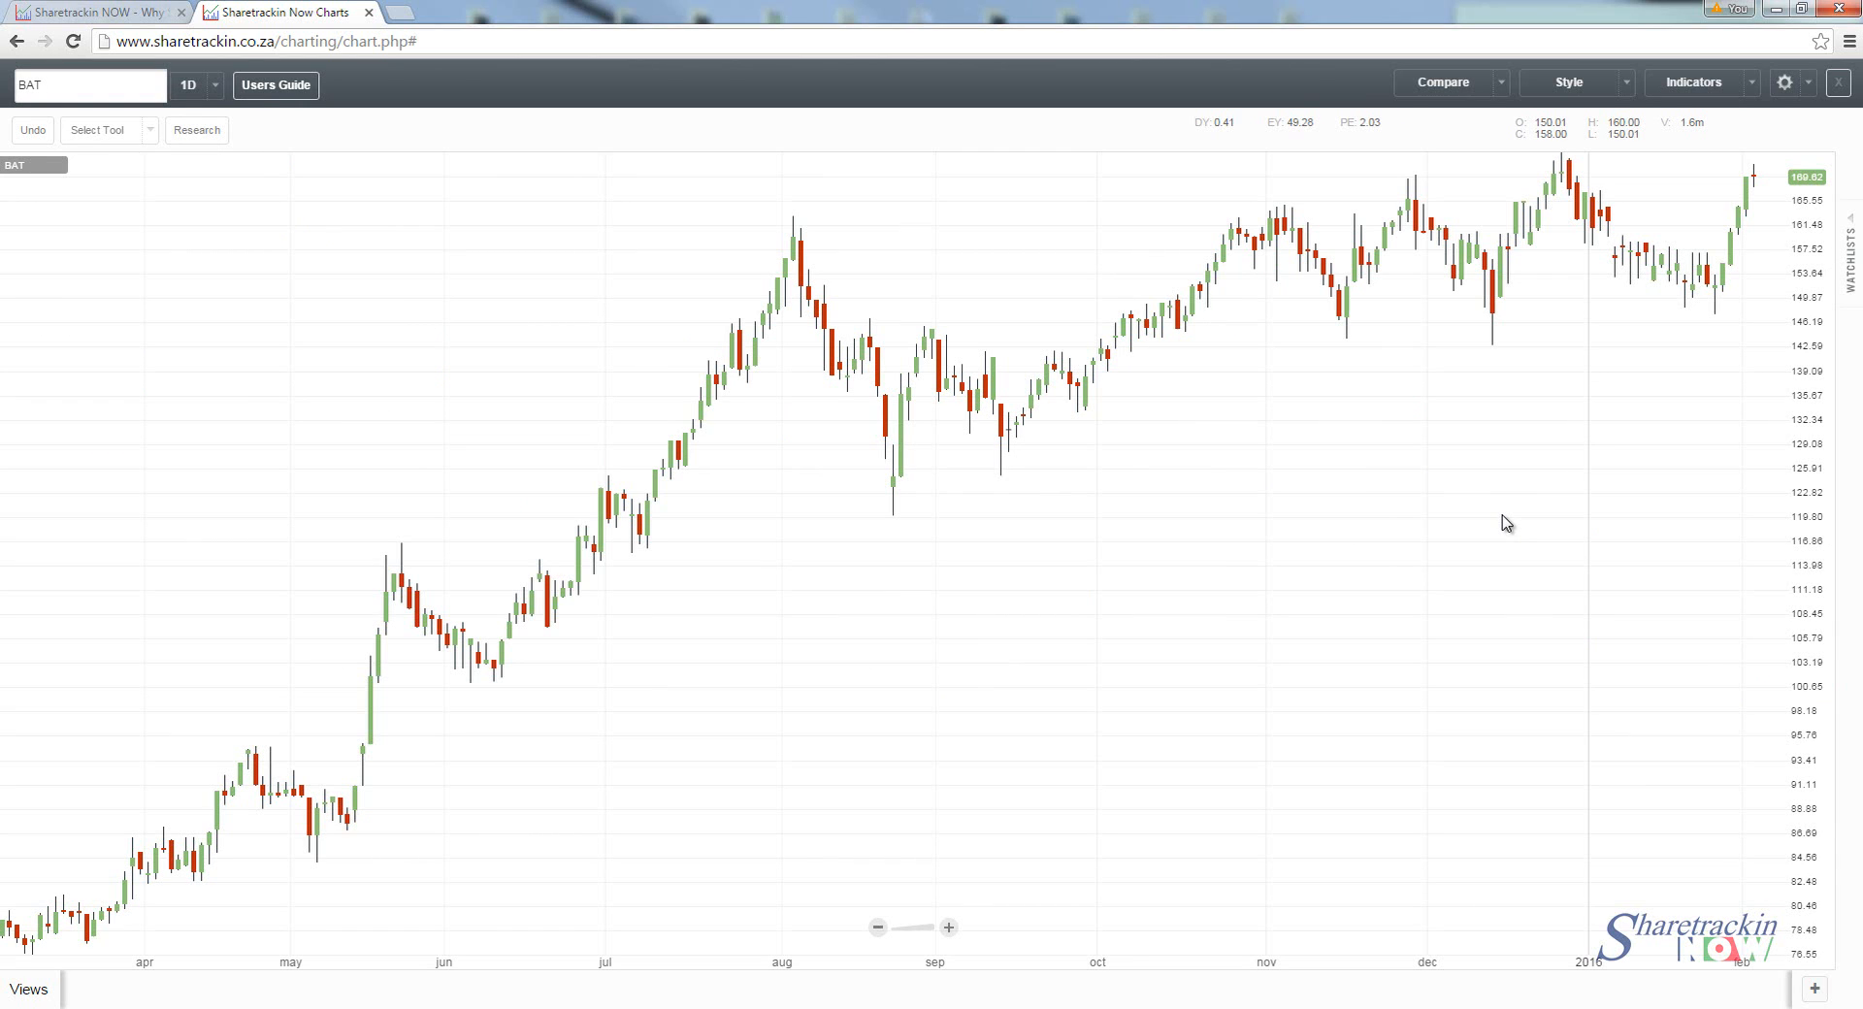
click(1568, 81)
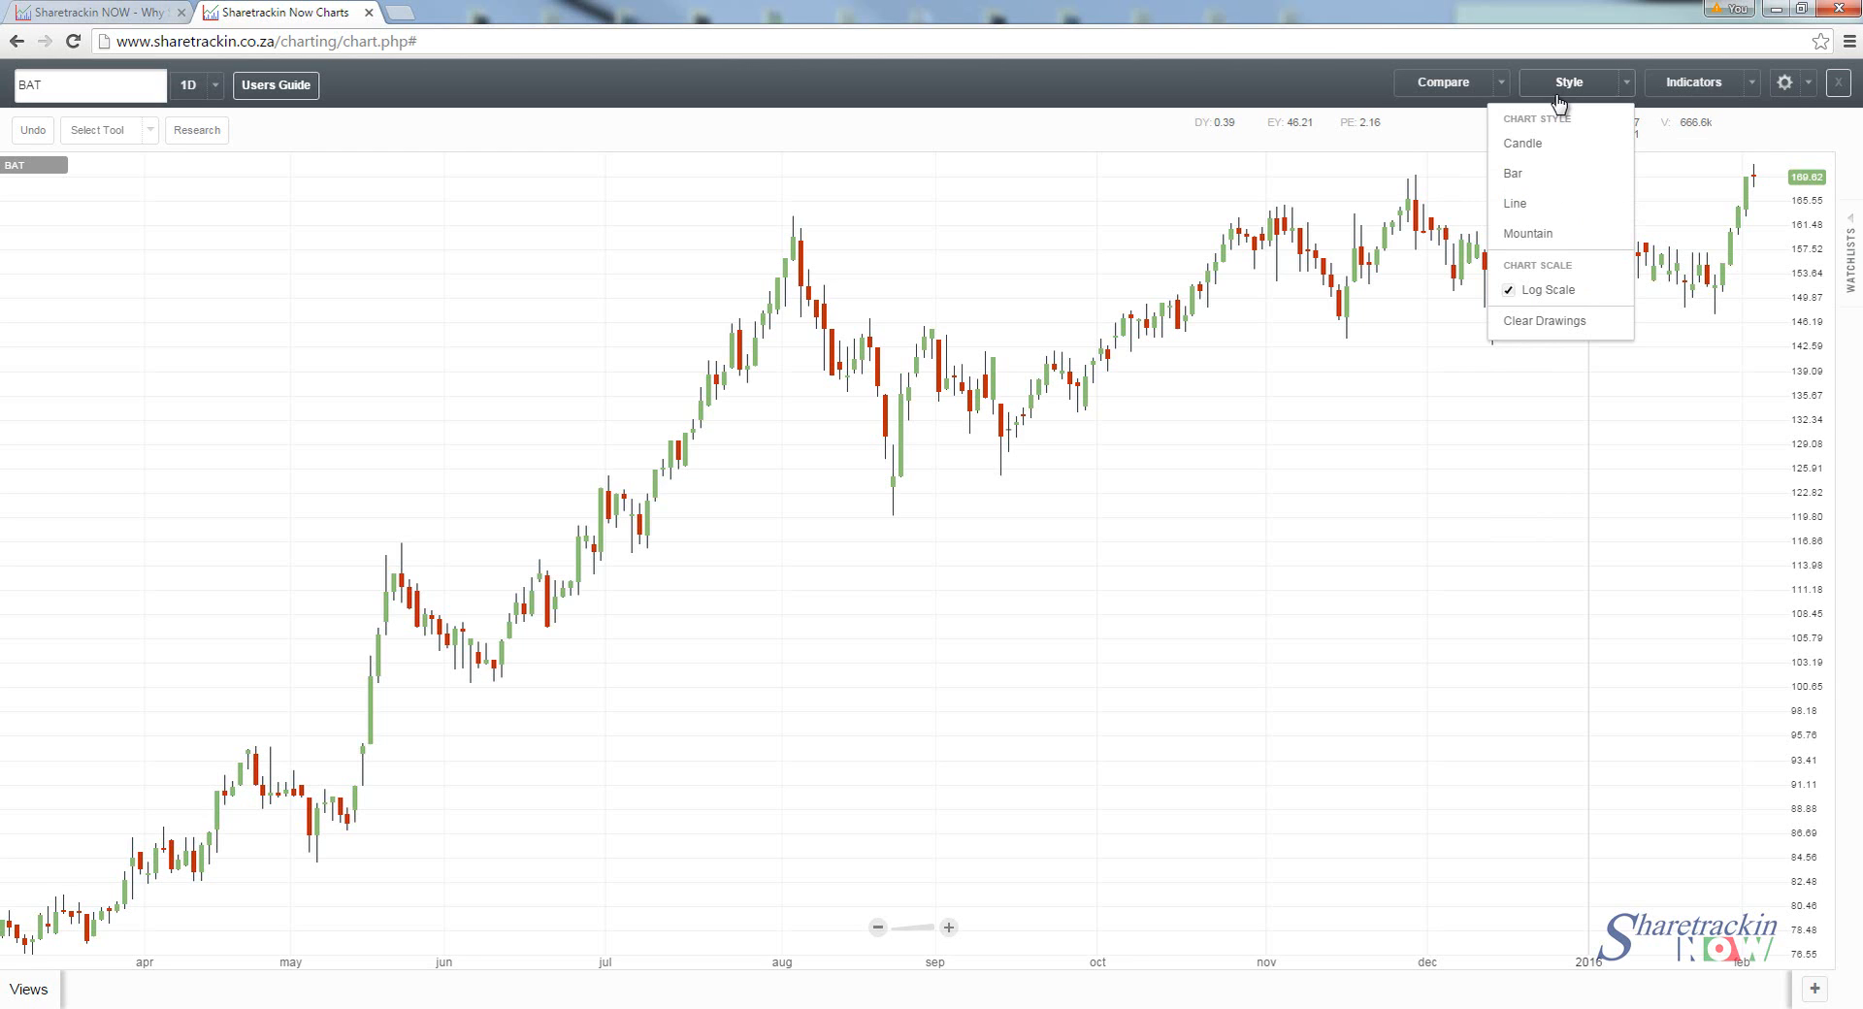
mouse_move(1526, 142)
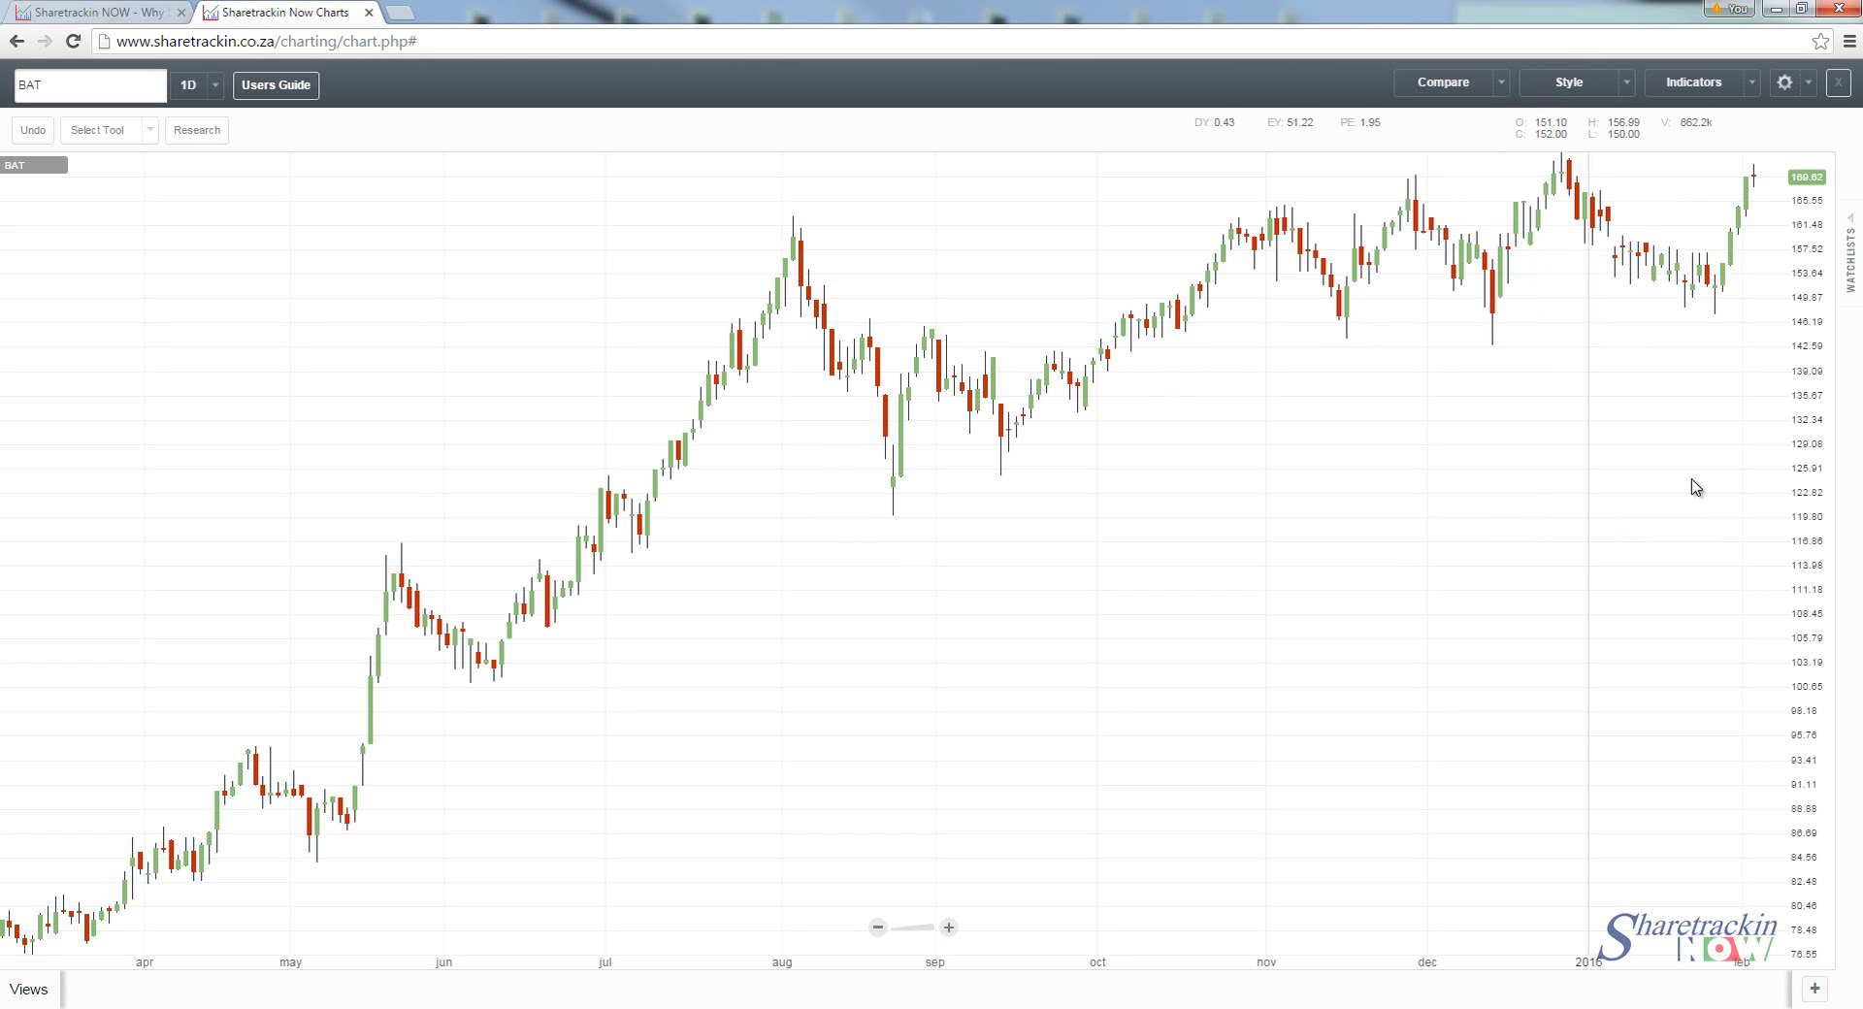
mouse_move(1580, 466)
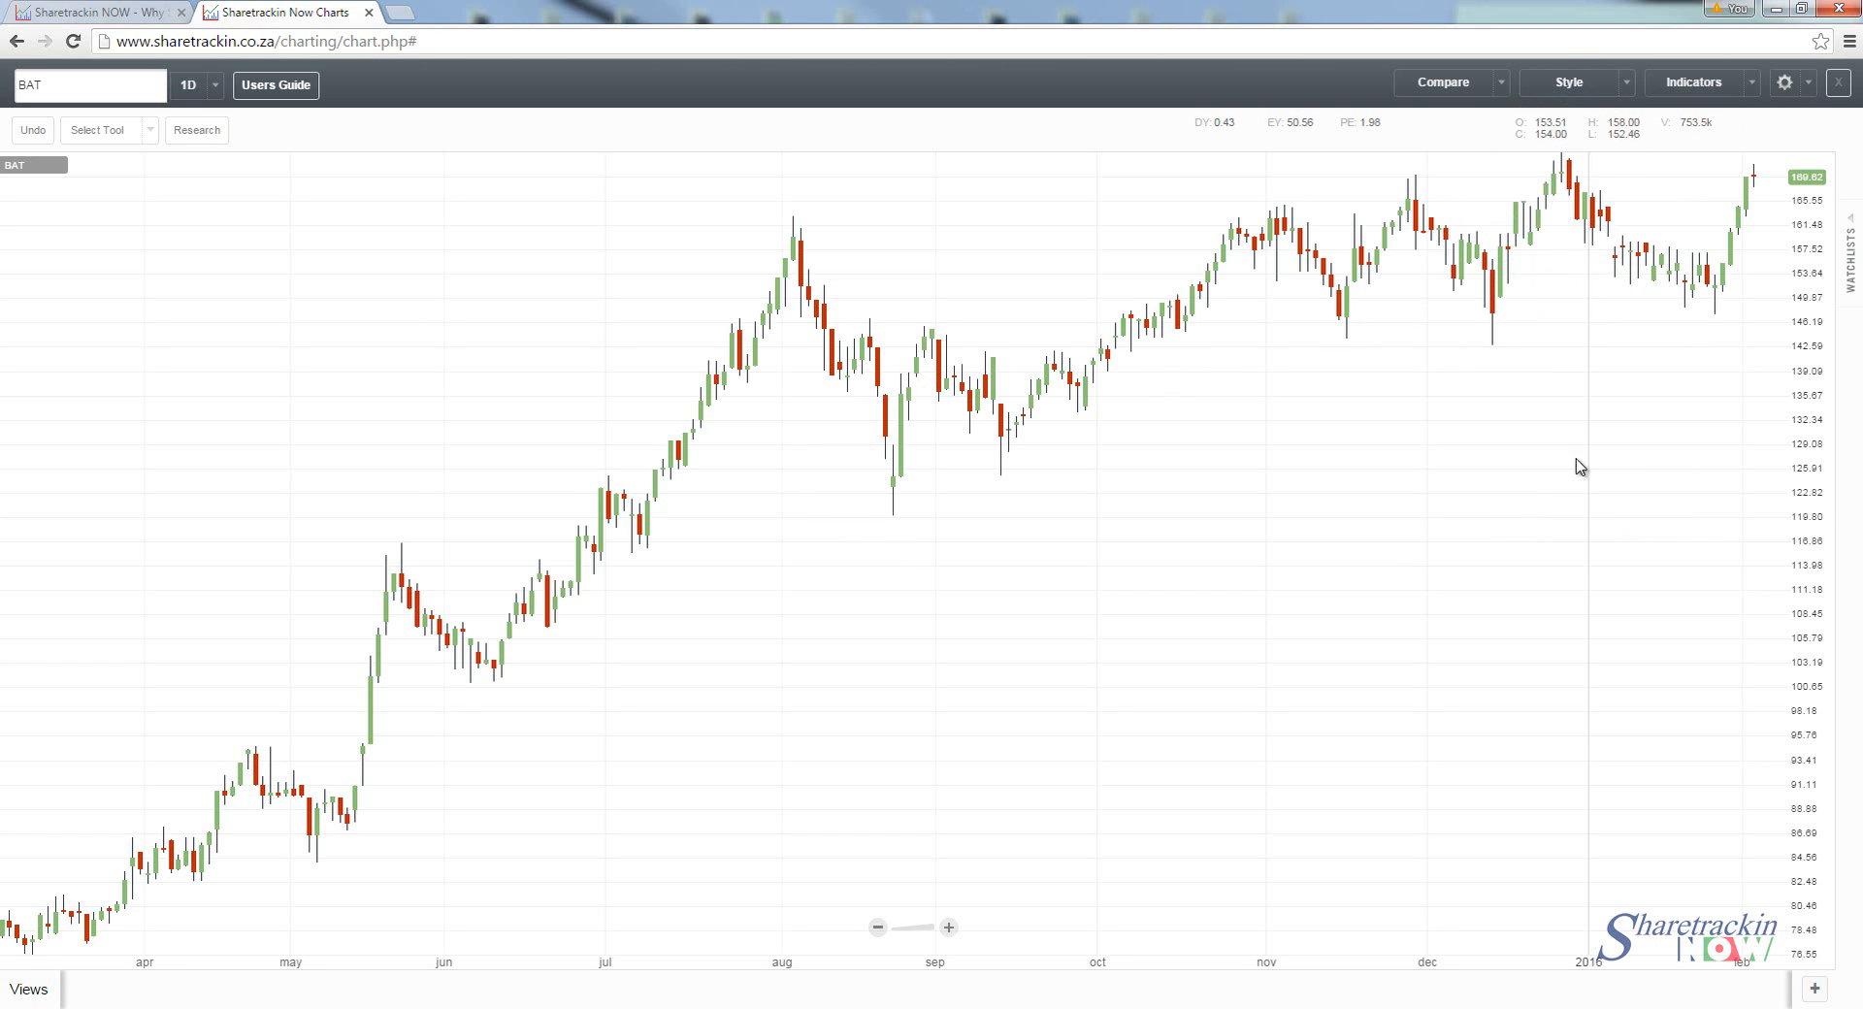
mouse_move(1265, 407)
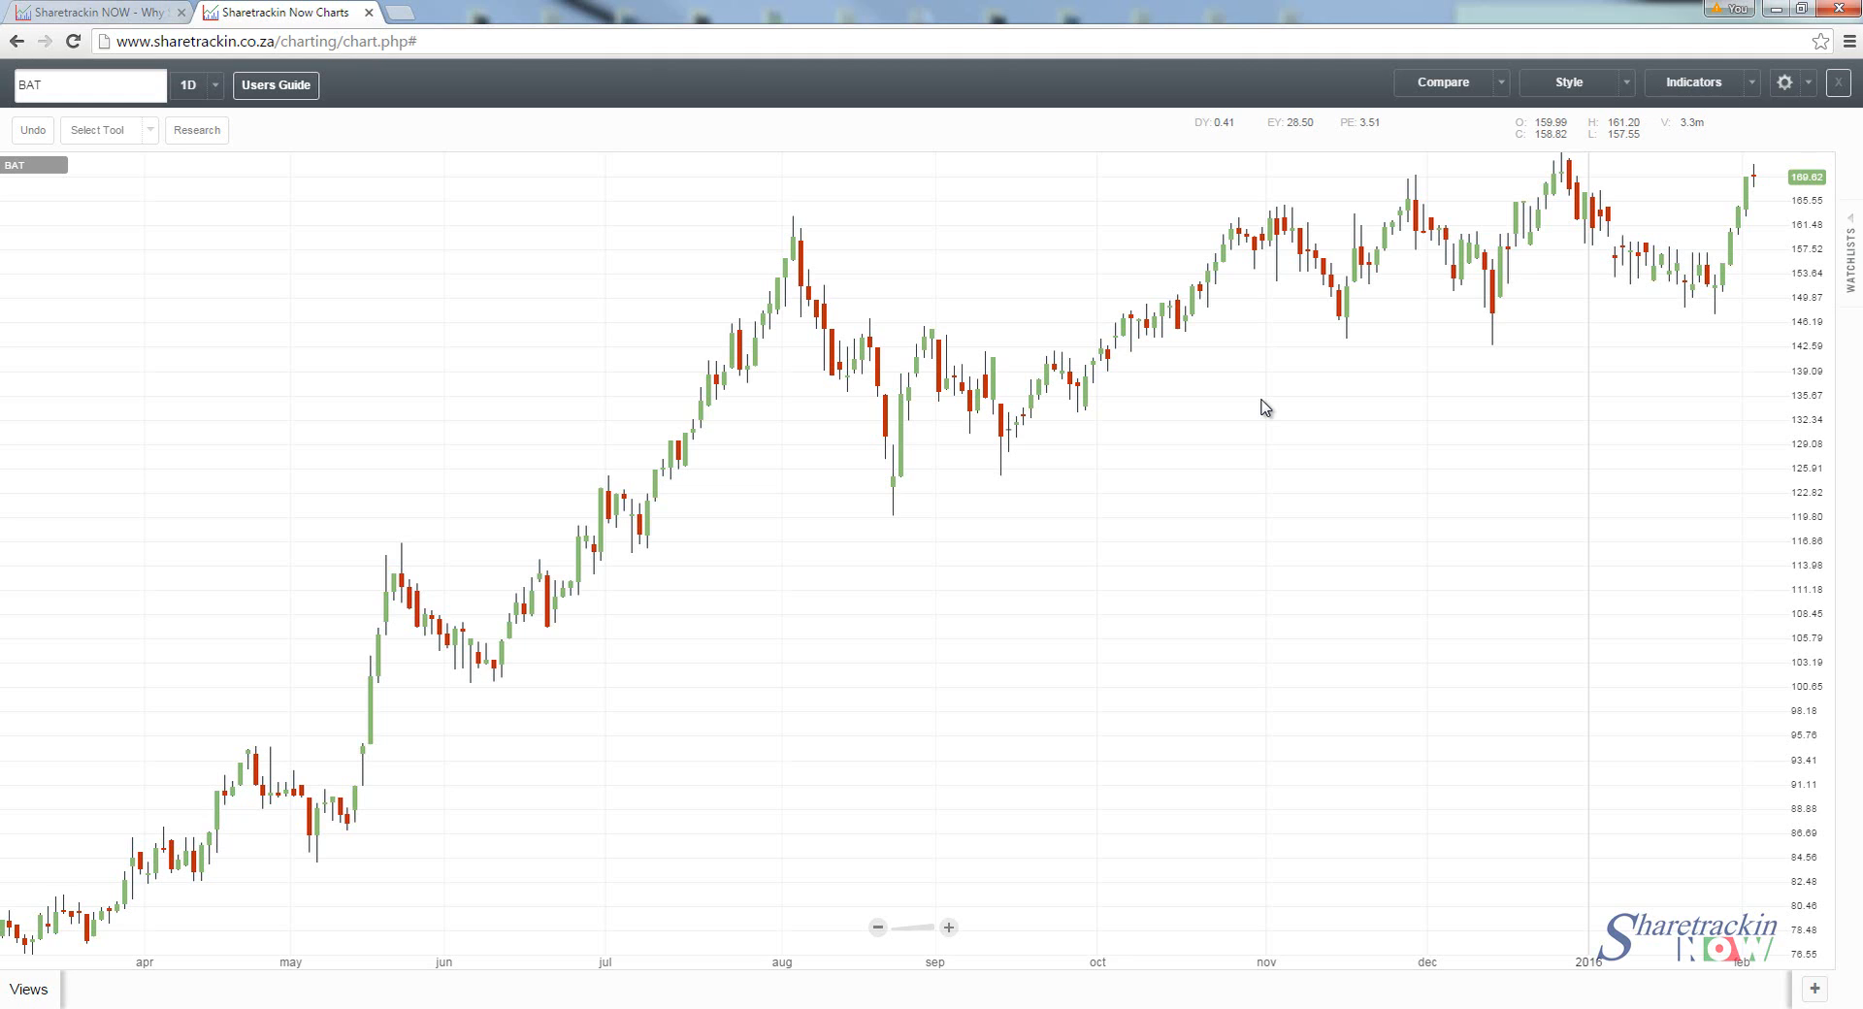
mouse_move(1294, 359)
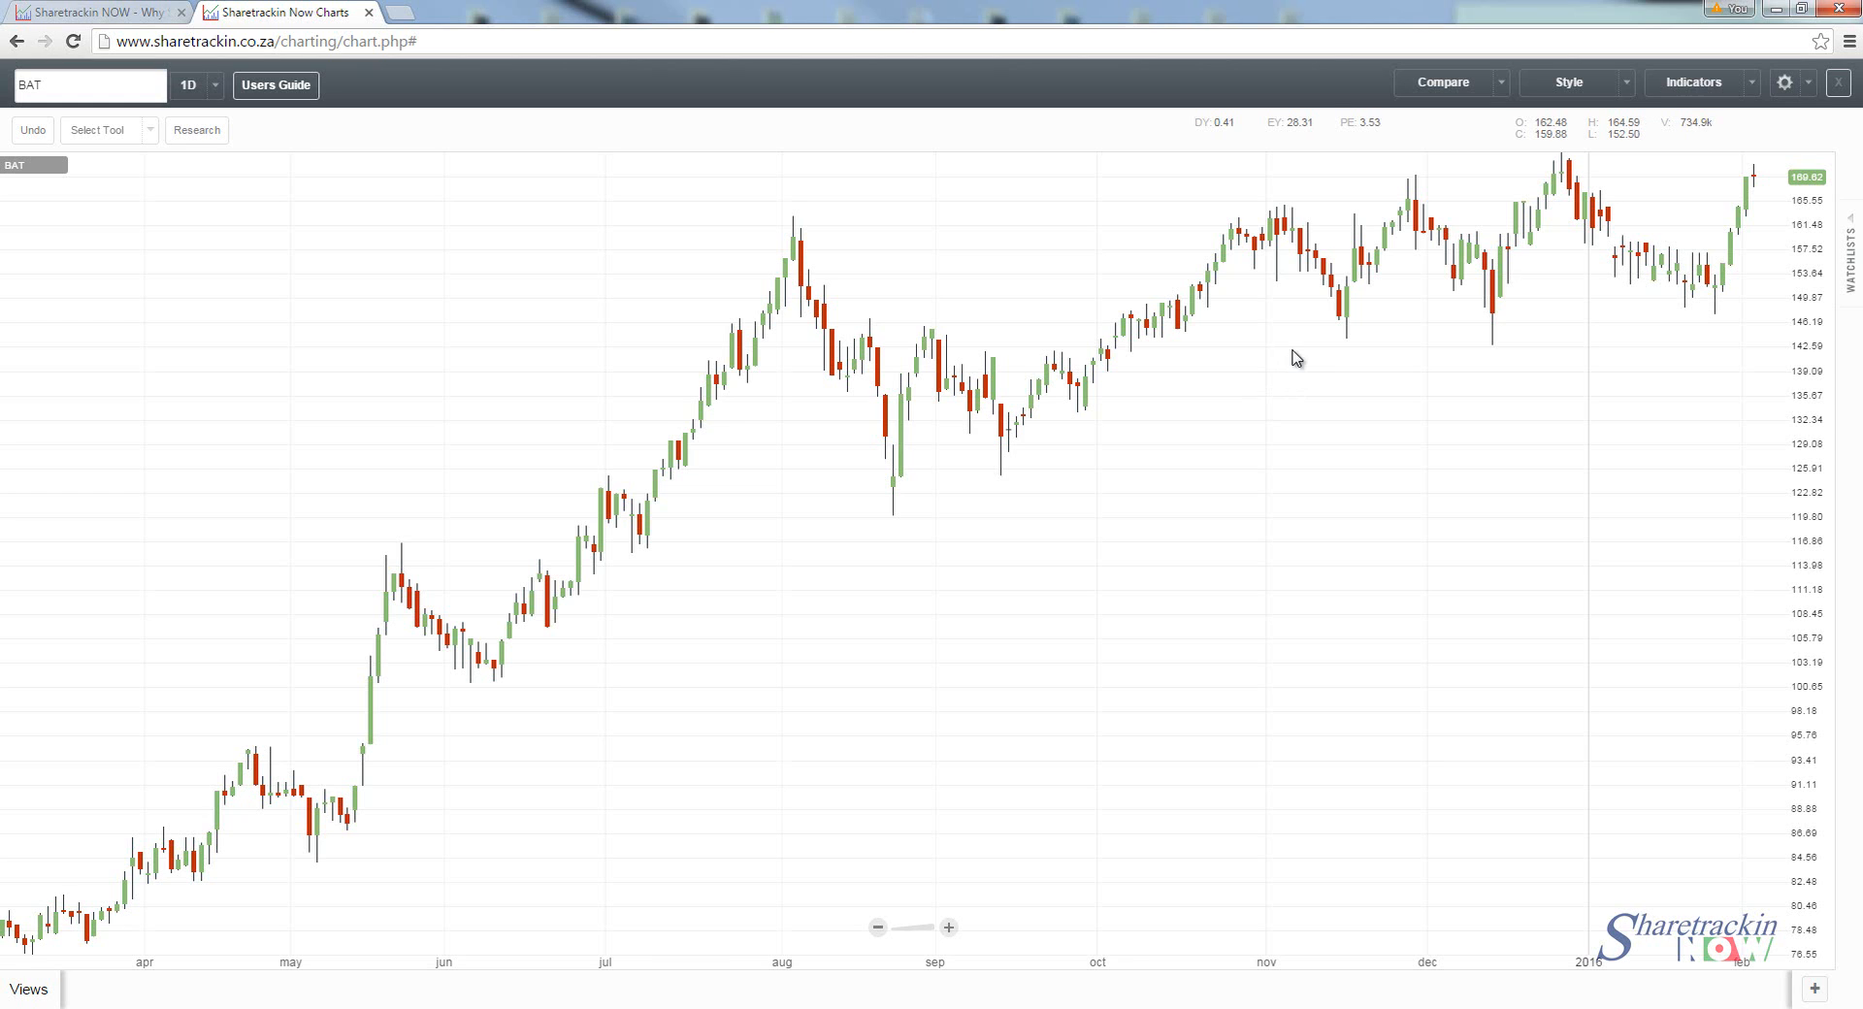
mouse_move(1341, 330)
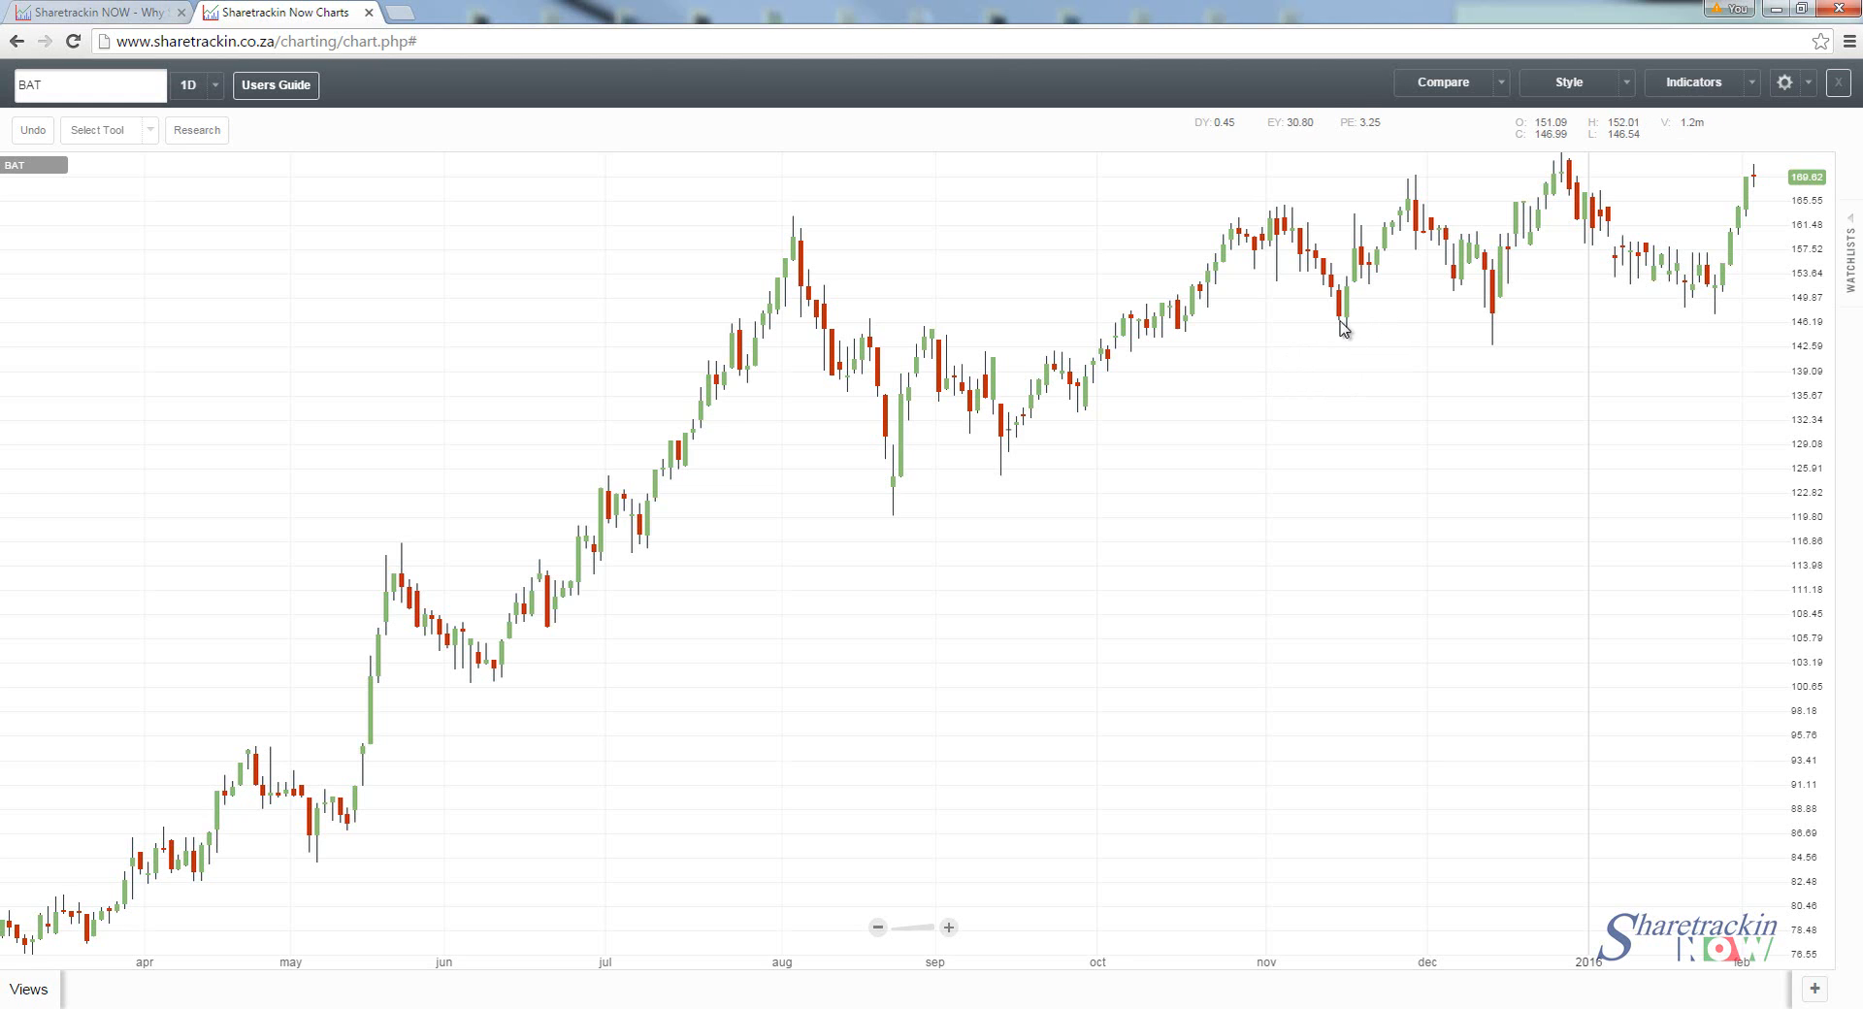
mouse_move(1351, 326)
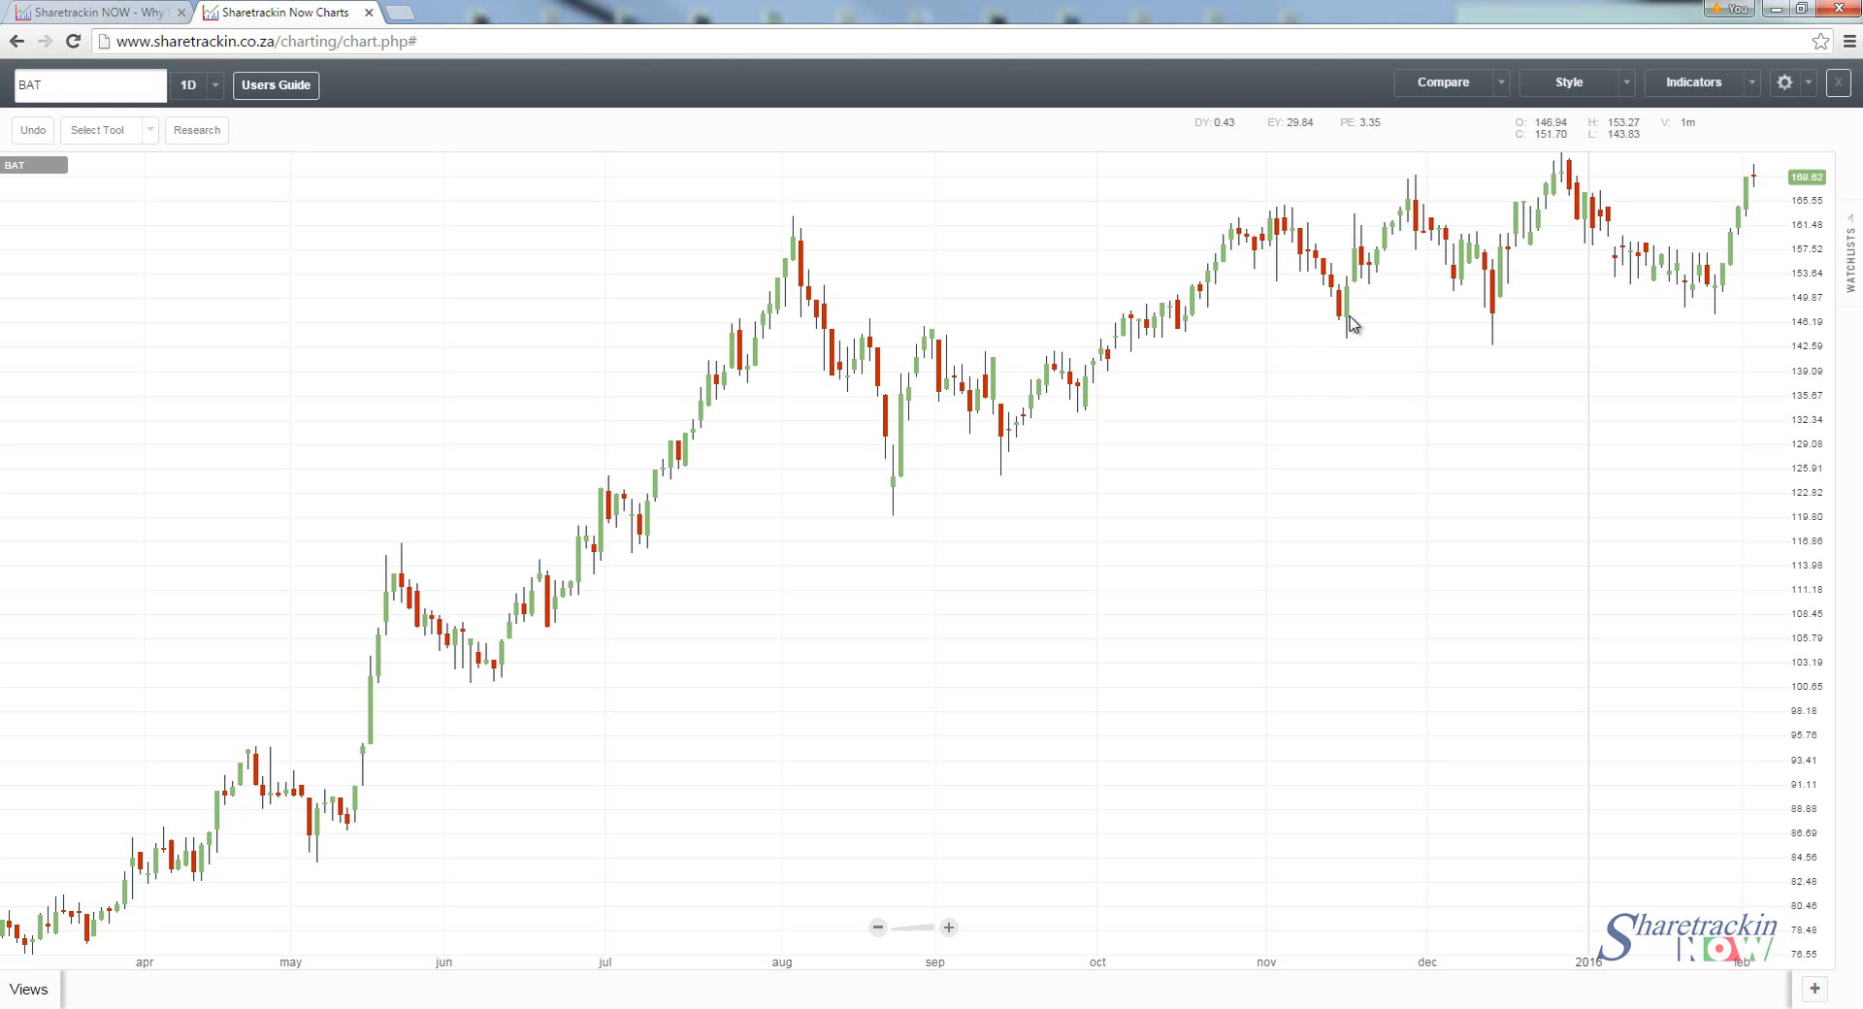
mouse_move(1358, 340)
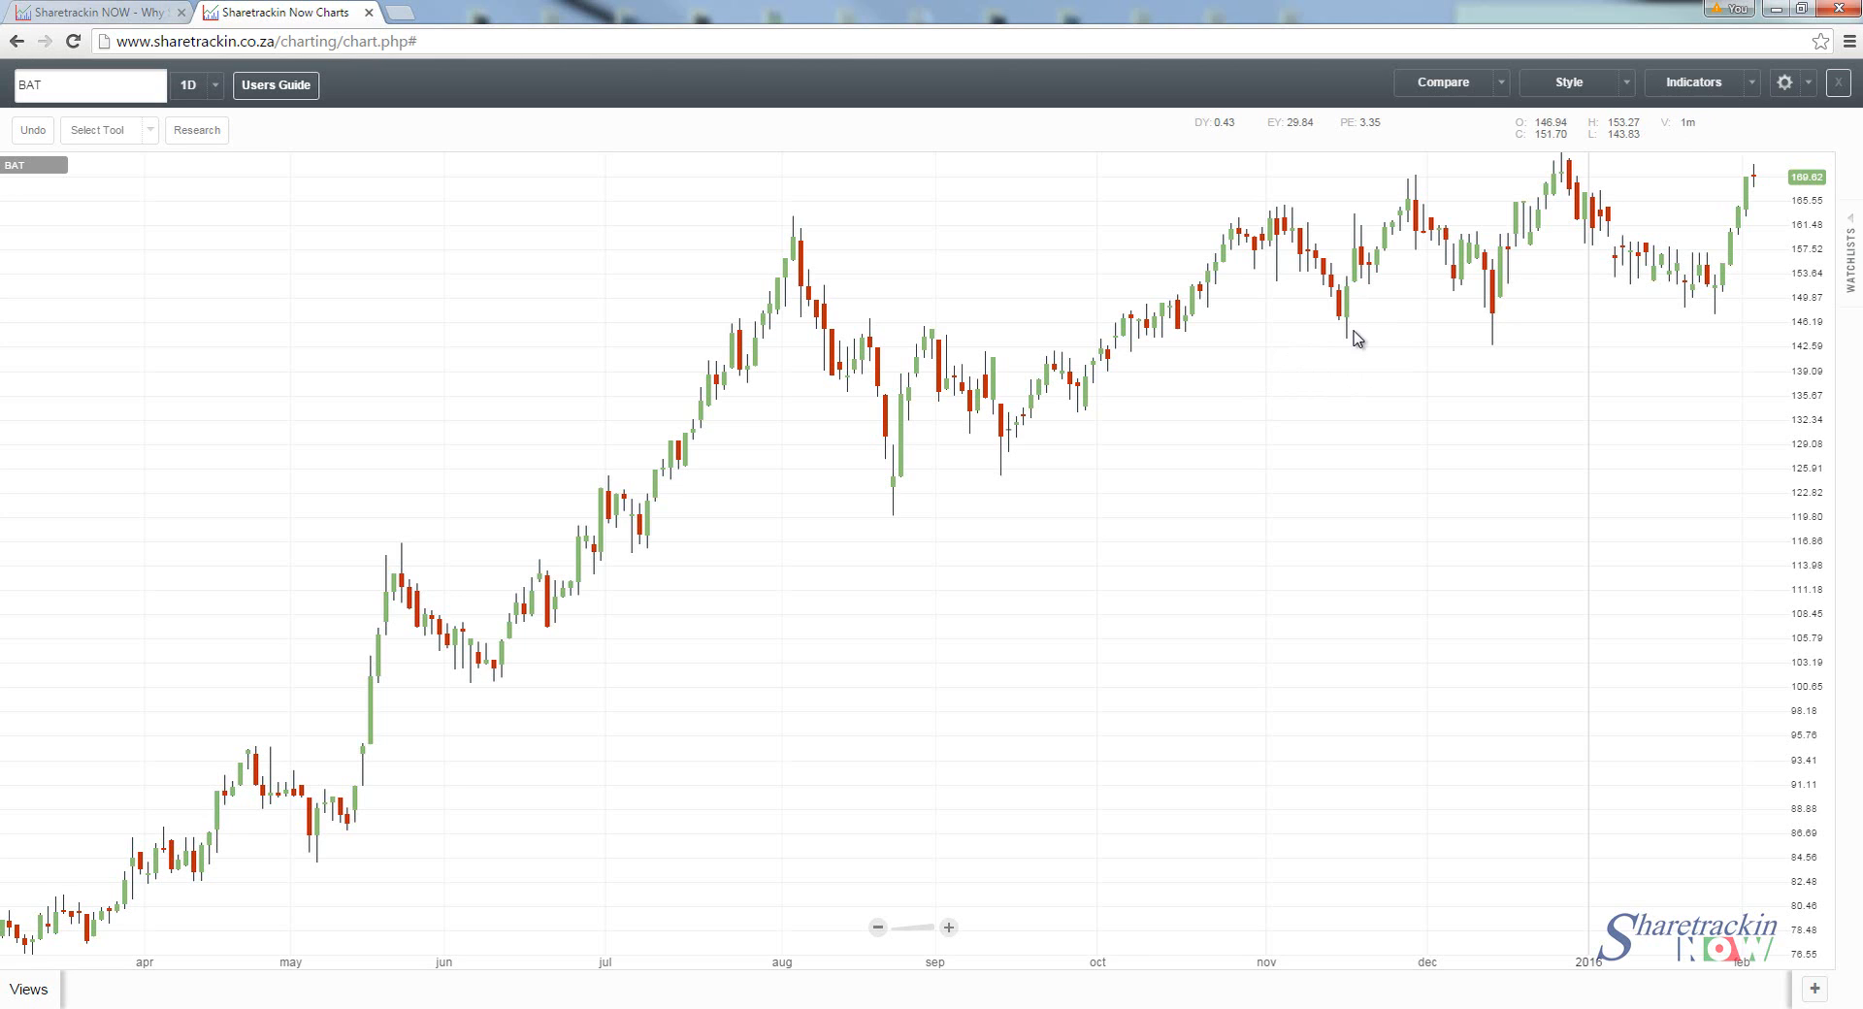
mouse_move(1353, 282)
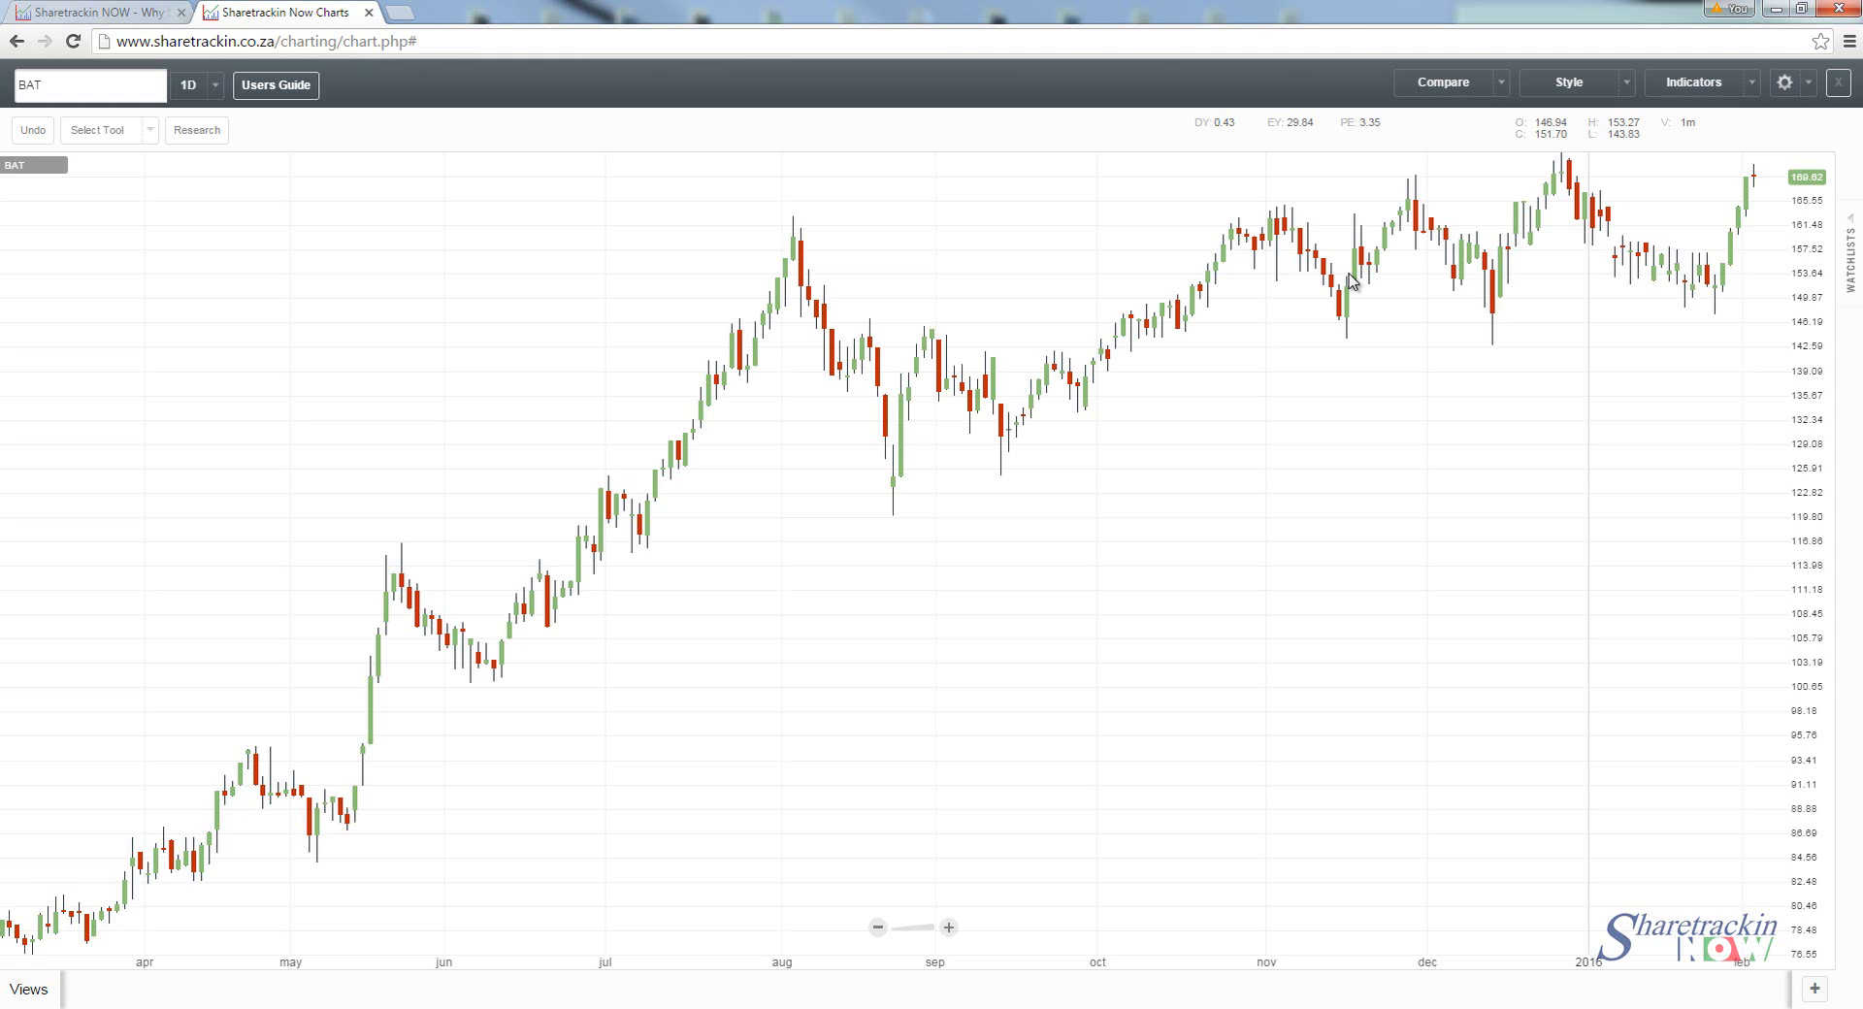
mouse_move(1356, 330)
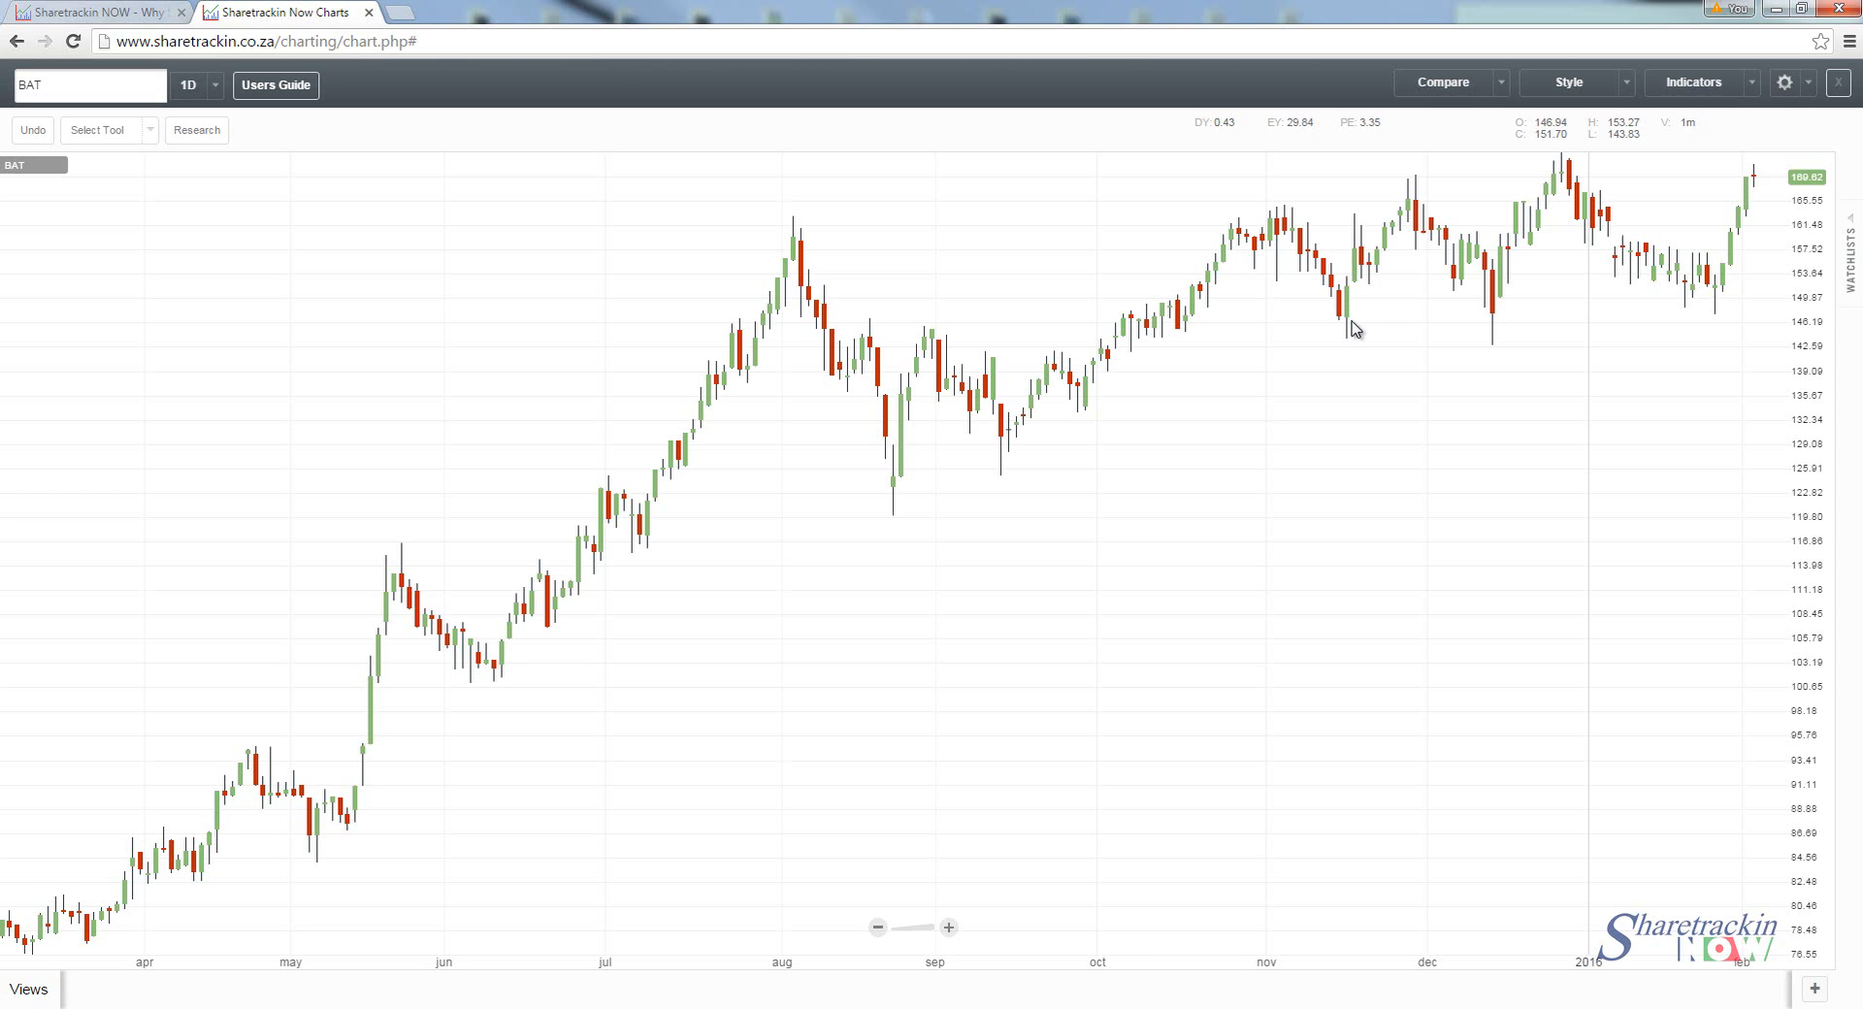
mouse_move(1363, 320)
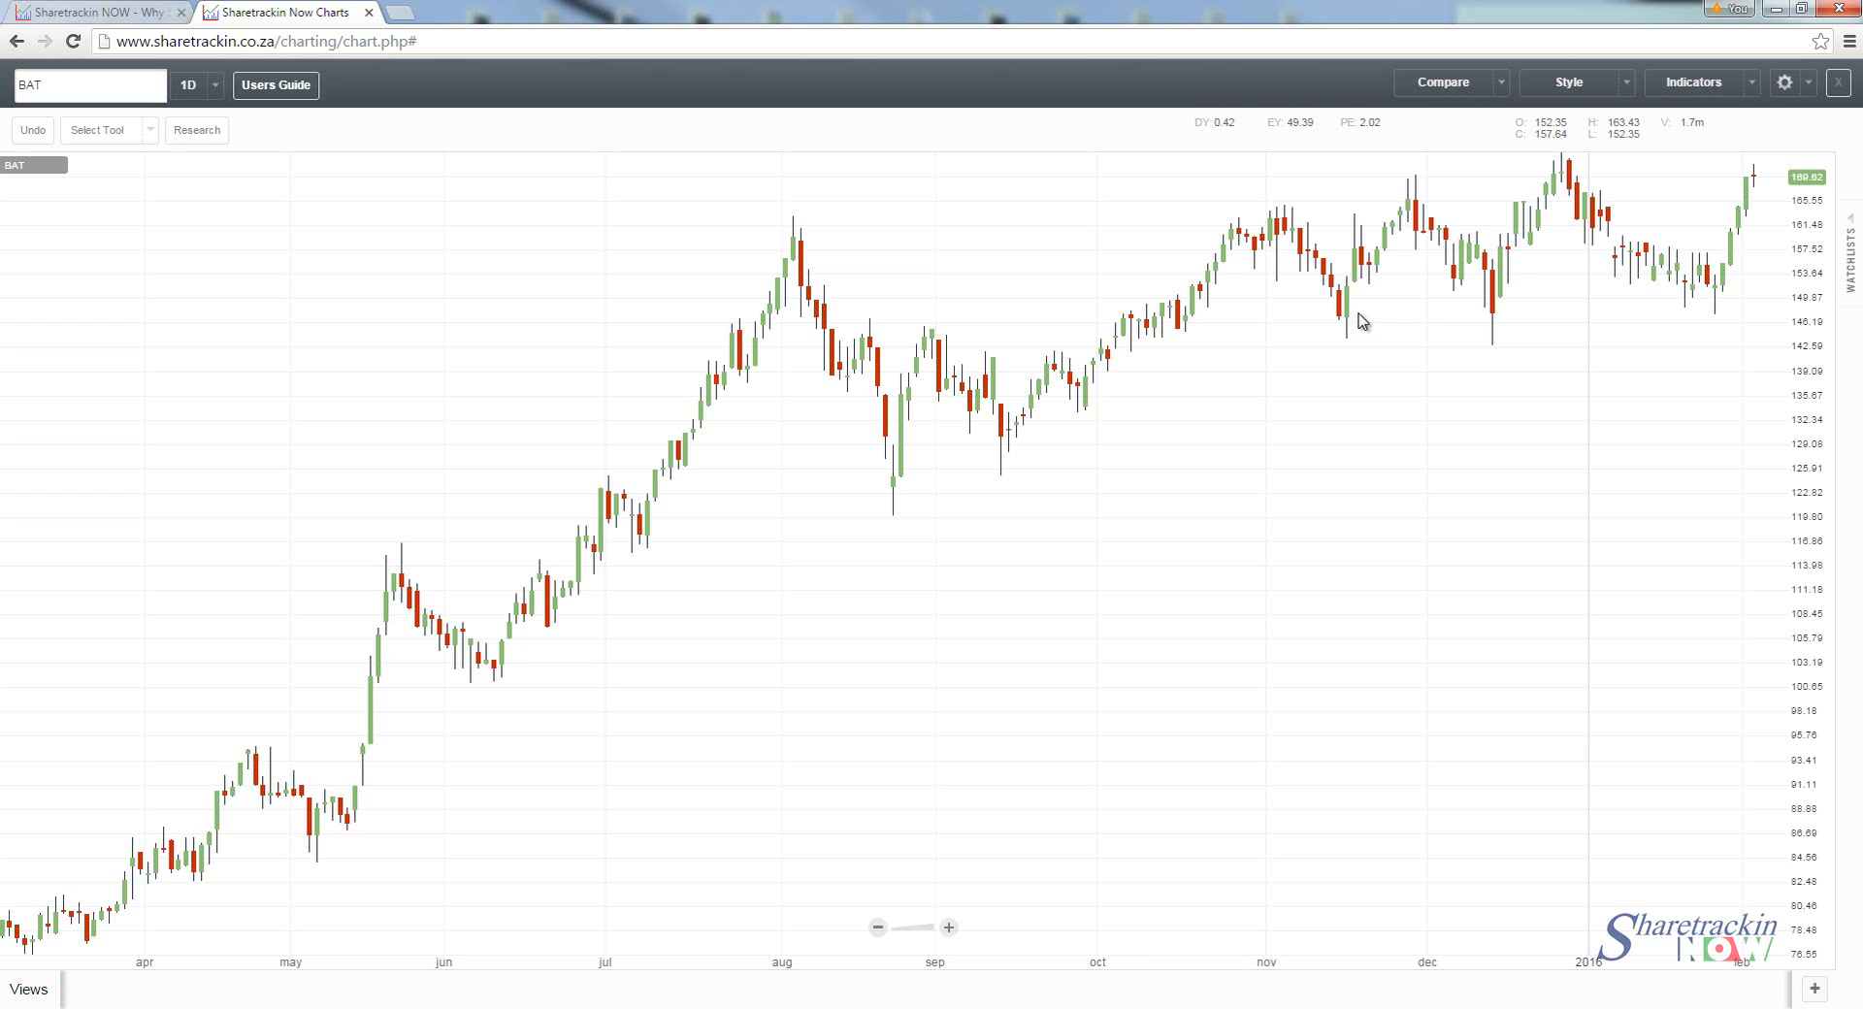
mouse_move(1351, 330)
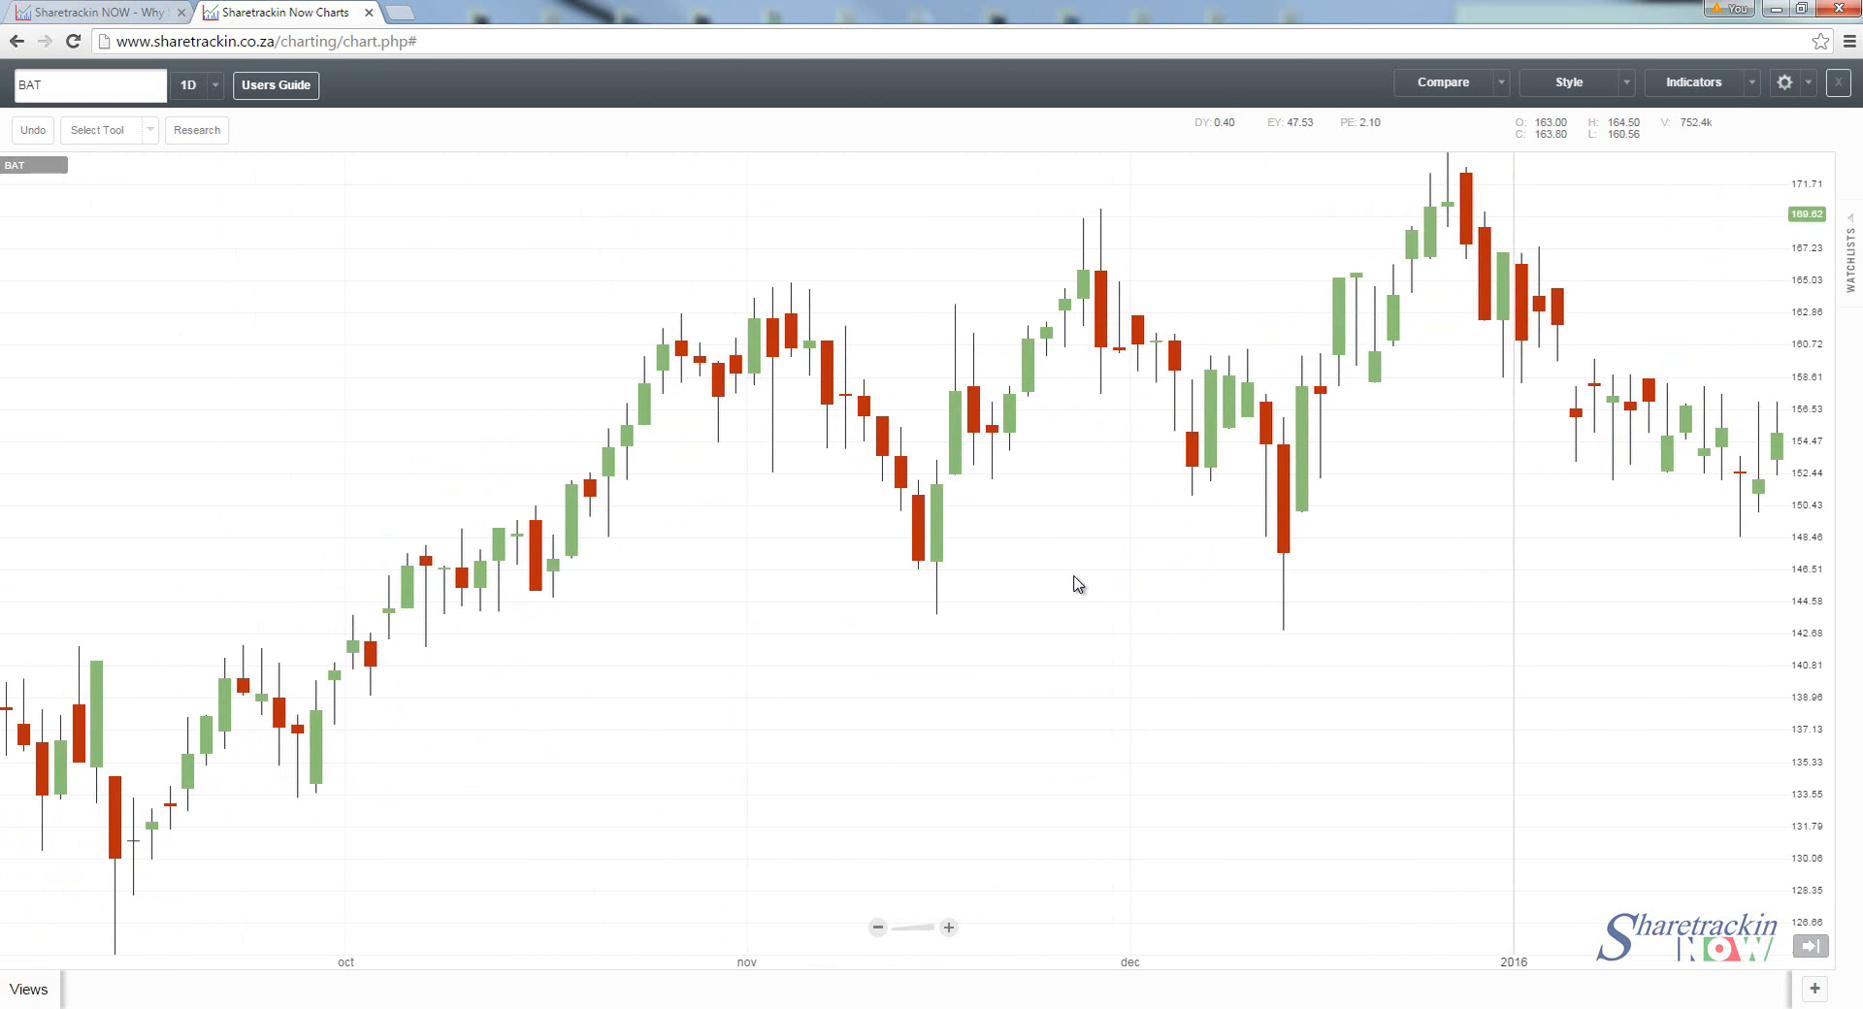
mouse_move(681, 444)
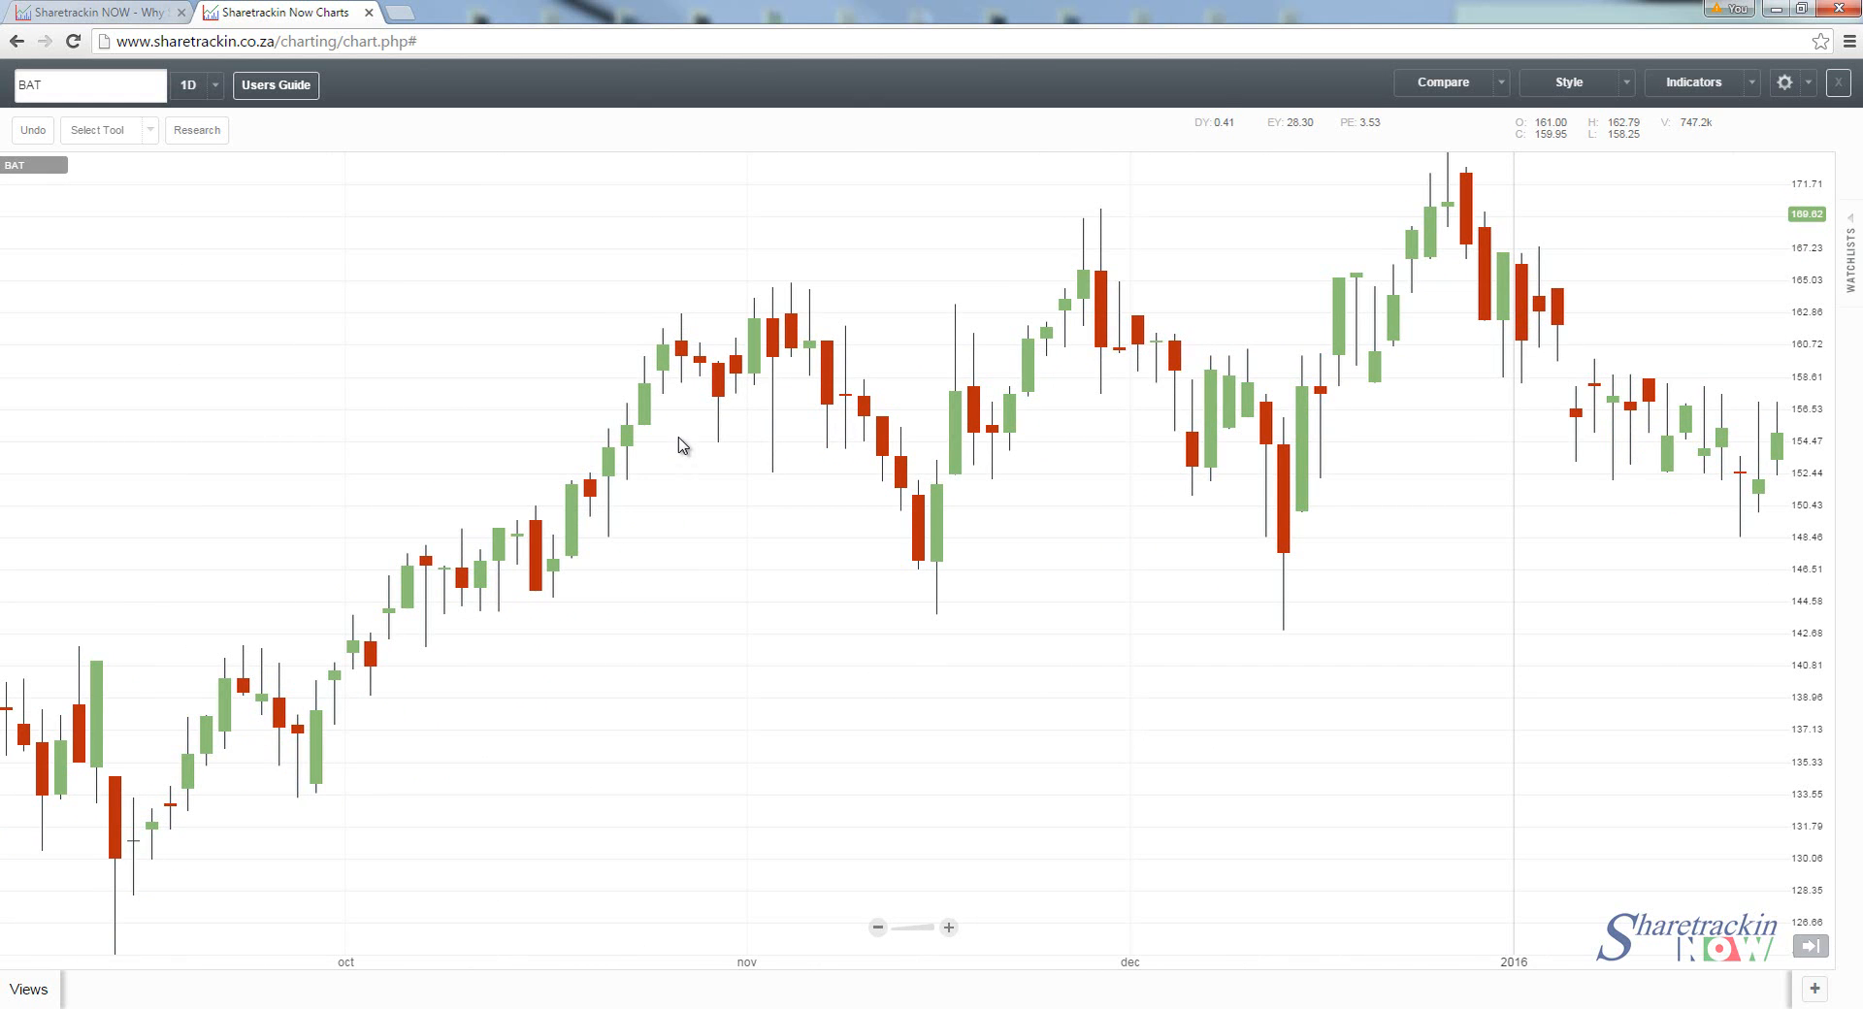
mouse_move(711, 660)
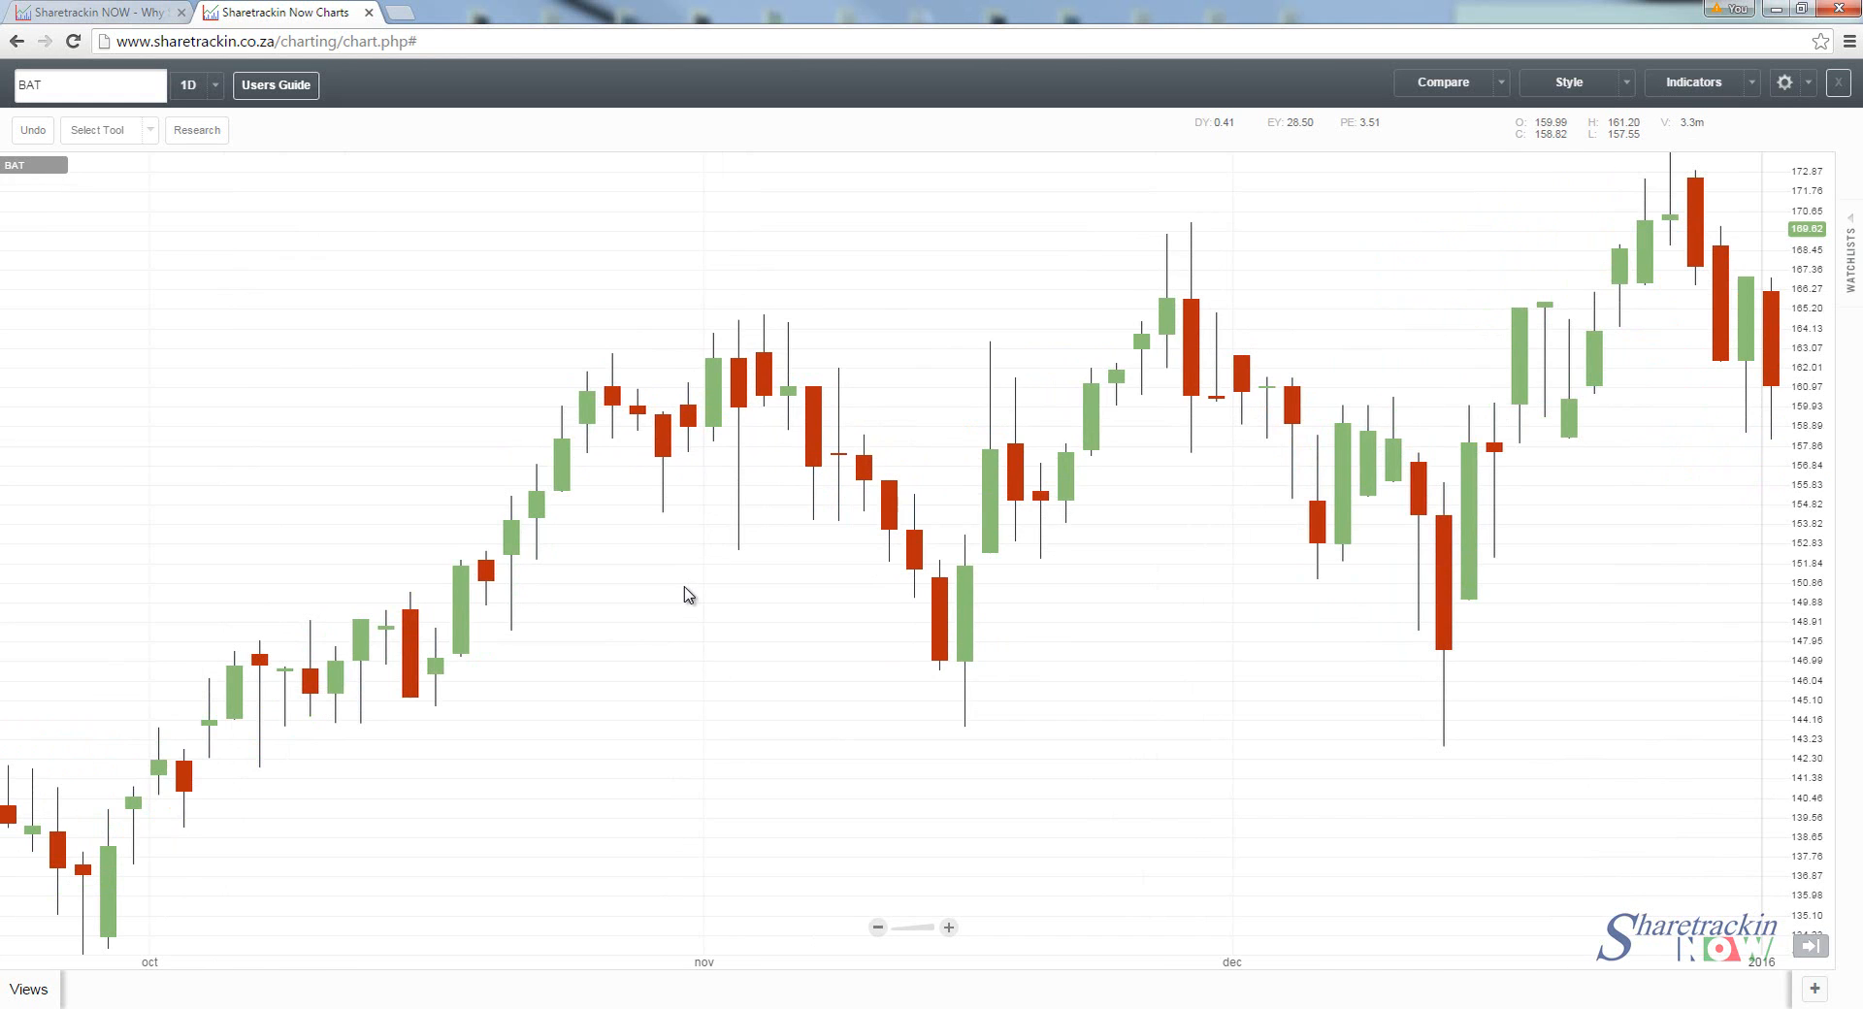
Step: Zoom the BAT chart to roughly October 2015 through early January 2016
drag(435, 298, 576, 404)
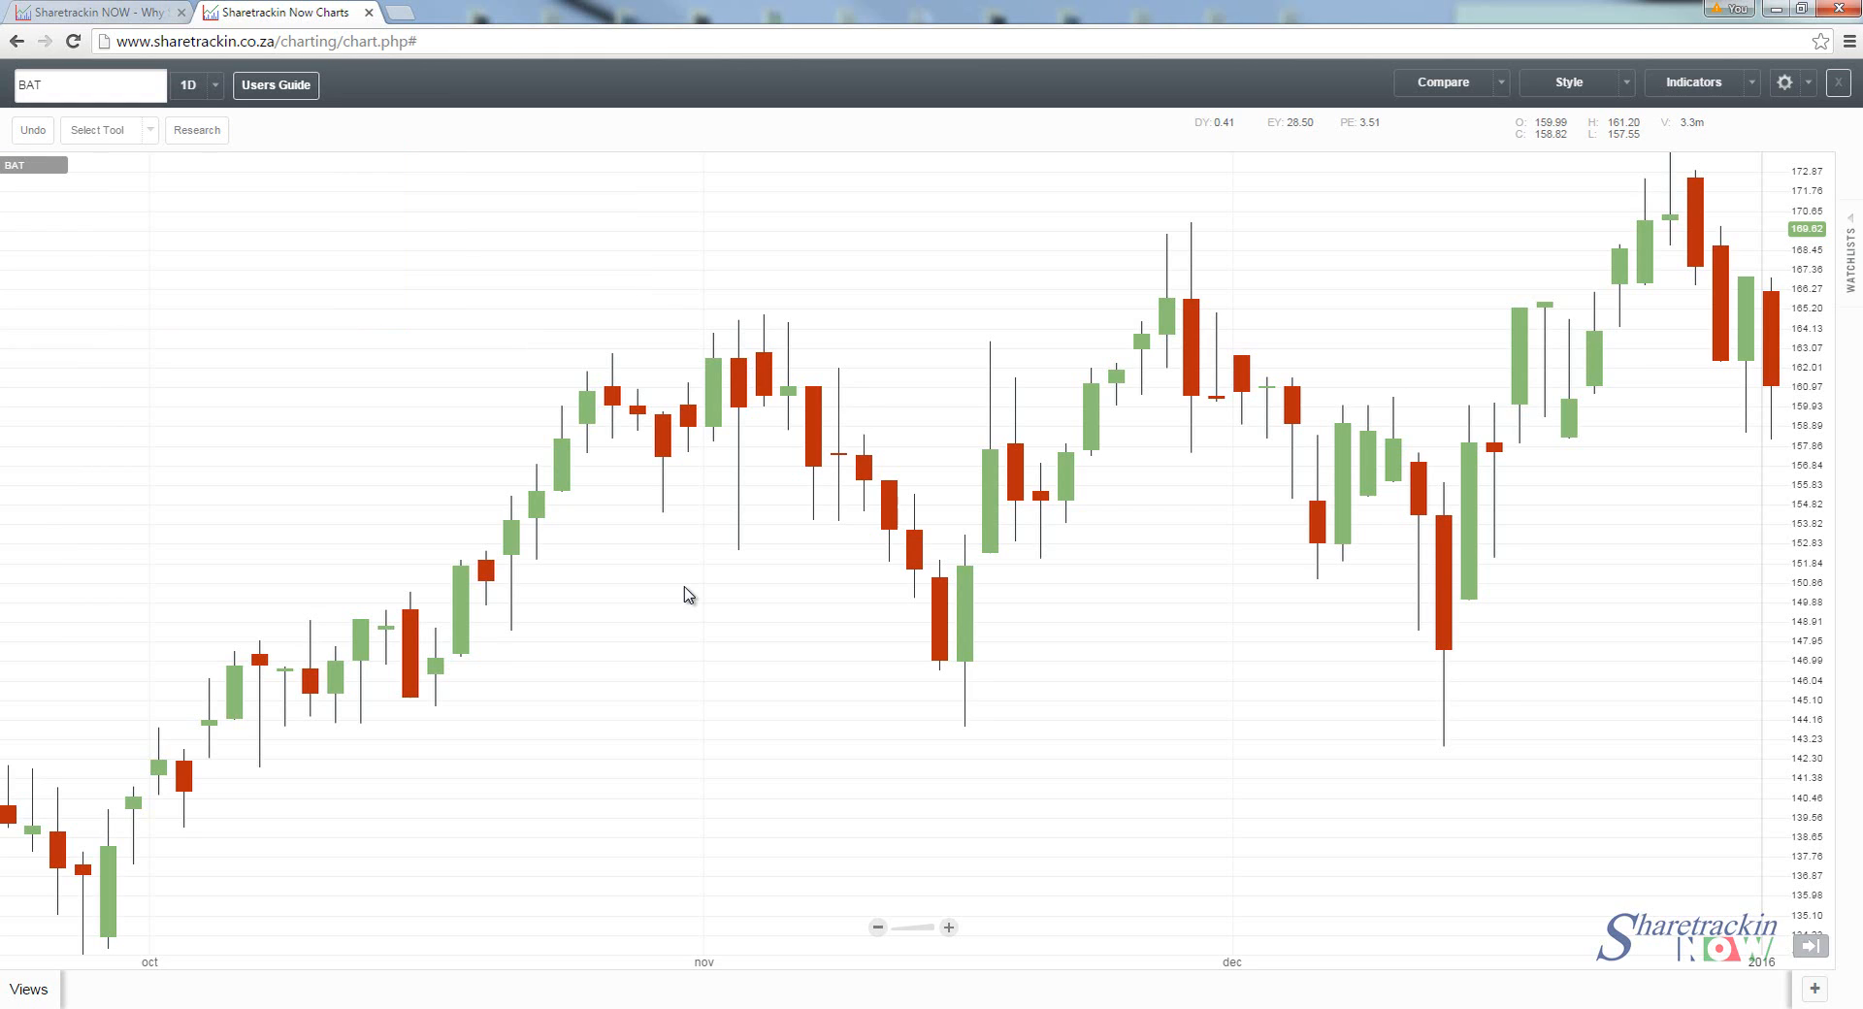
Step: Pan the BAT chart so candles into early February 2016 become visible
drag(437, 301, 575, 400)
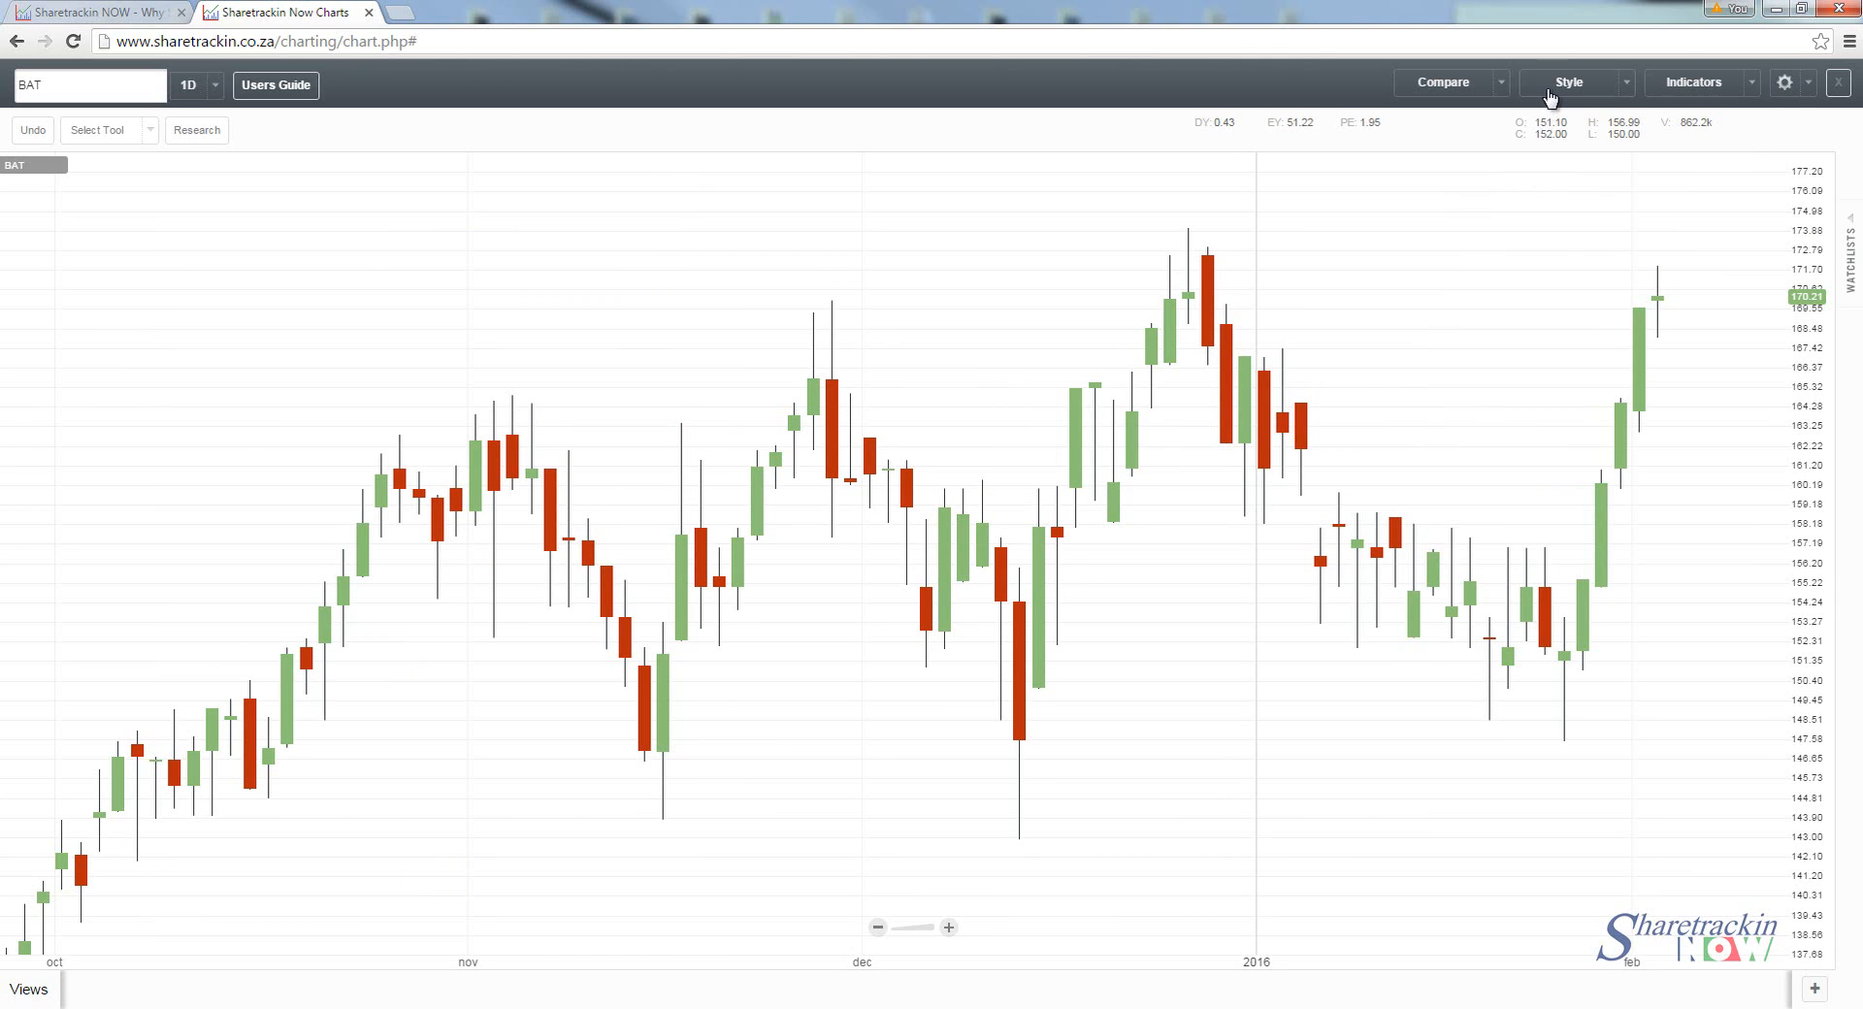
click(1568, 81)
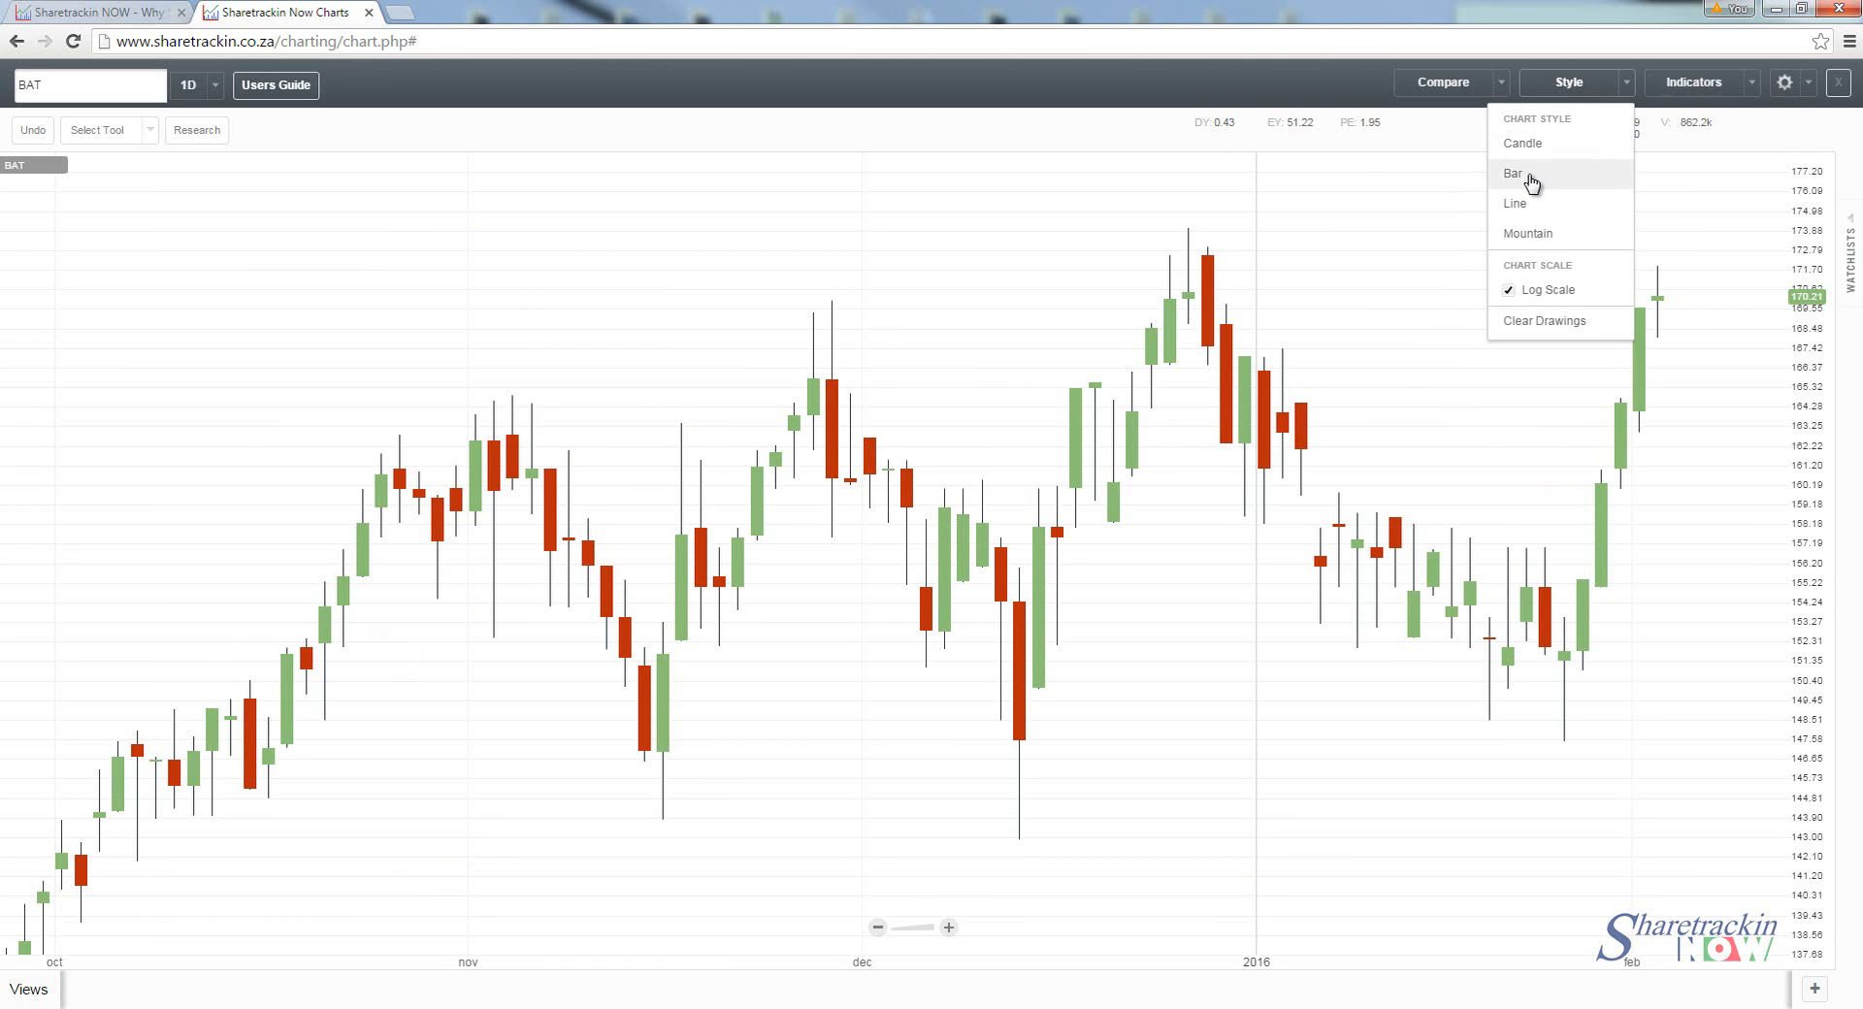
click(1513, 173)
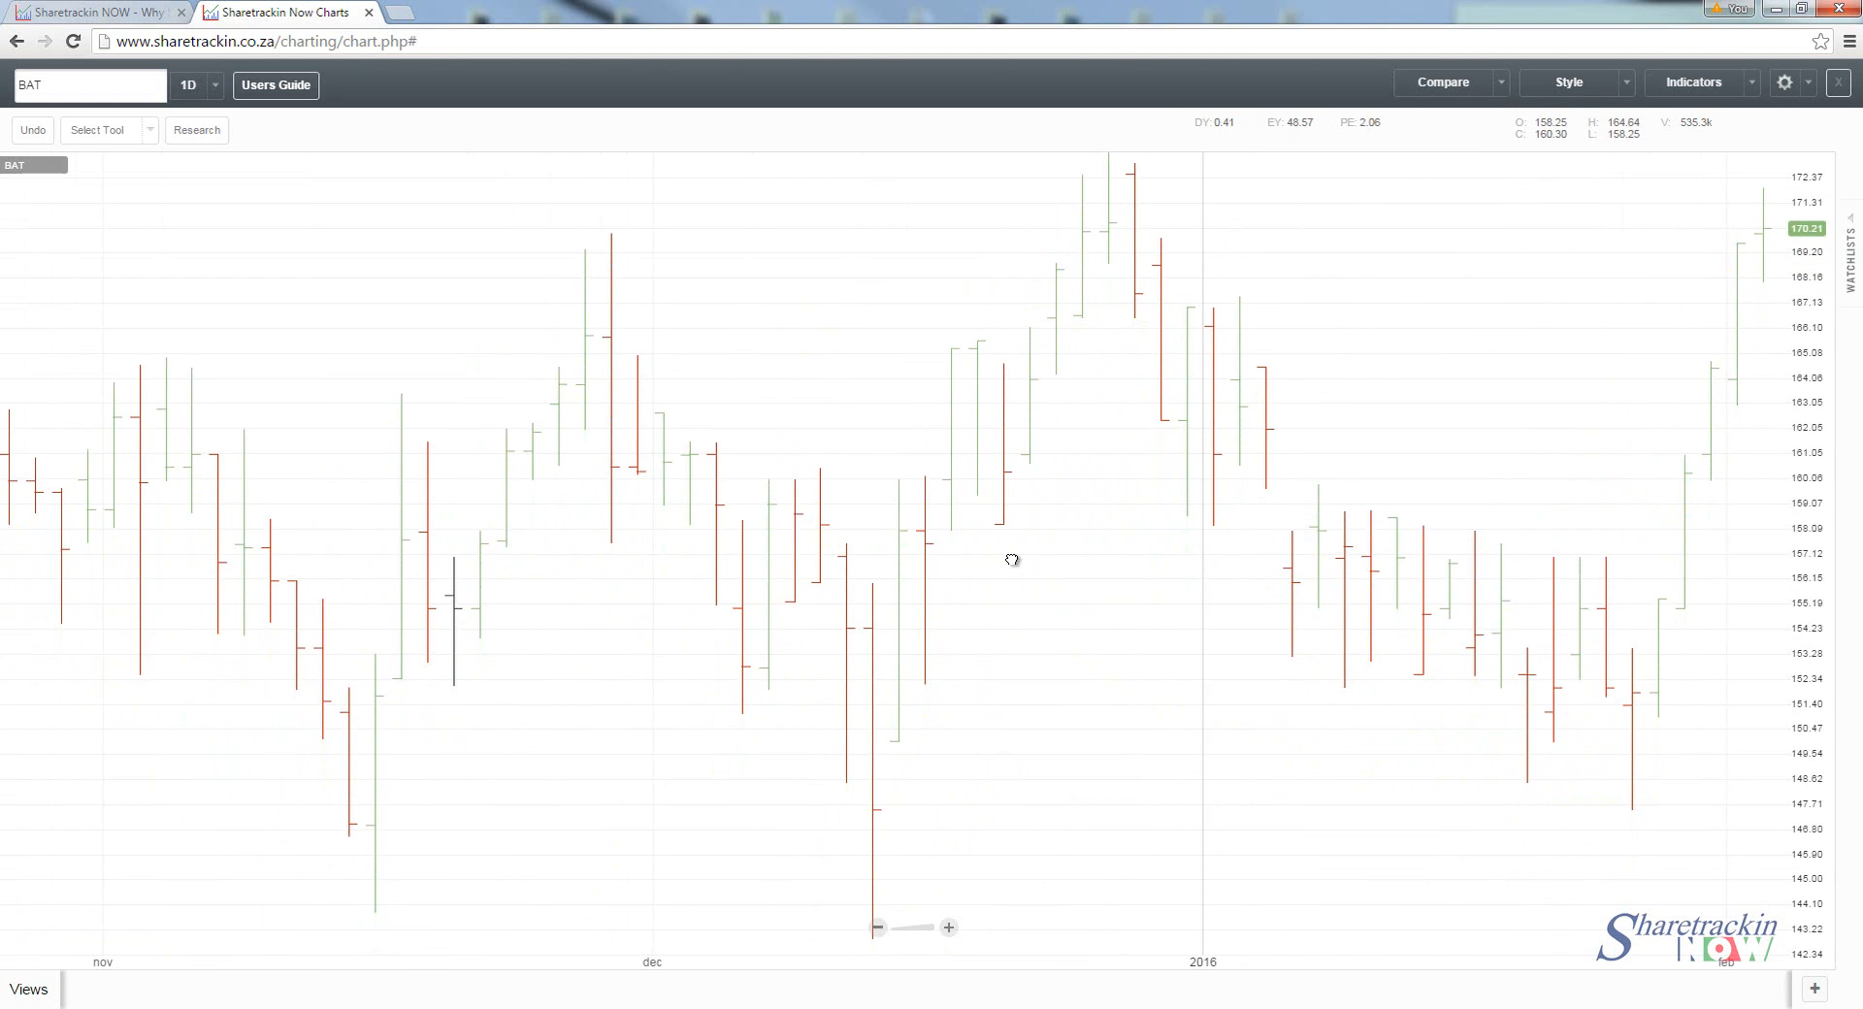
mouse_move(1041, 600)
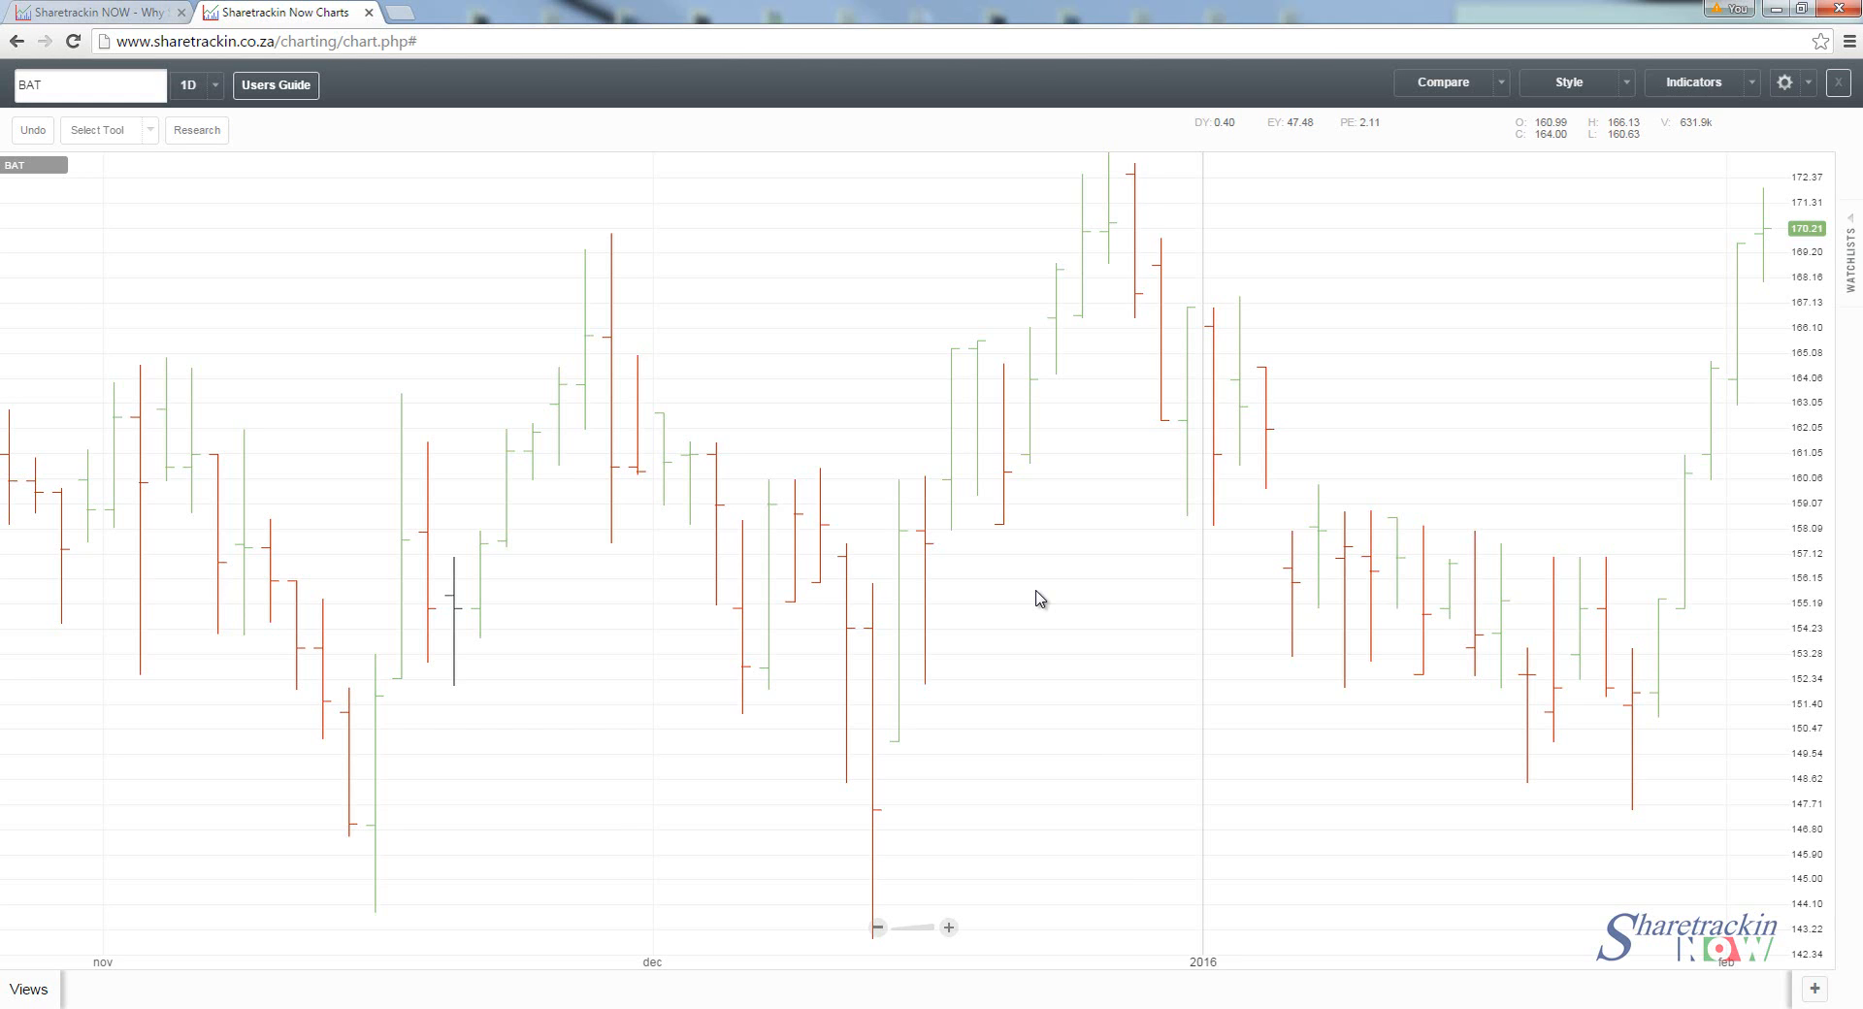
mouse_move(898, 662)
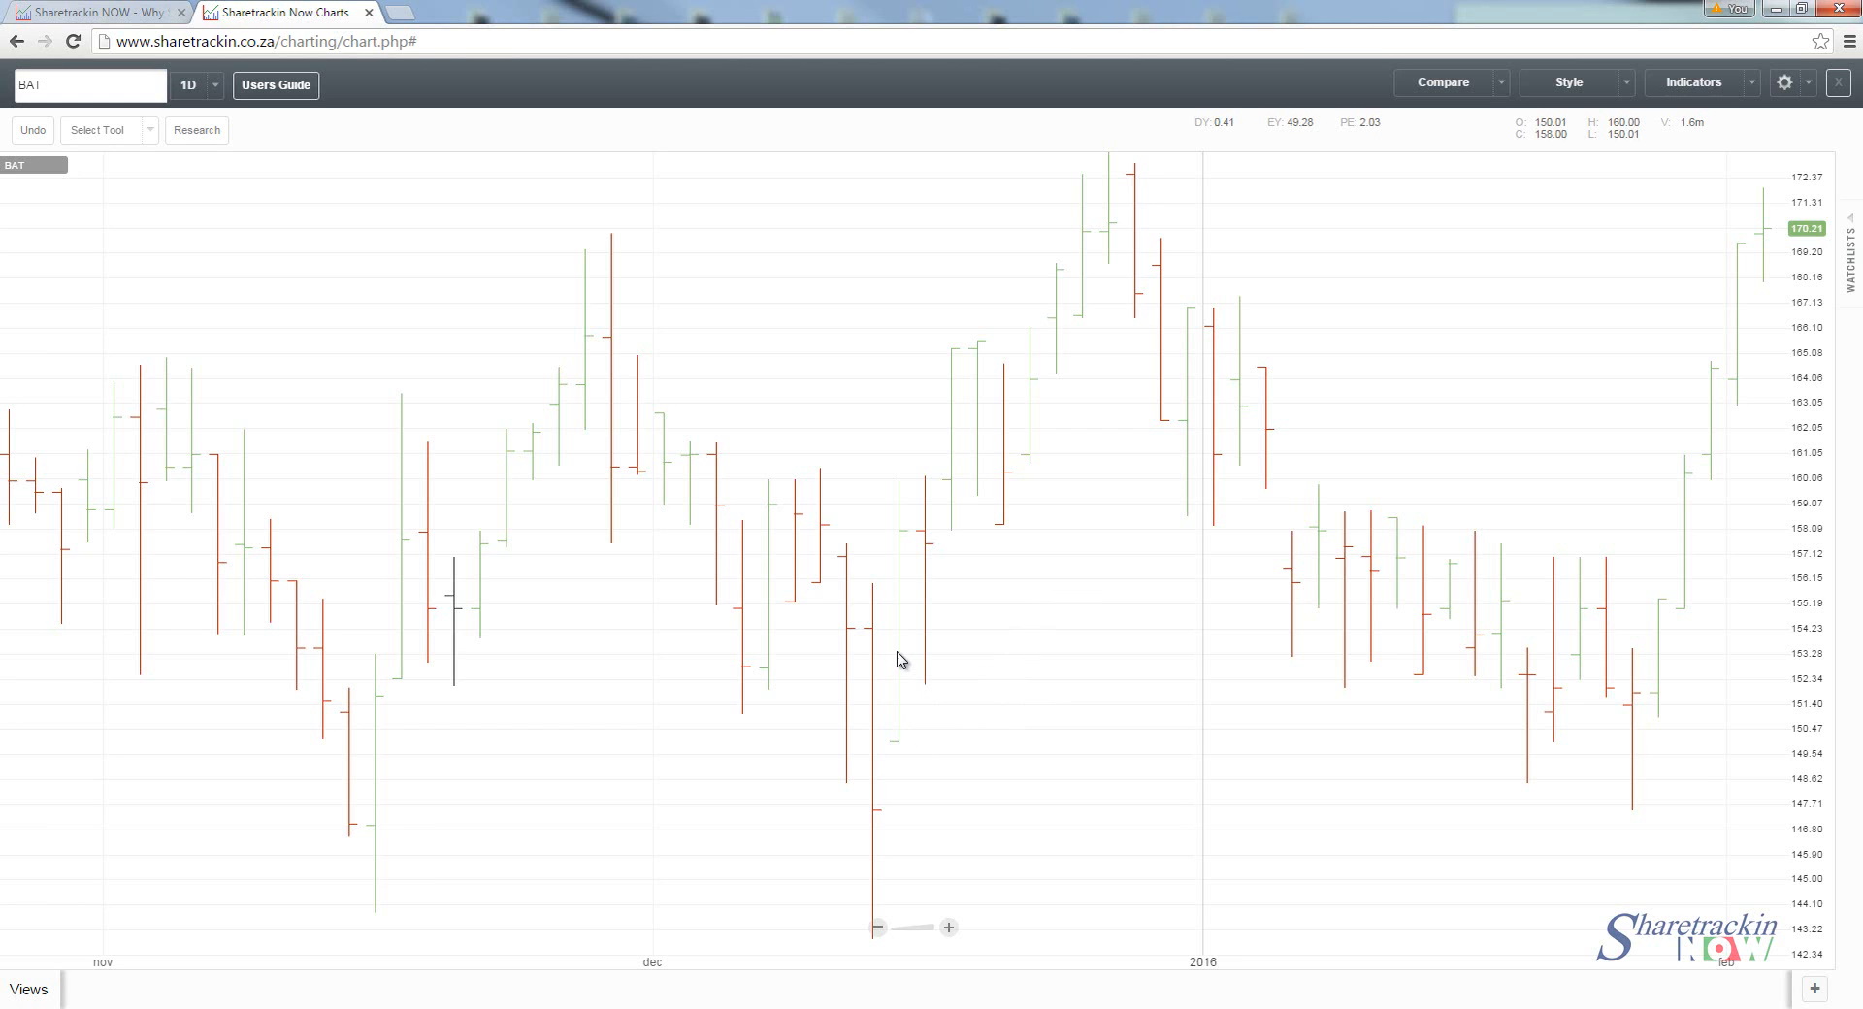
mouse_move(901, 753)
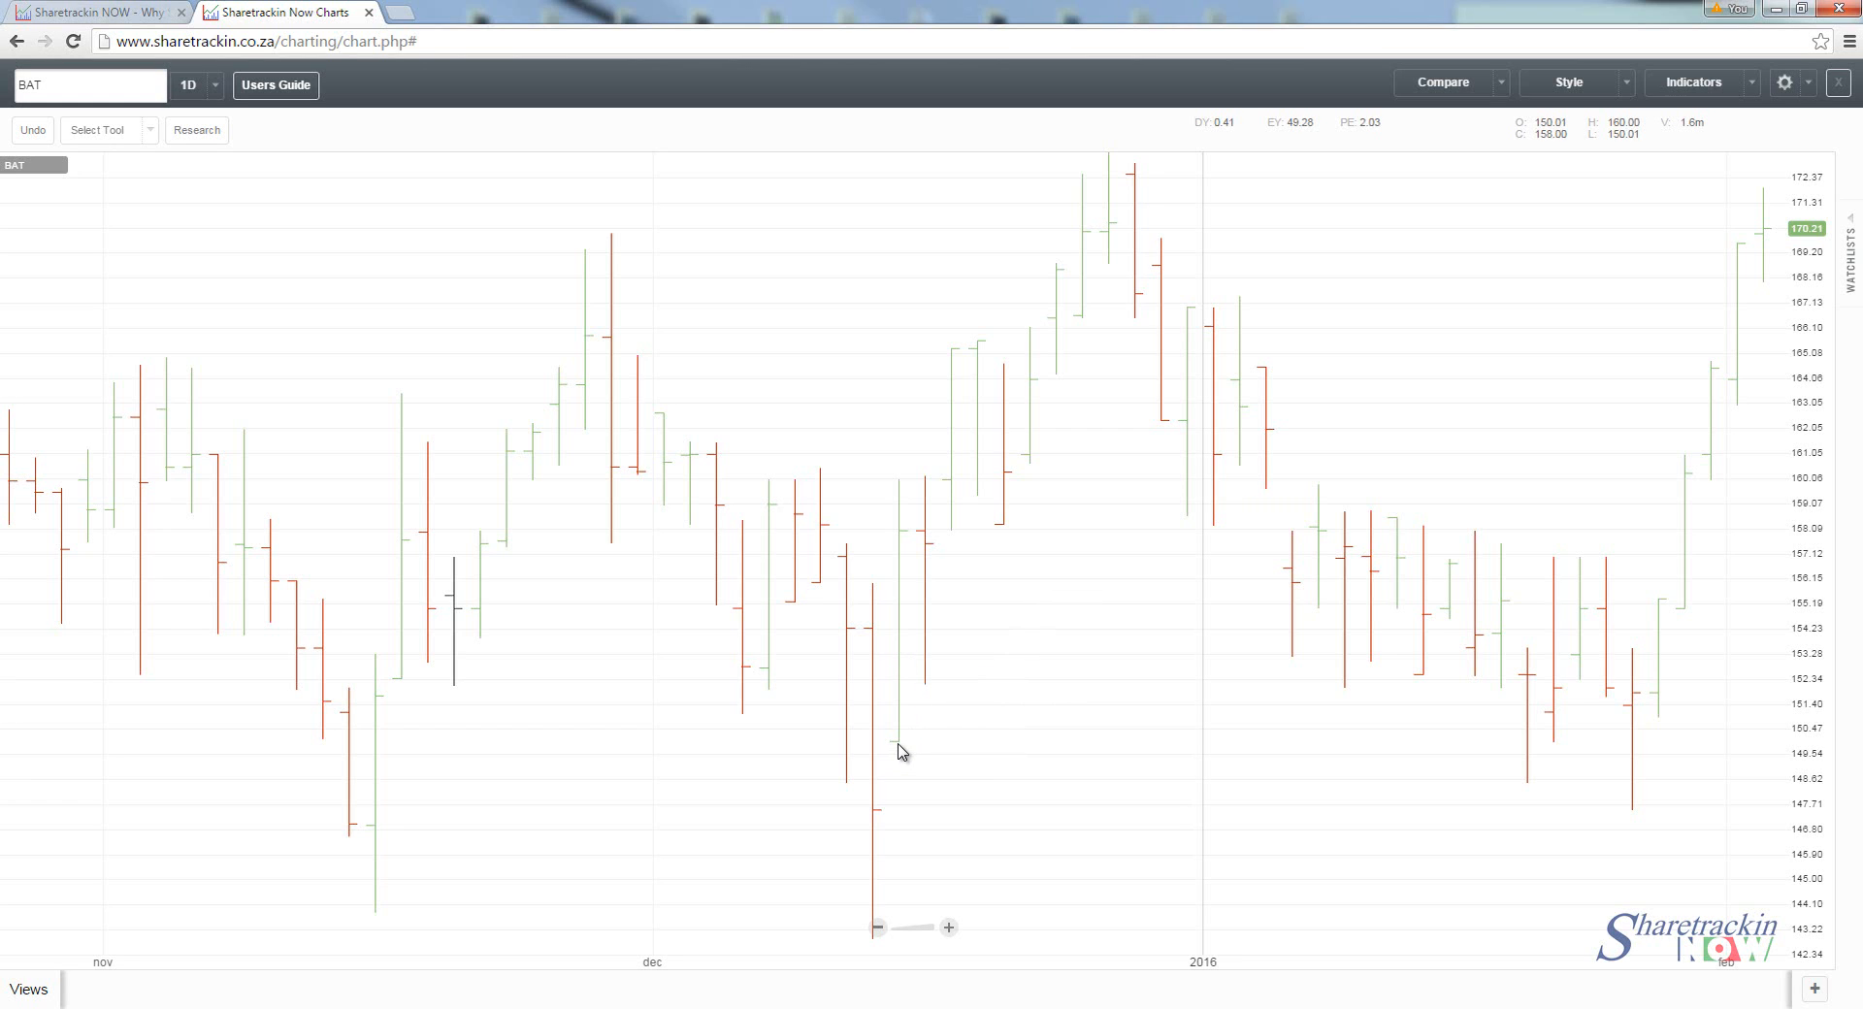
mouse_move(912, 549)
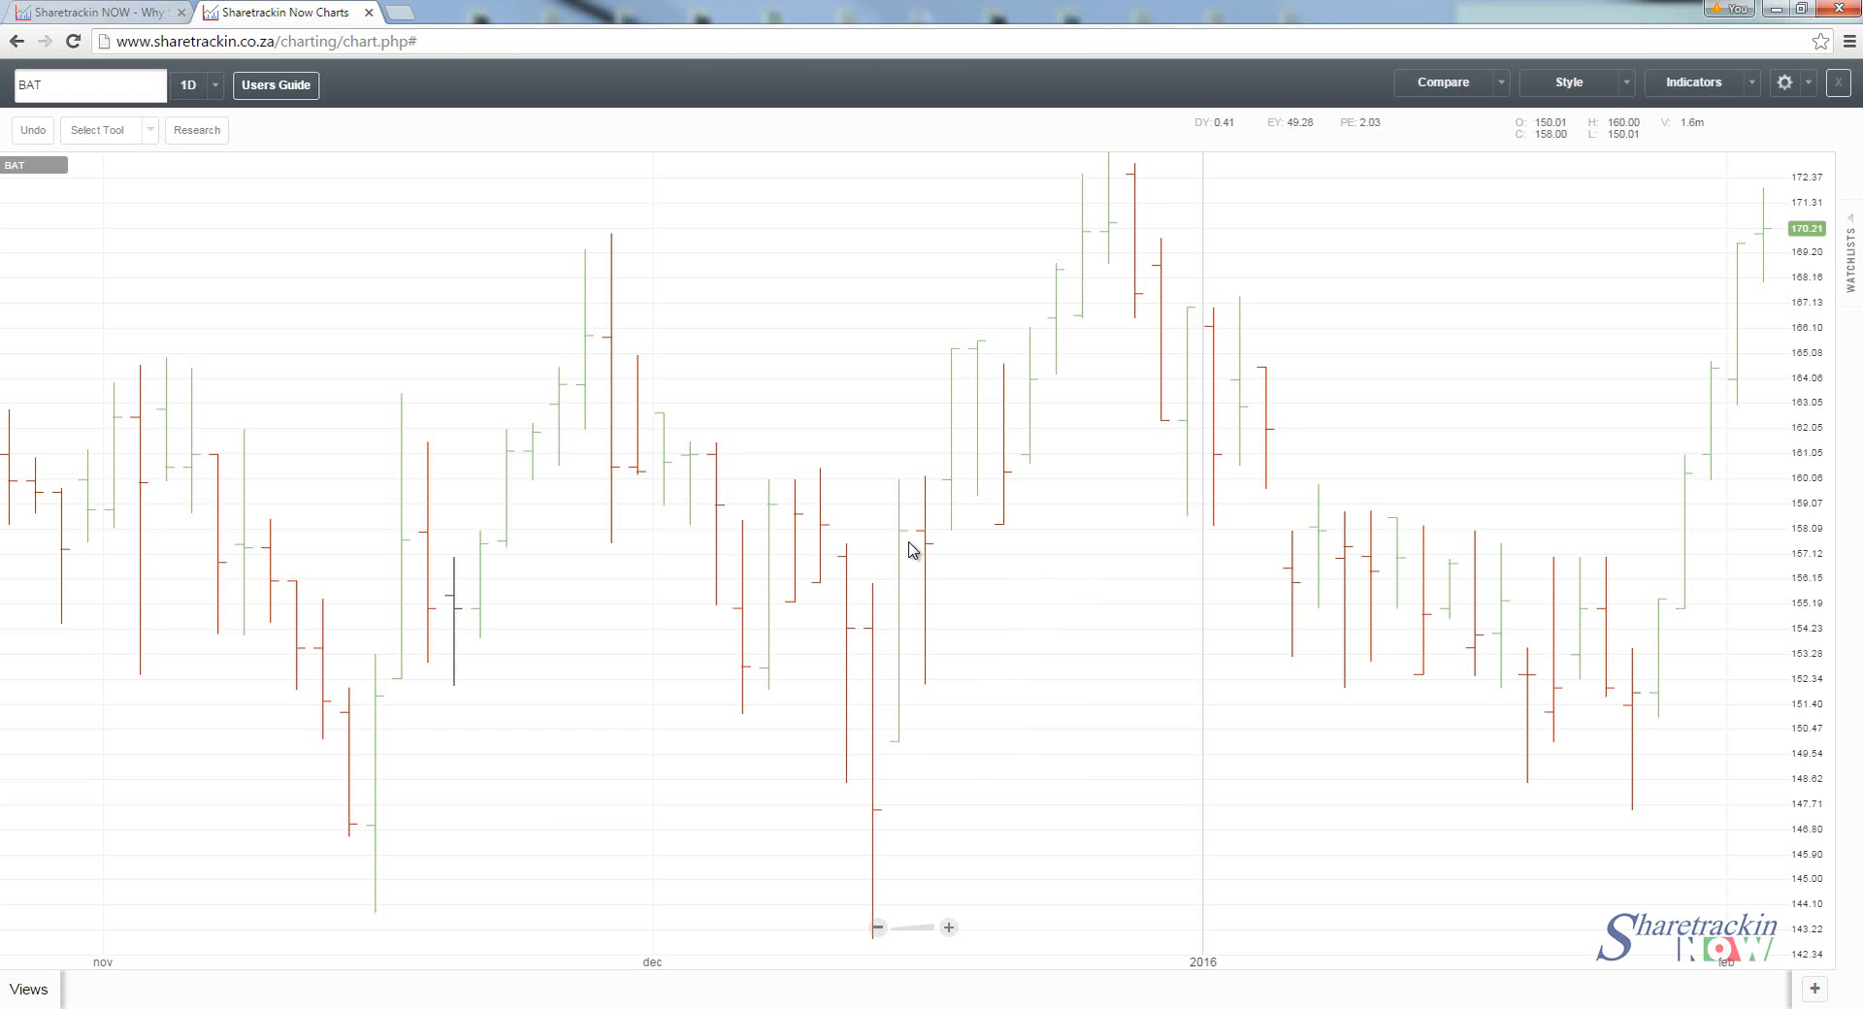
mouse_move(912, 545)
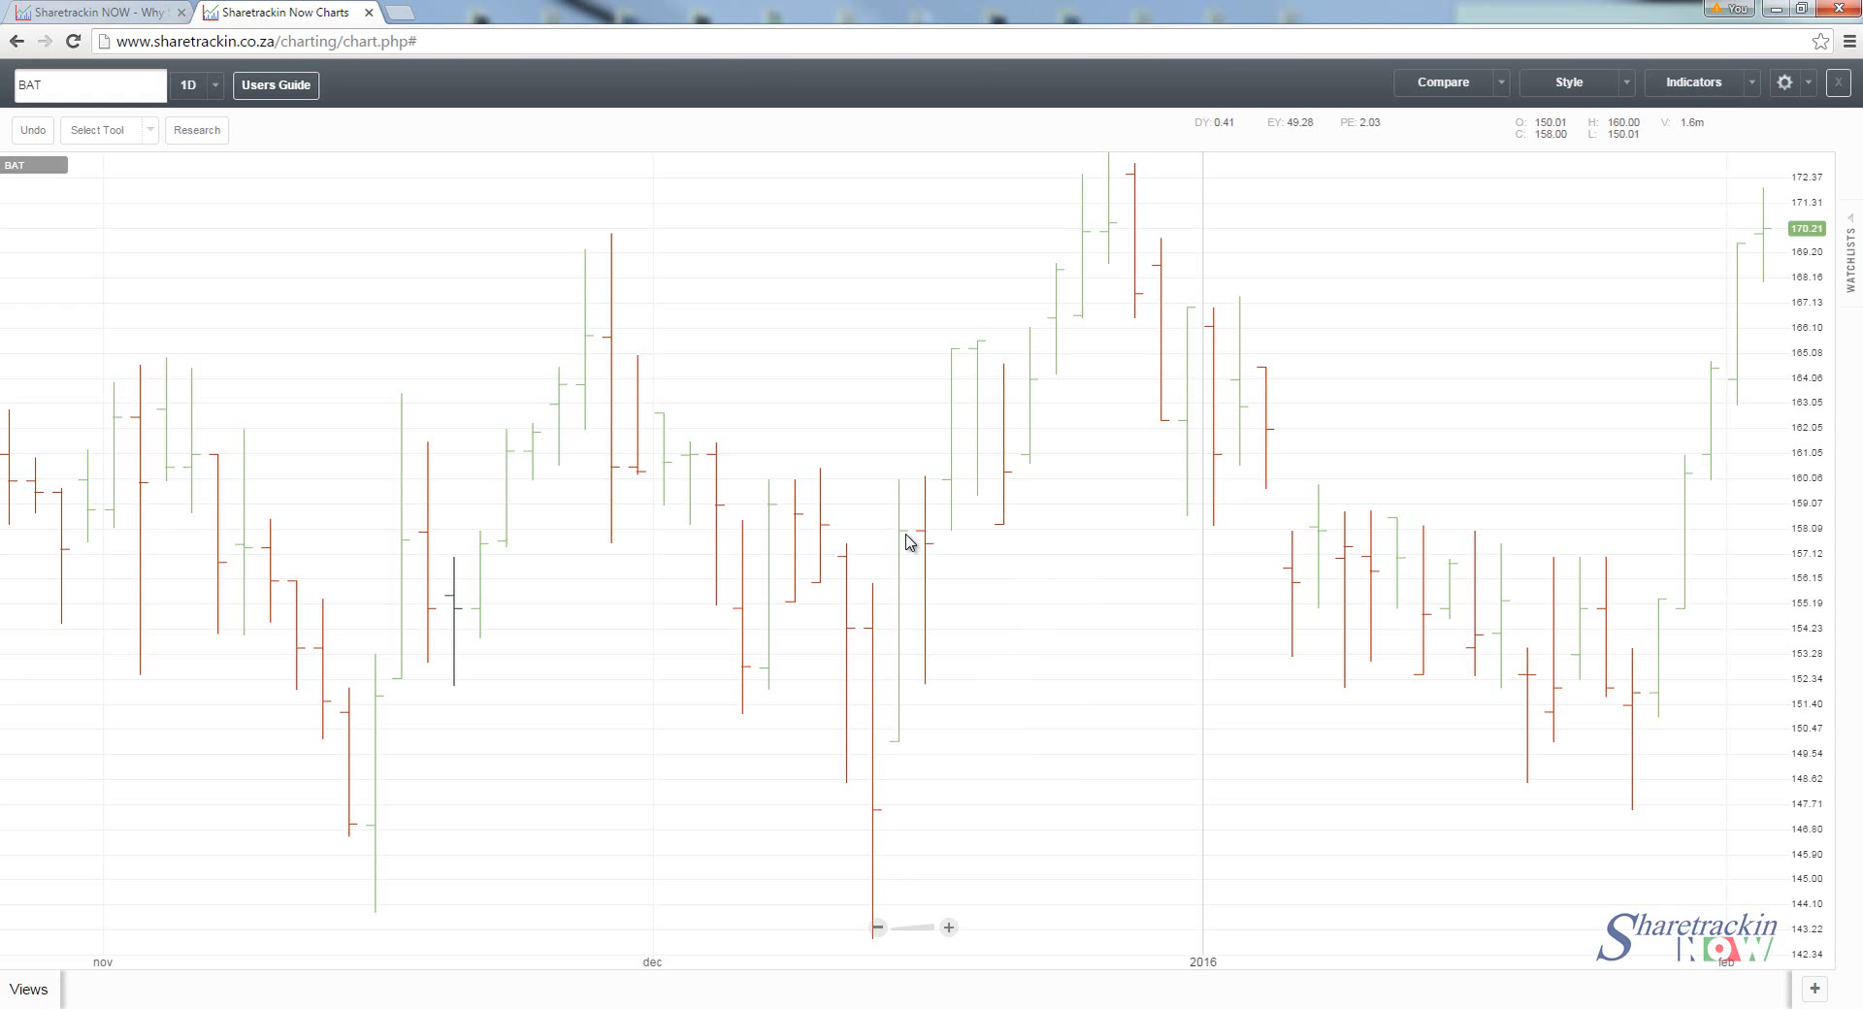
mouse_move(908, 545)
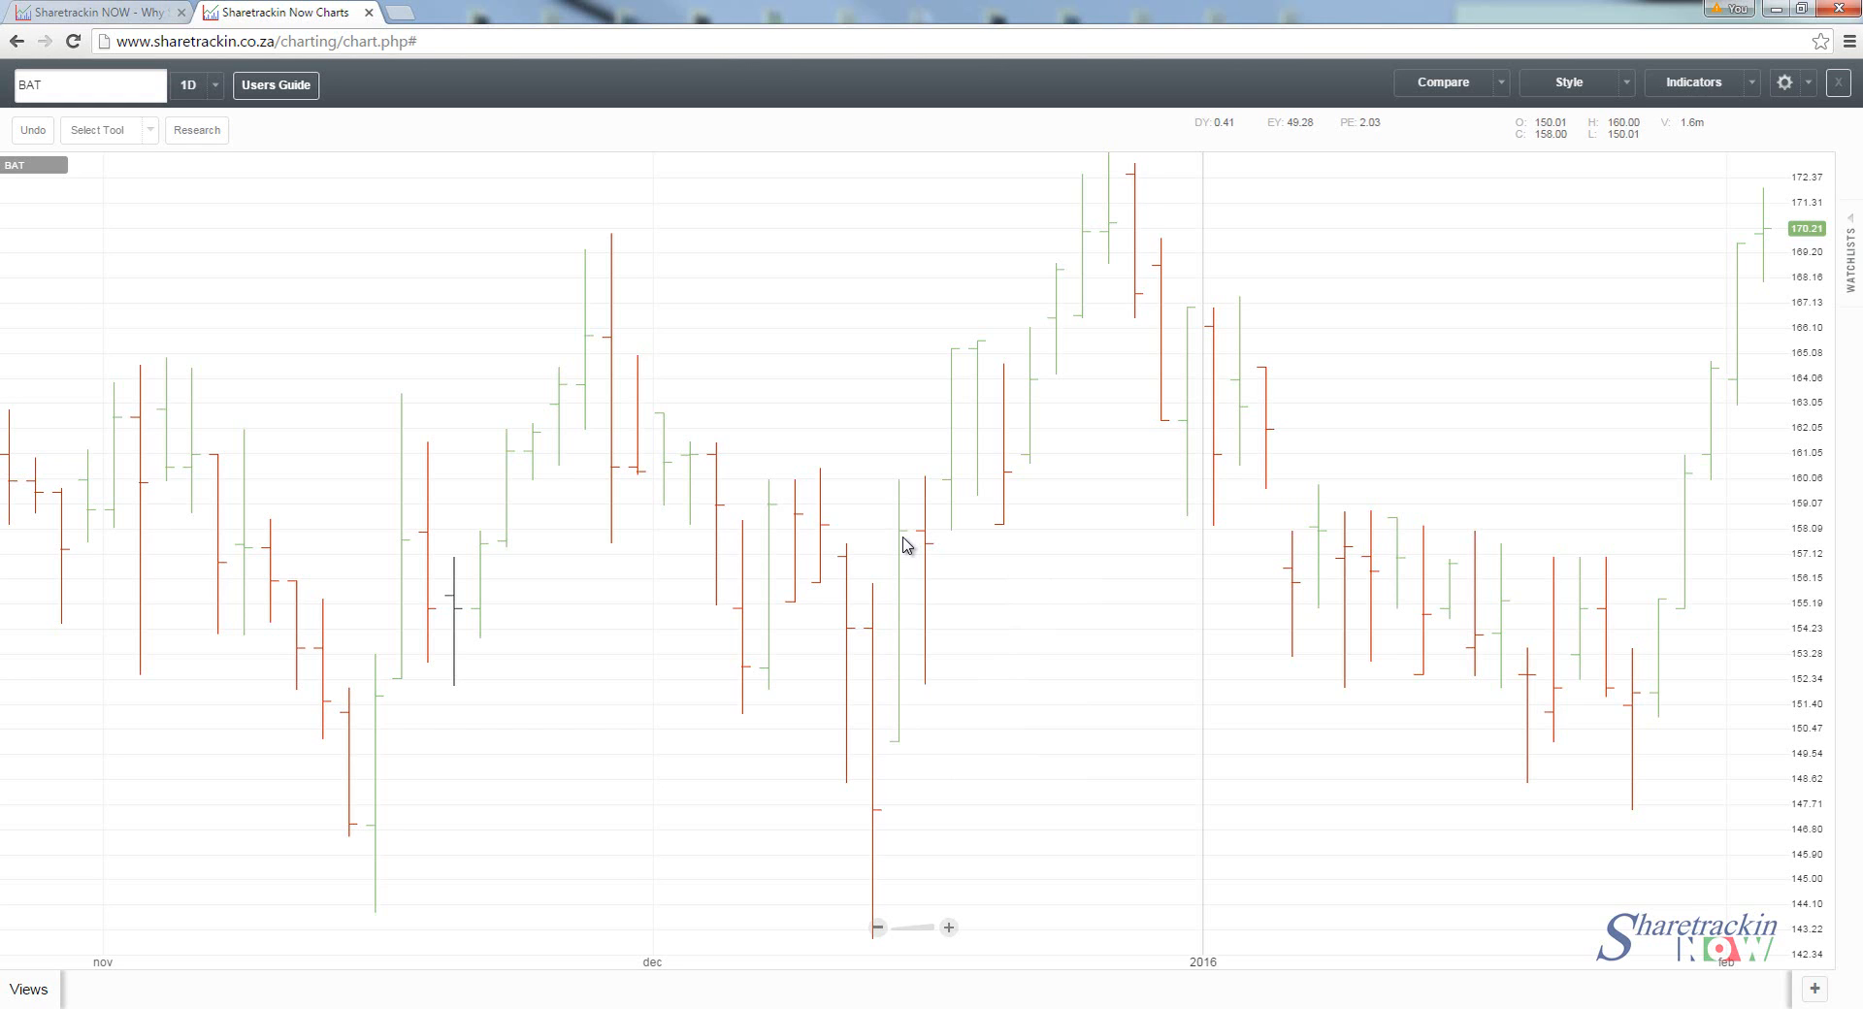
mouse_move(918, 551)
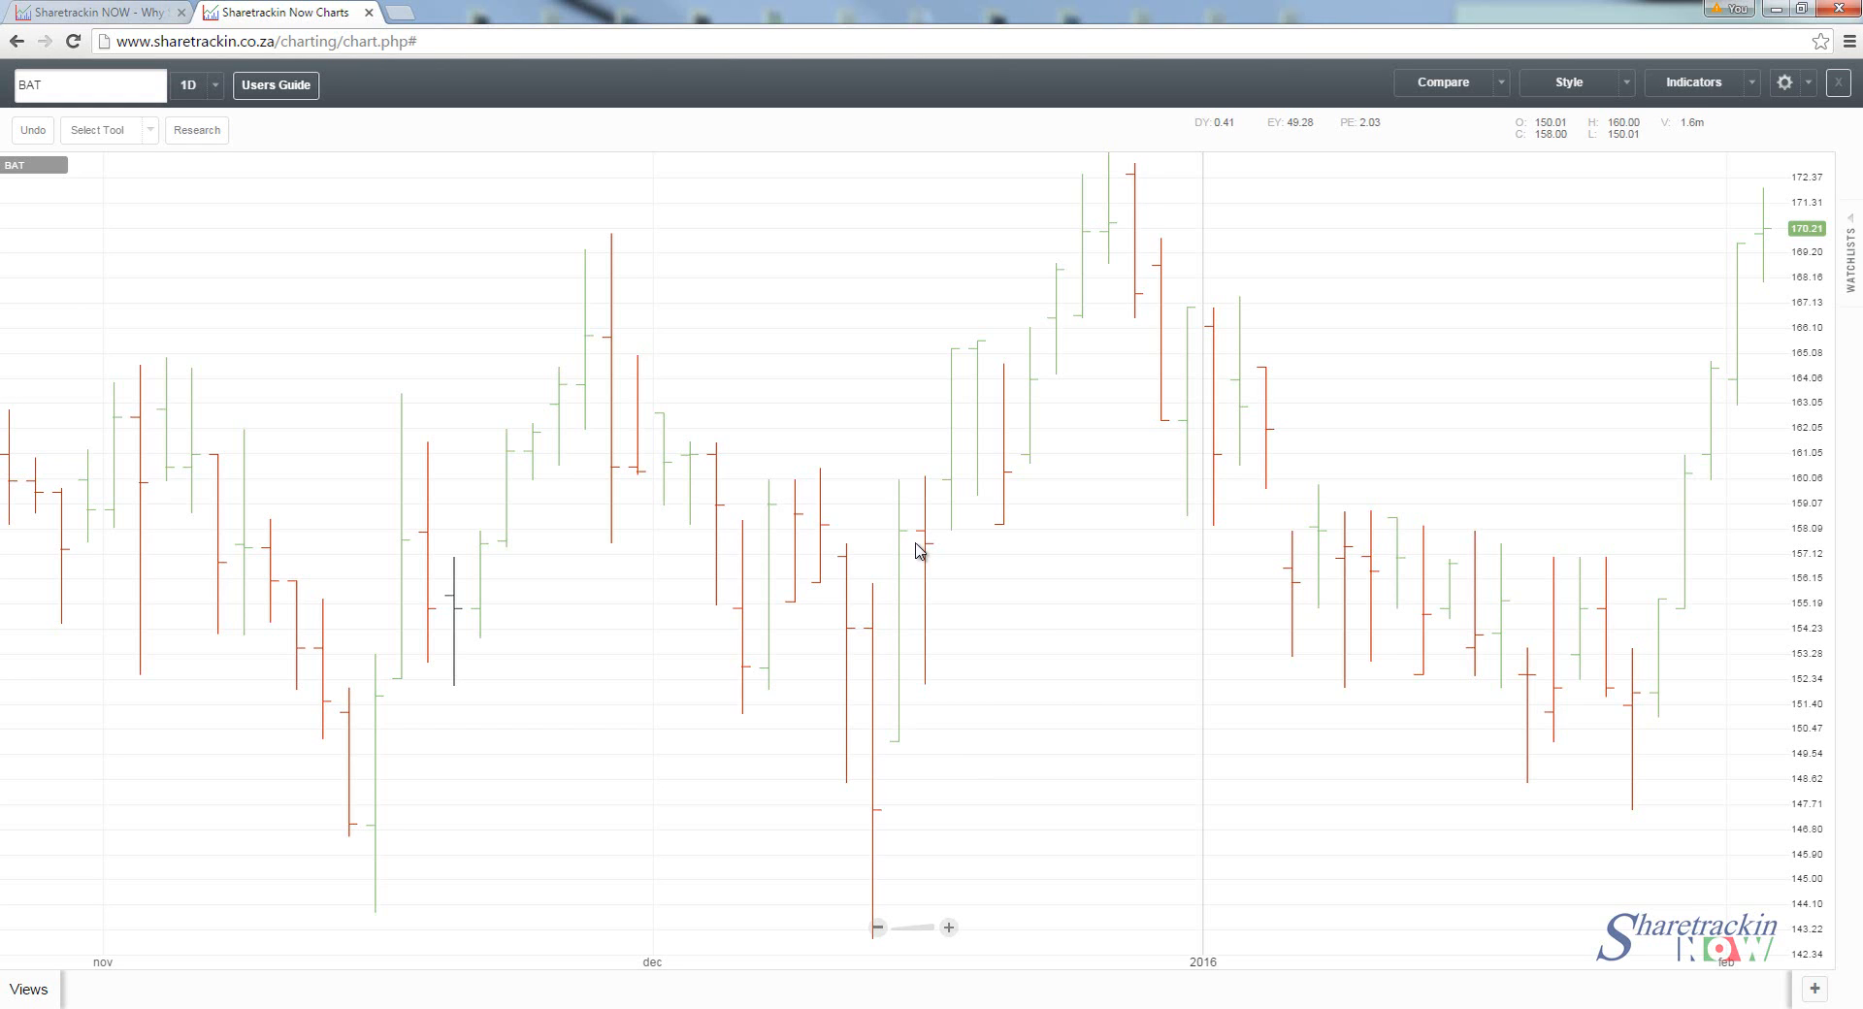
mouse_move(912, 563)
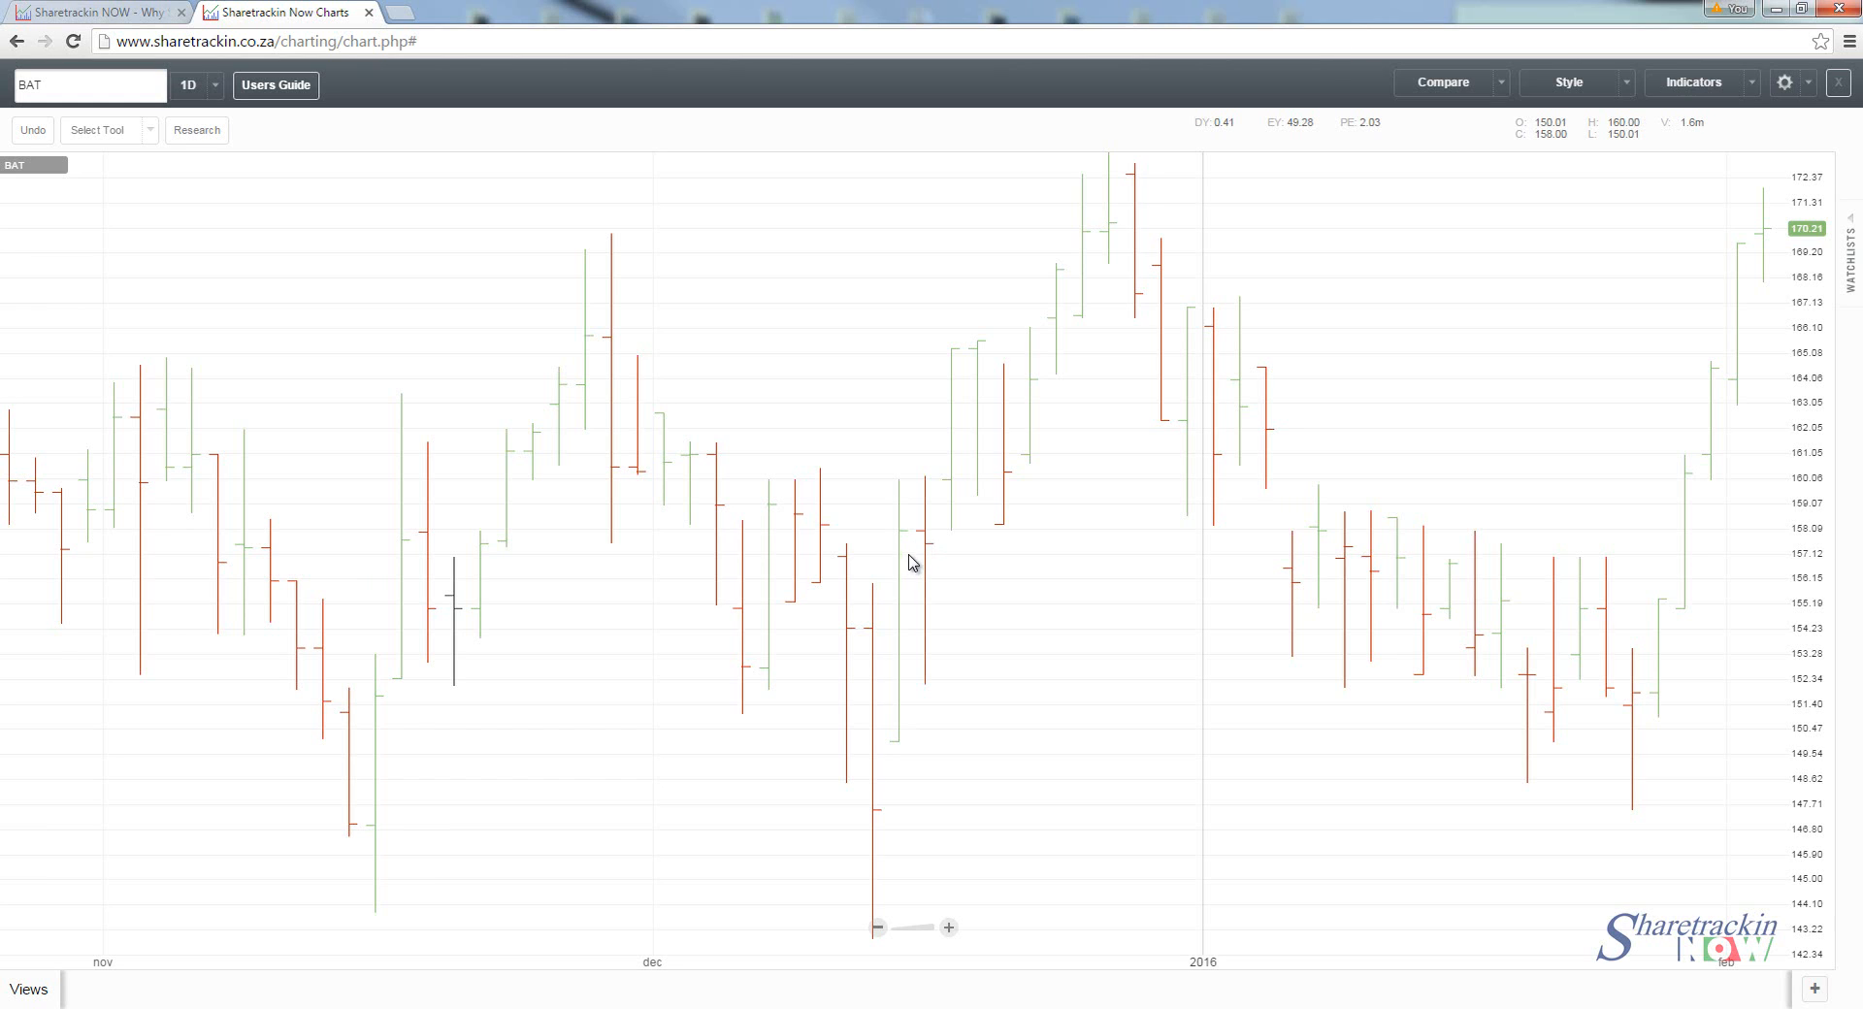
mouse_move(918, 555)
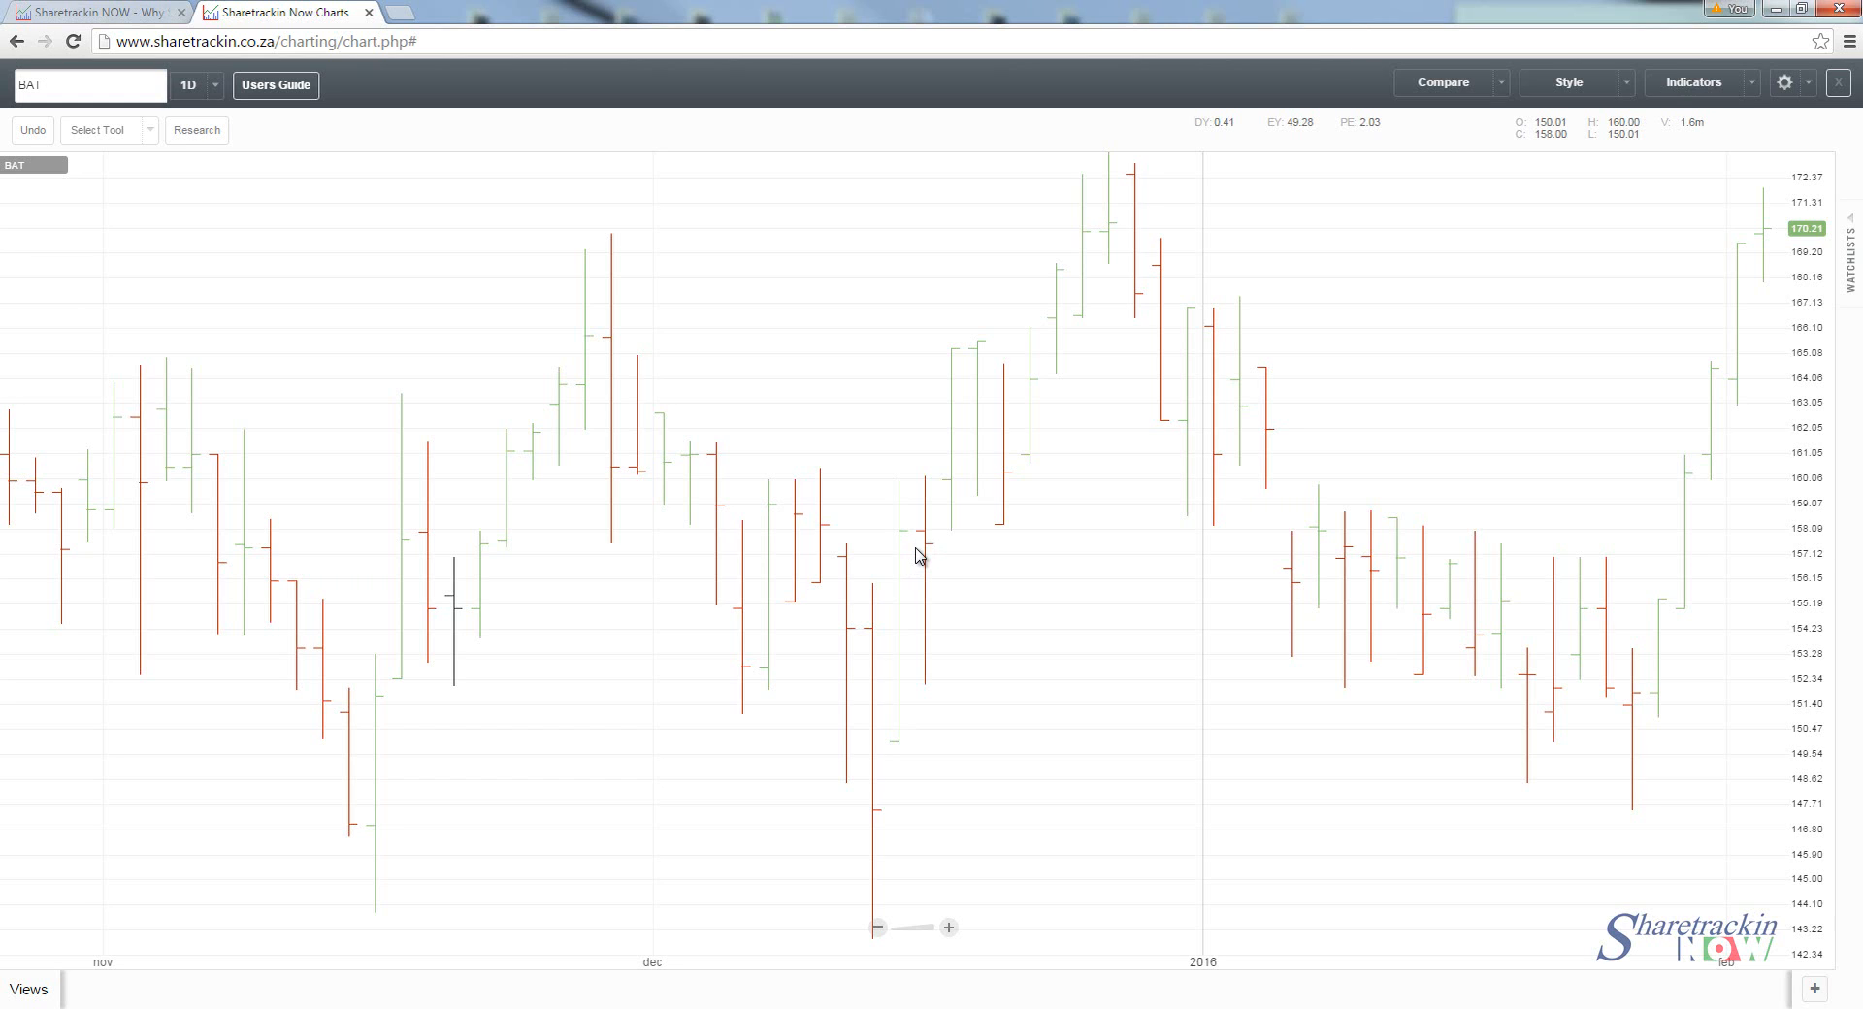
mouse_move(935, 557)
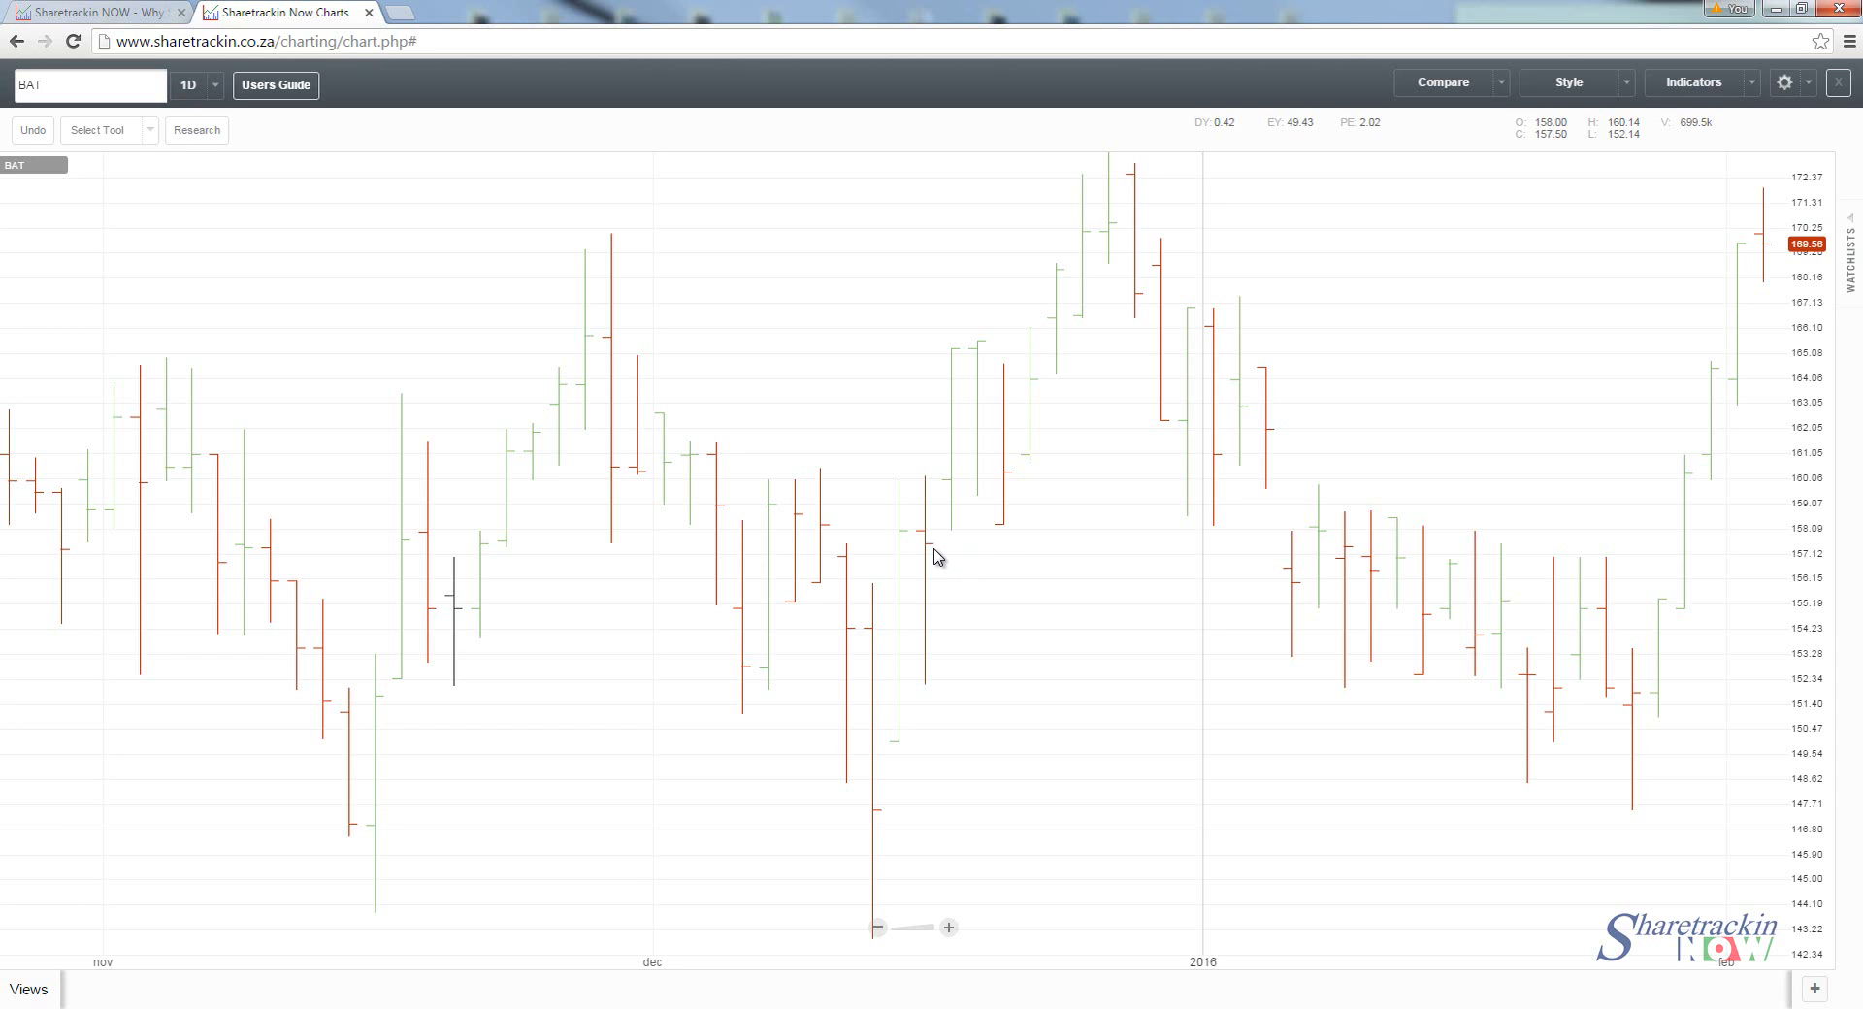
mouse_move(734, 386)
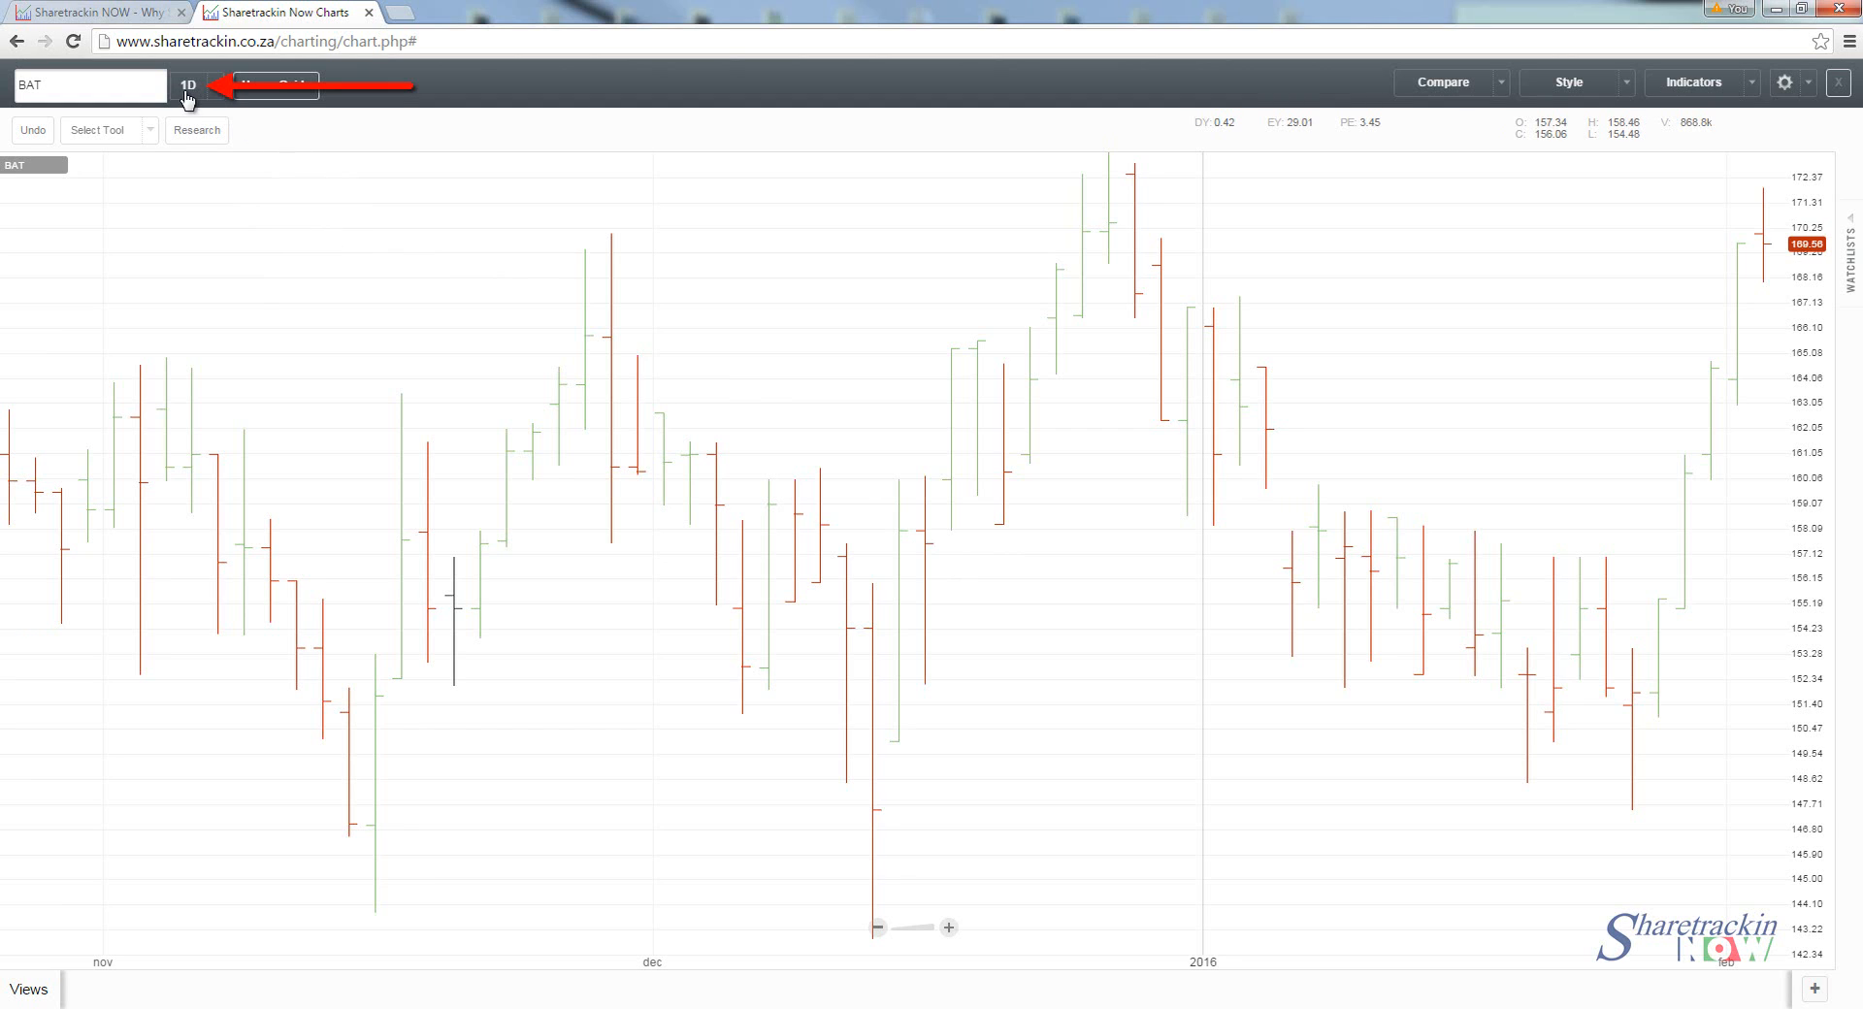
mouse_move(1089, 535)
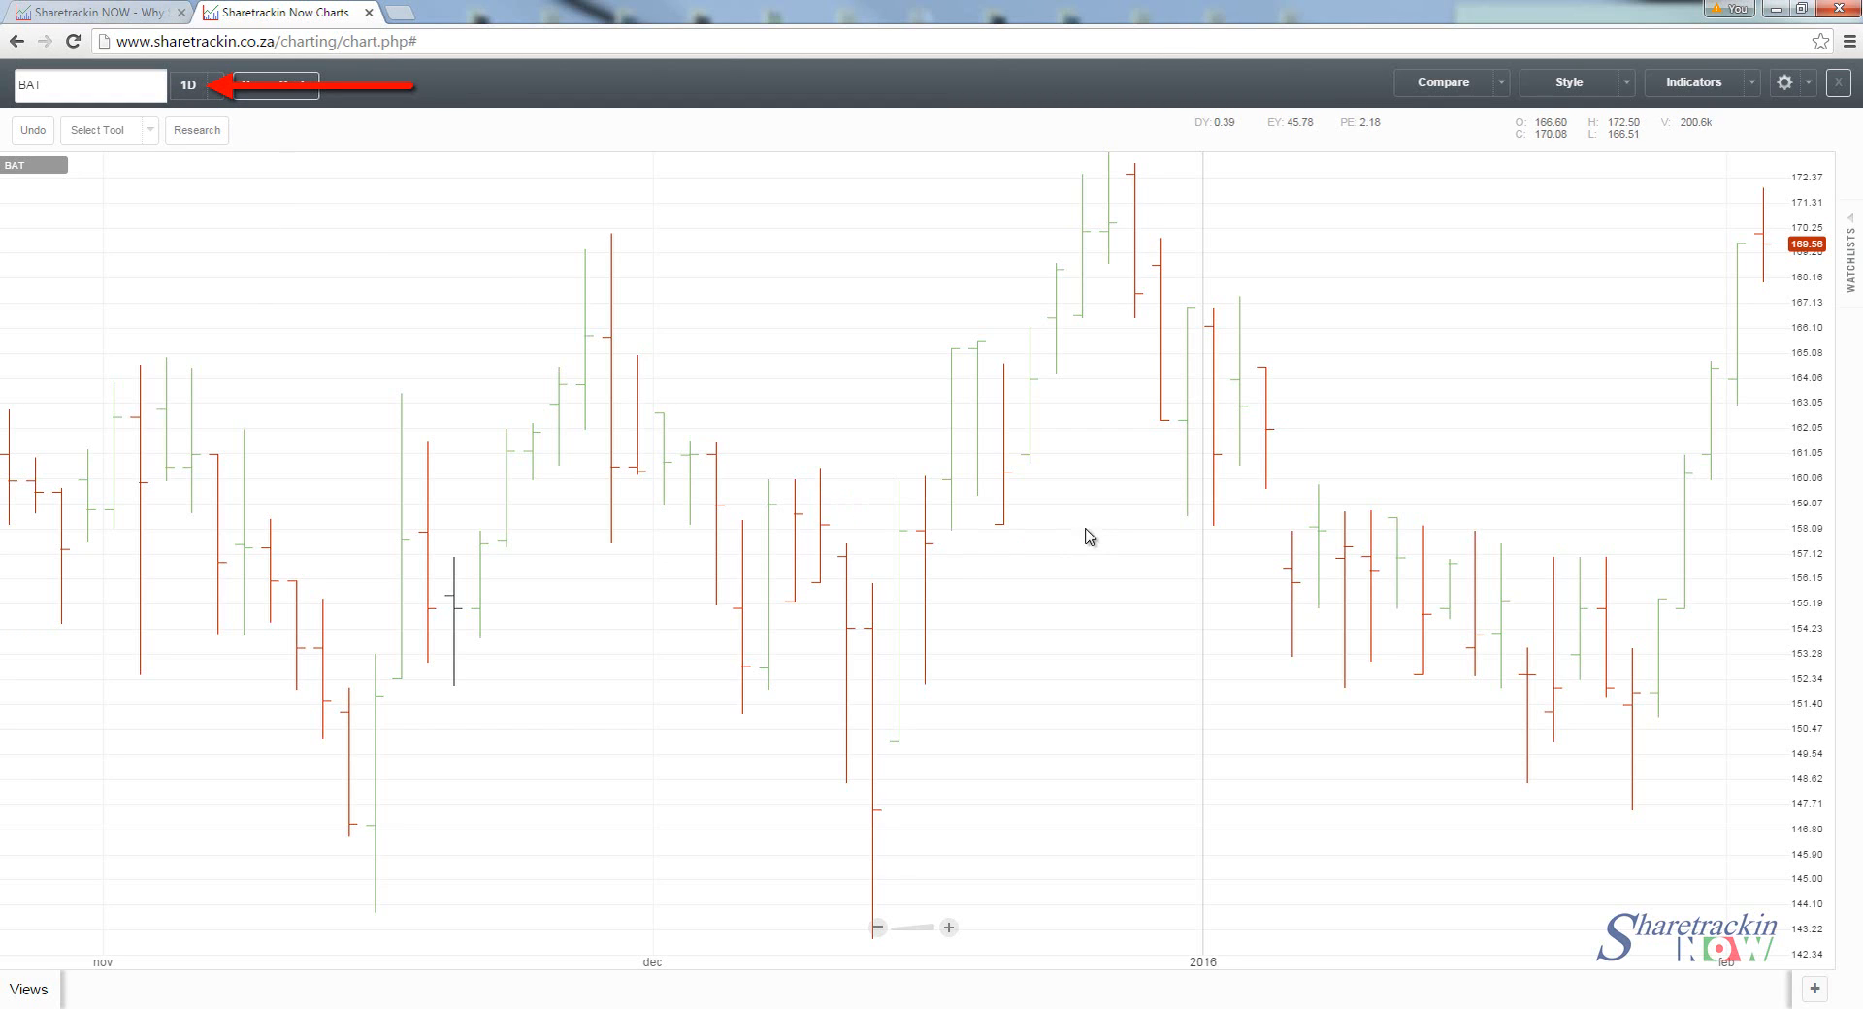
mouse_move(771, 432)
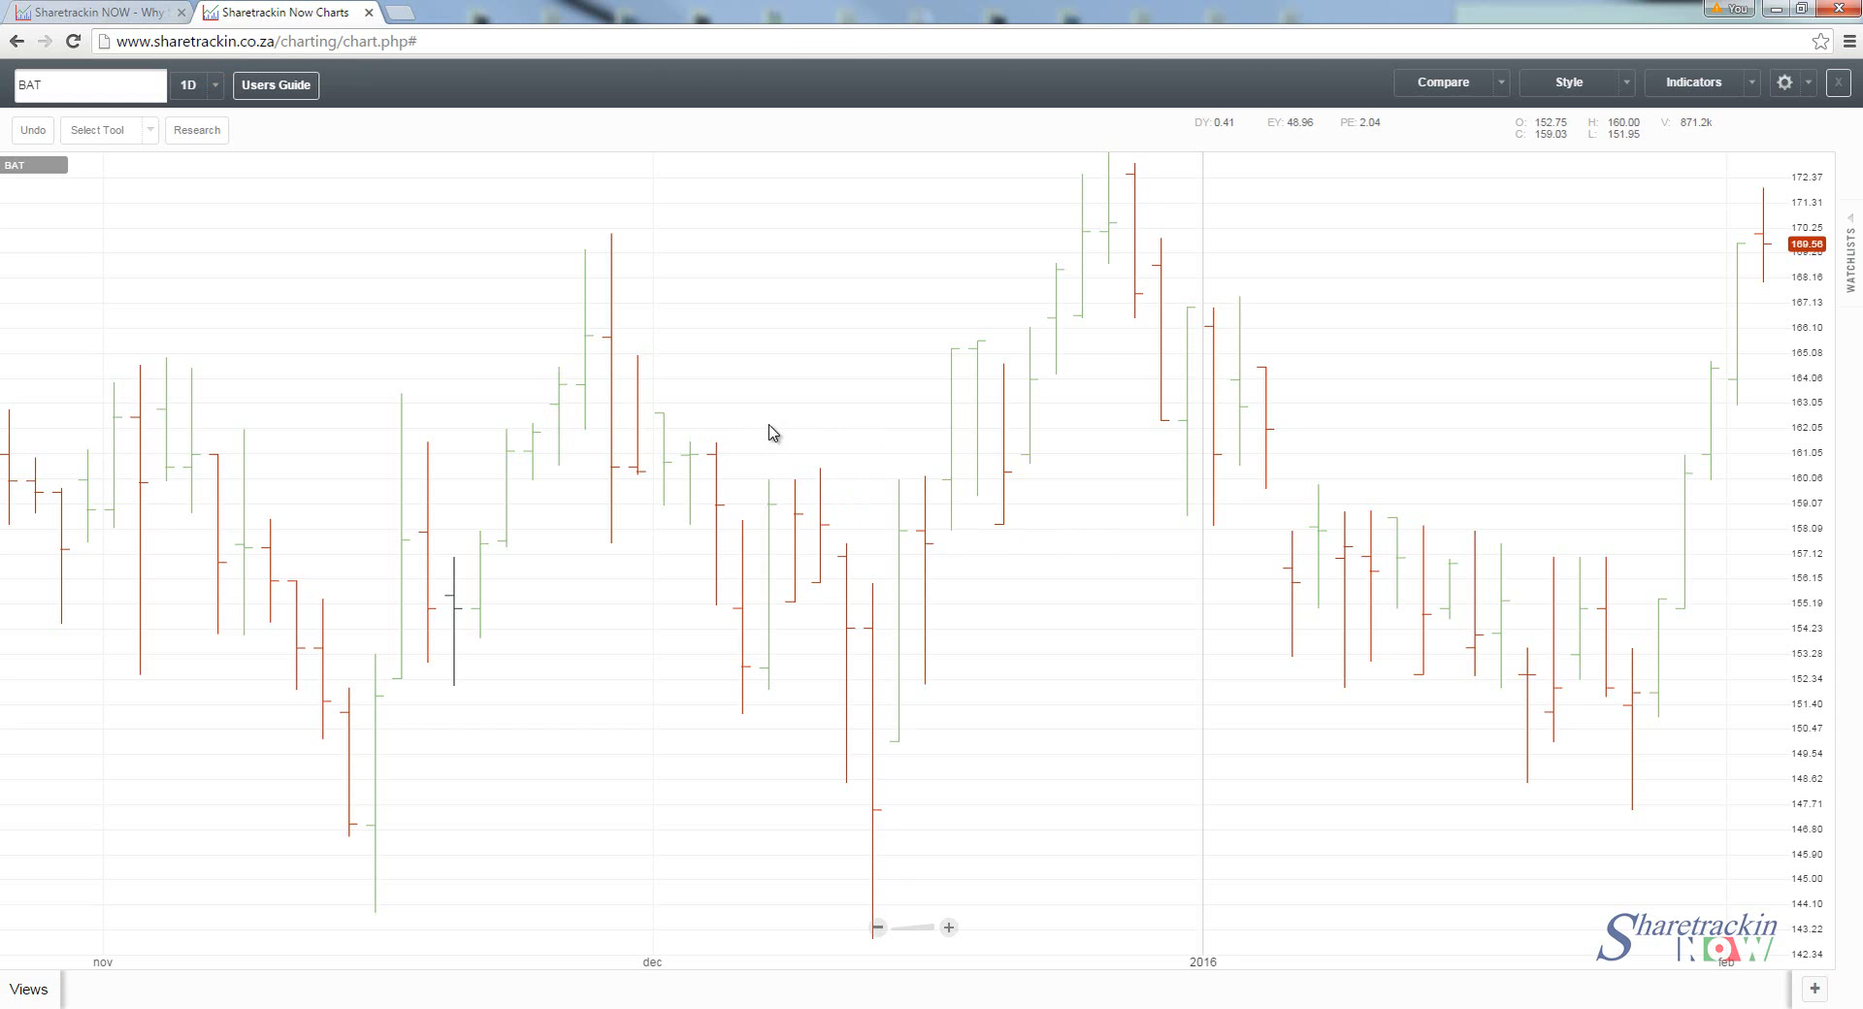
mouse_move(902, 691)
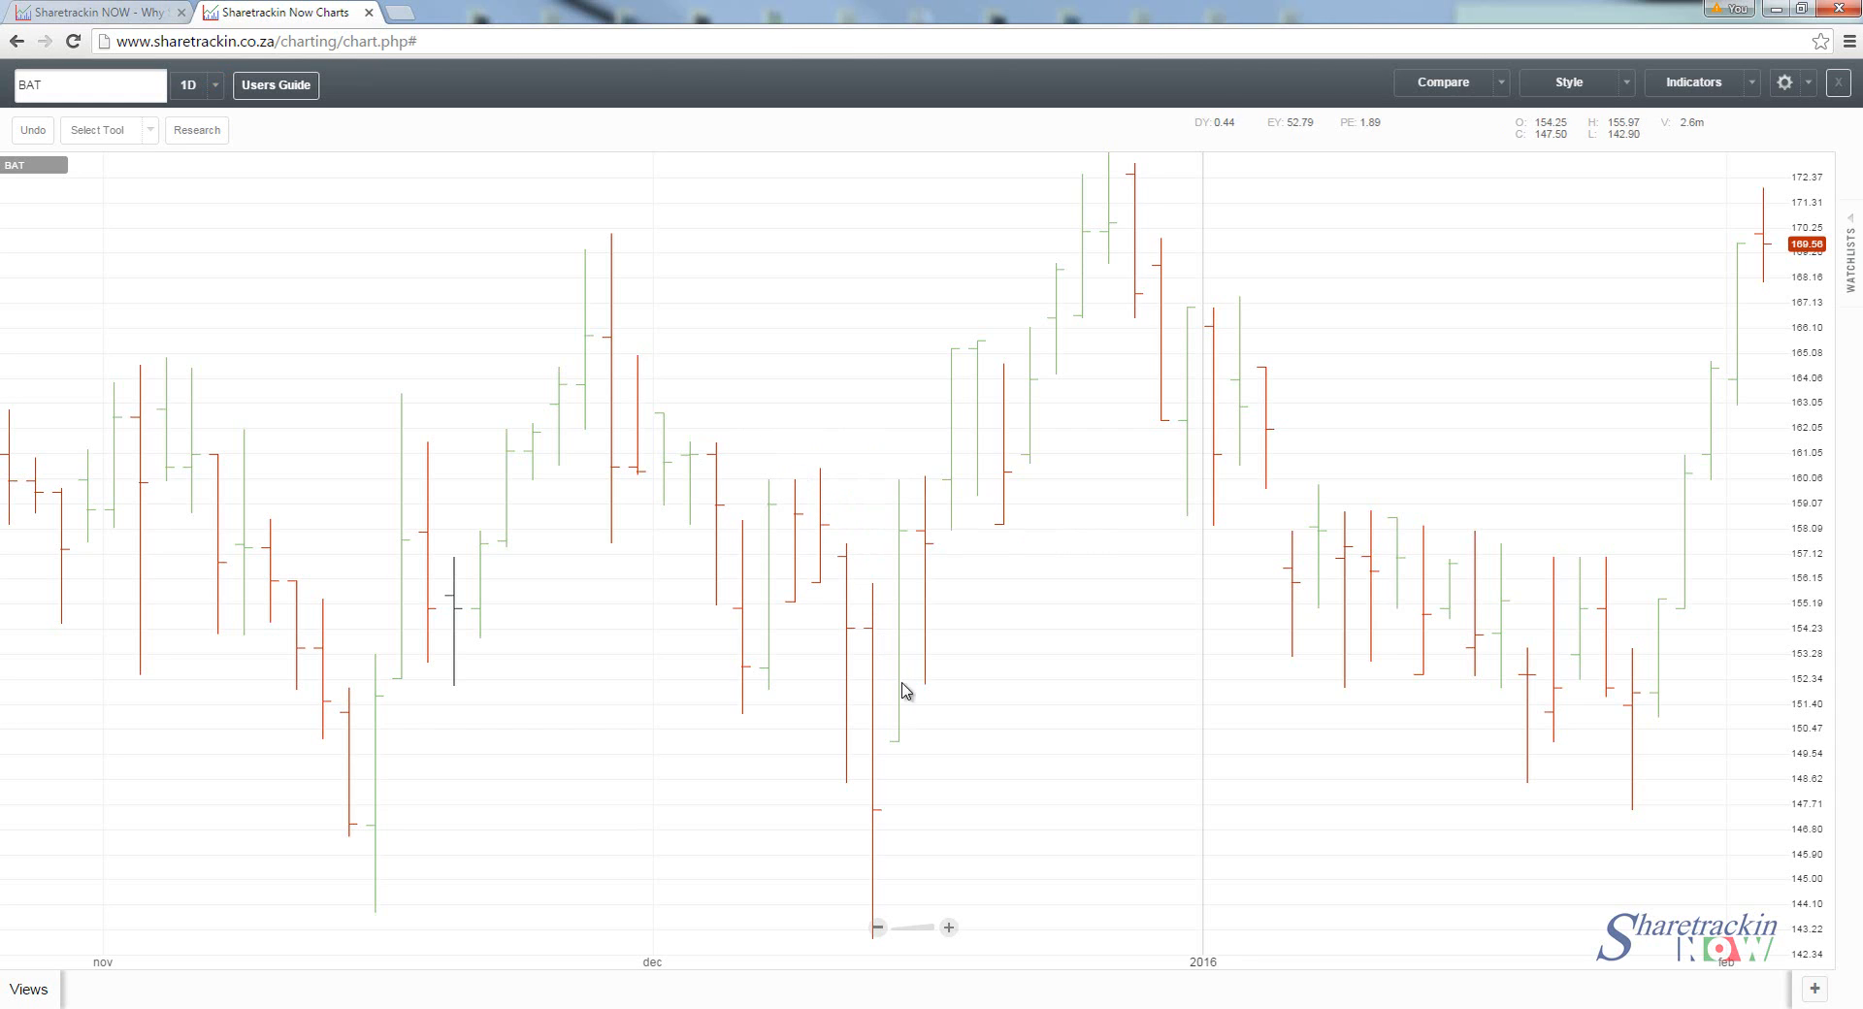
mouse_move(908, 728)
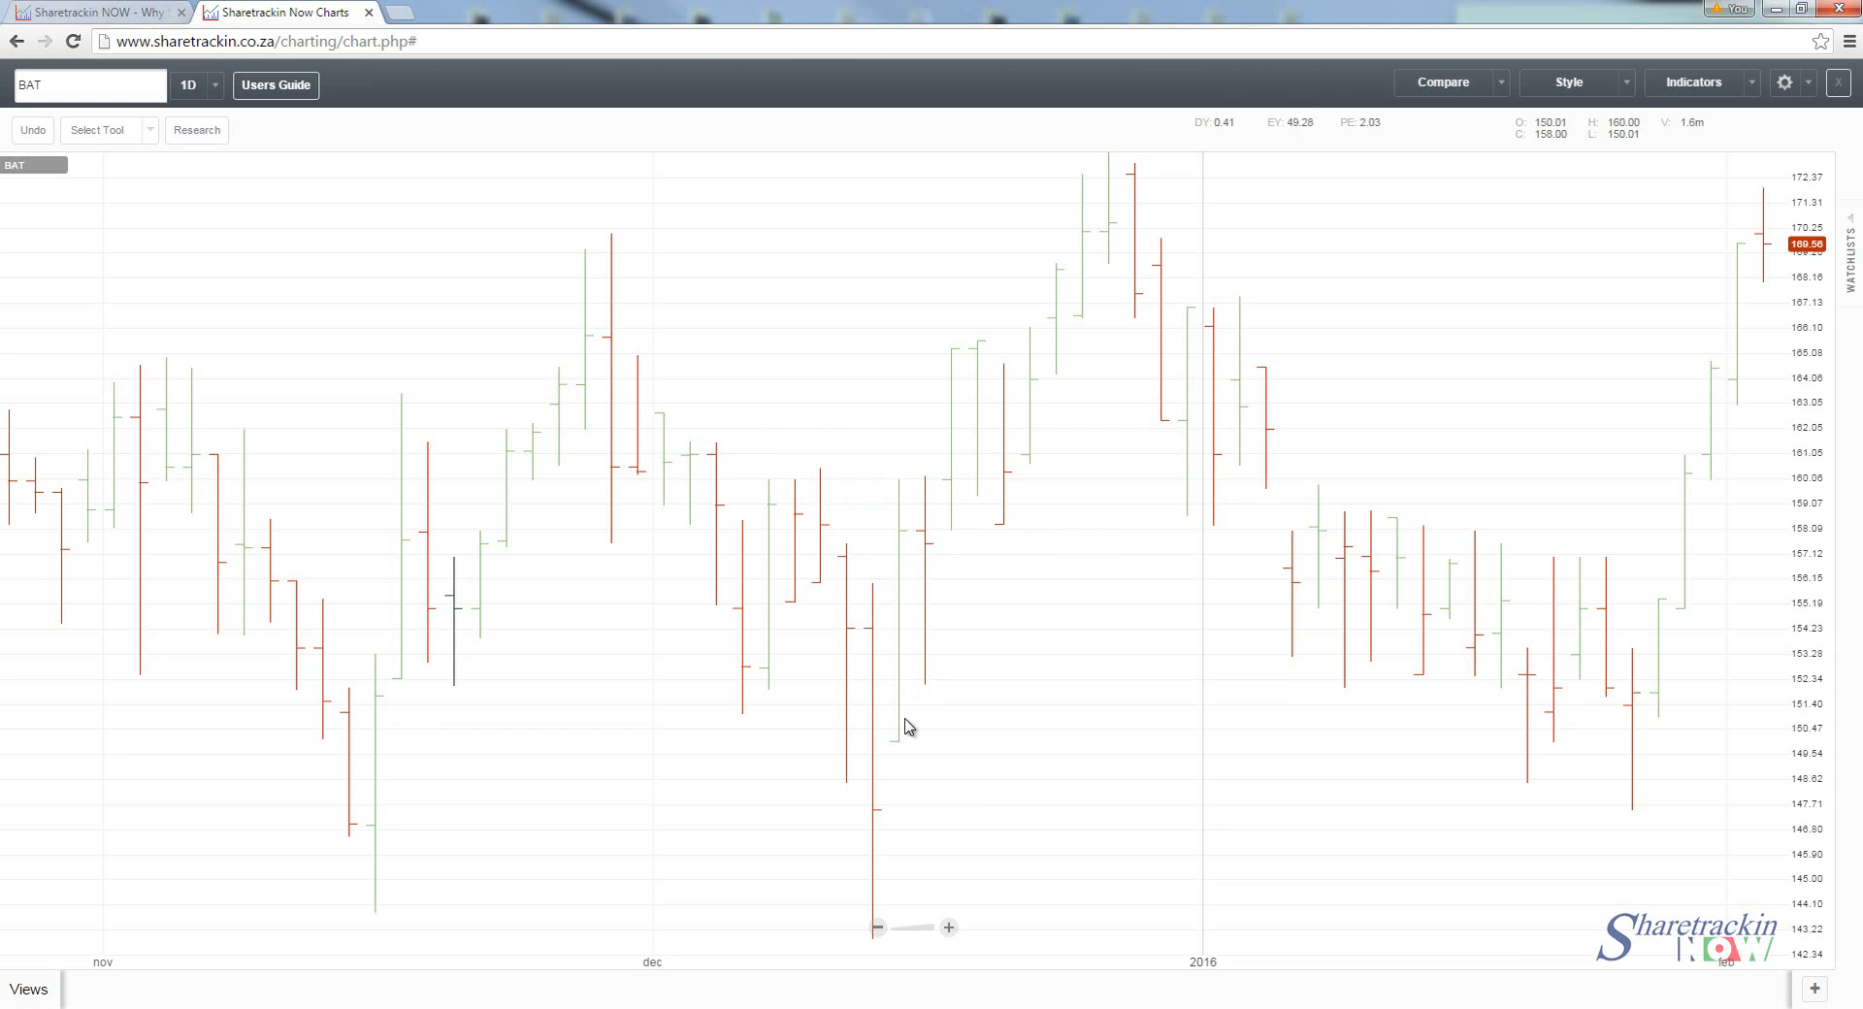
mouse_move(904, 547)
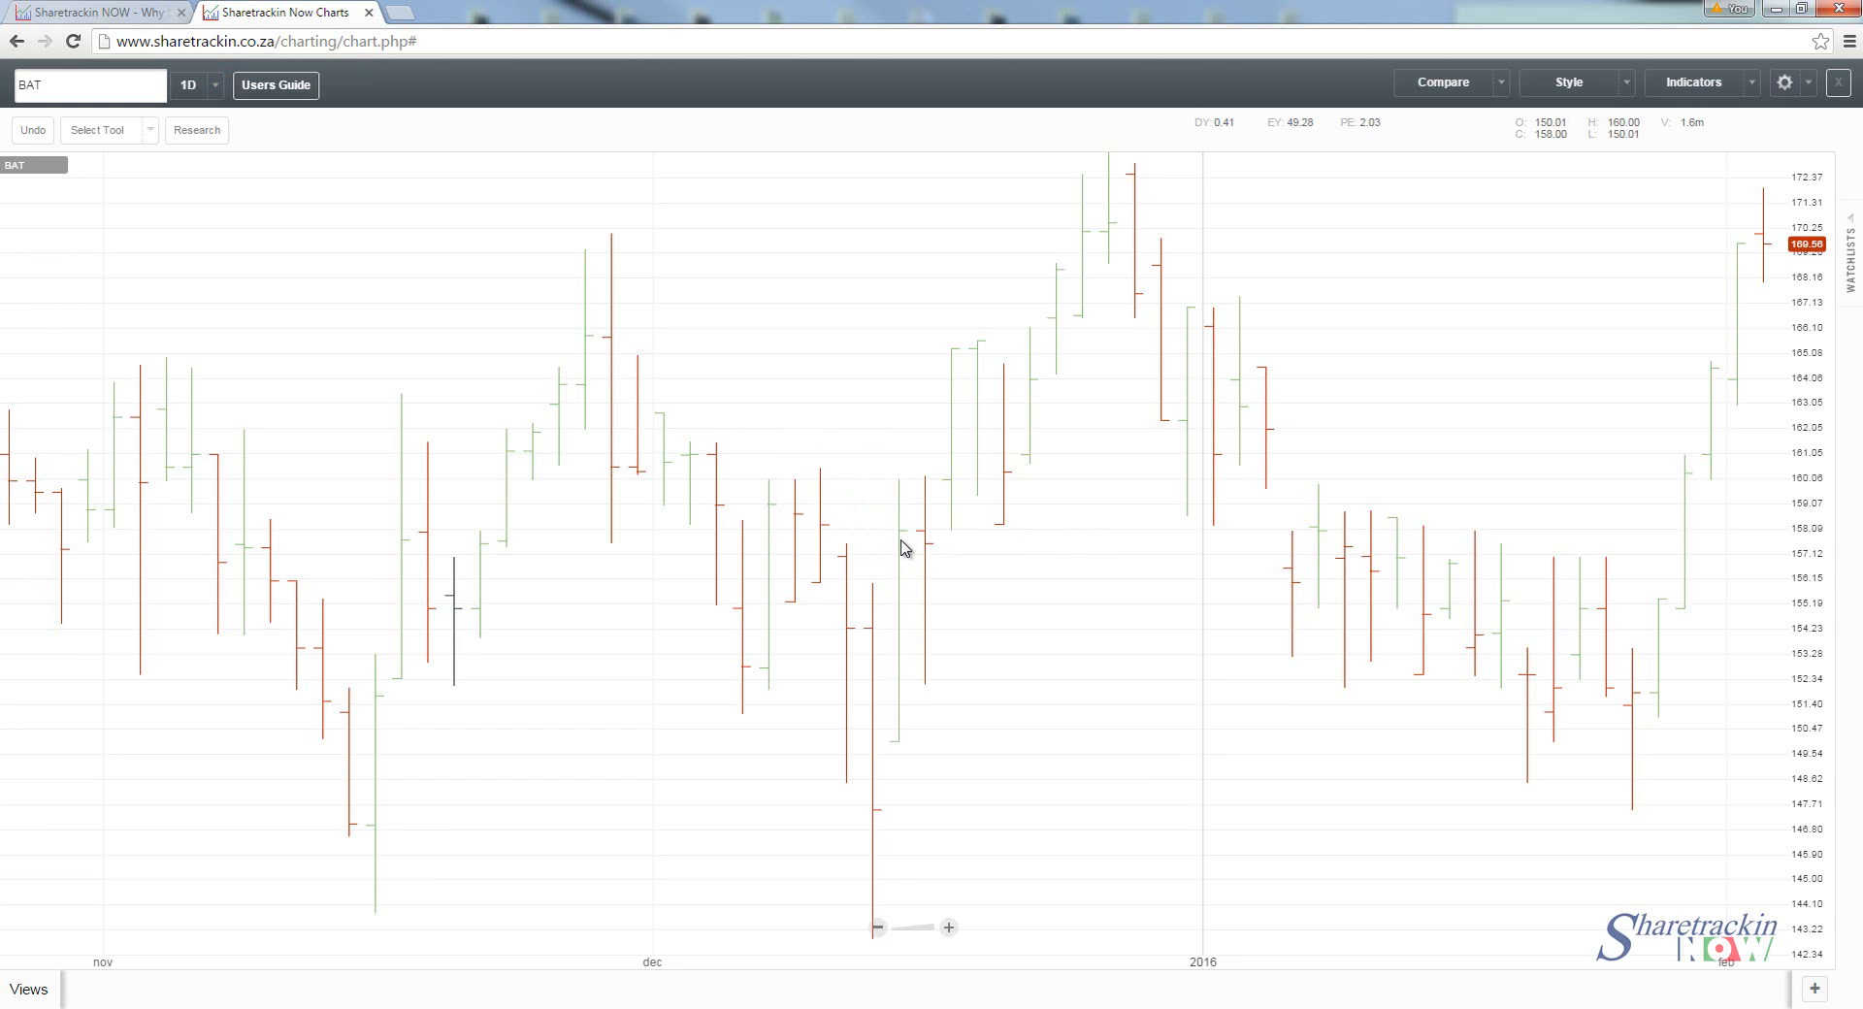
mouse_move(1036, 524)
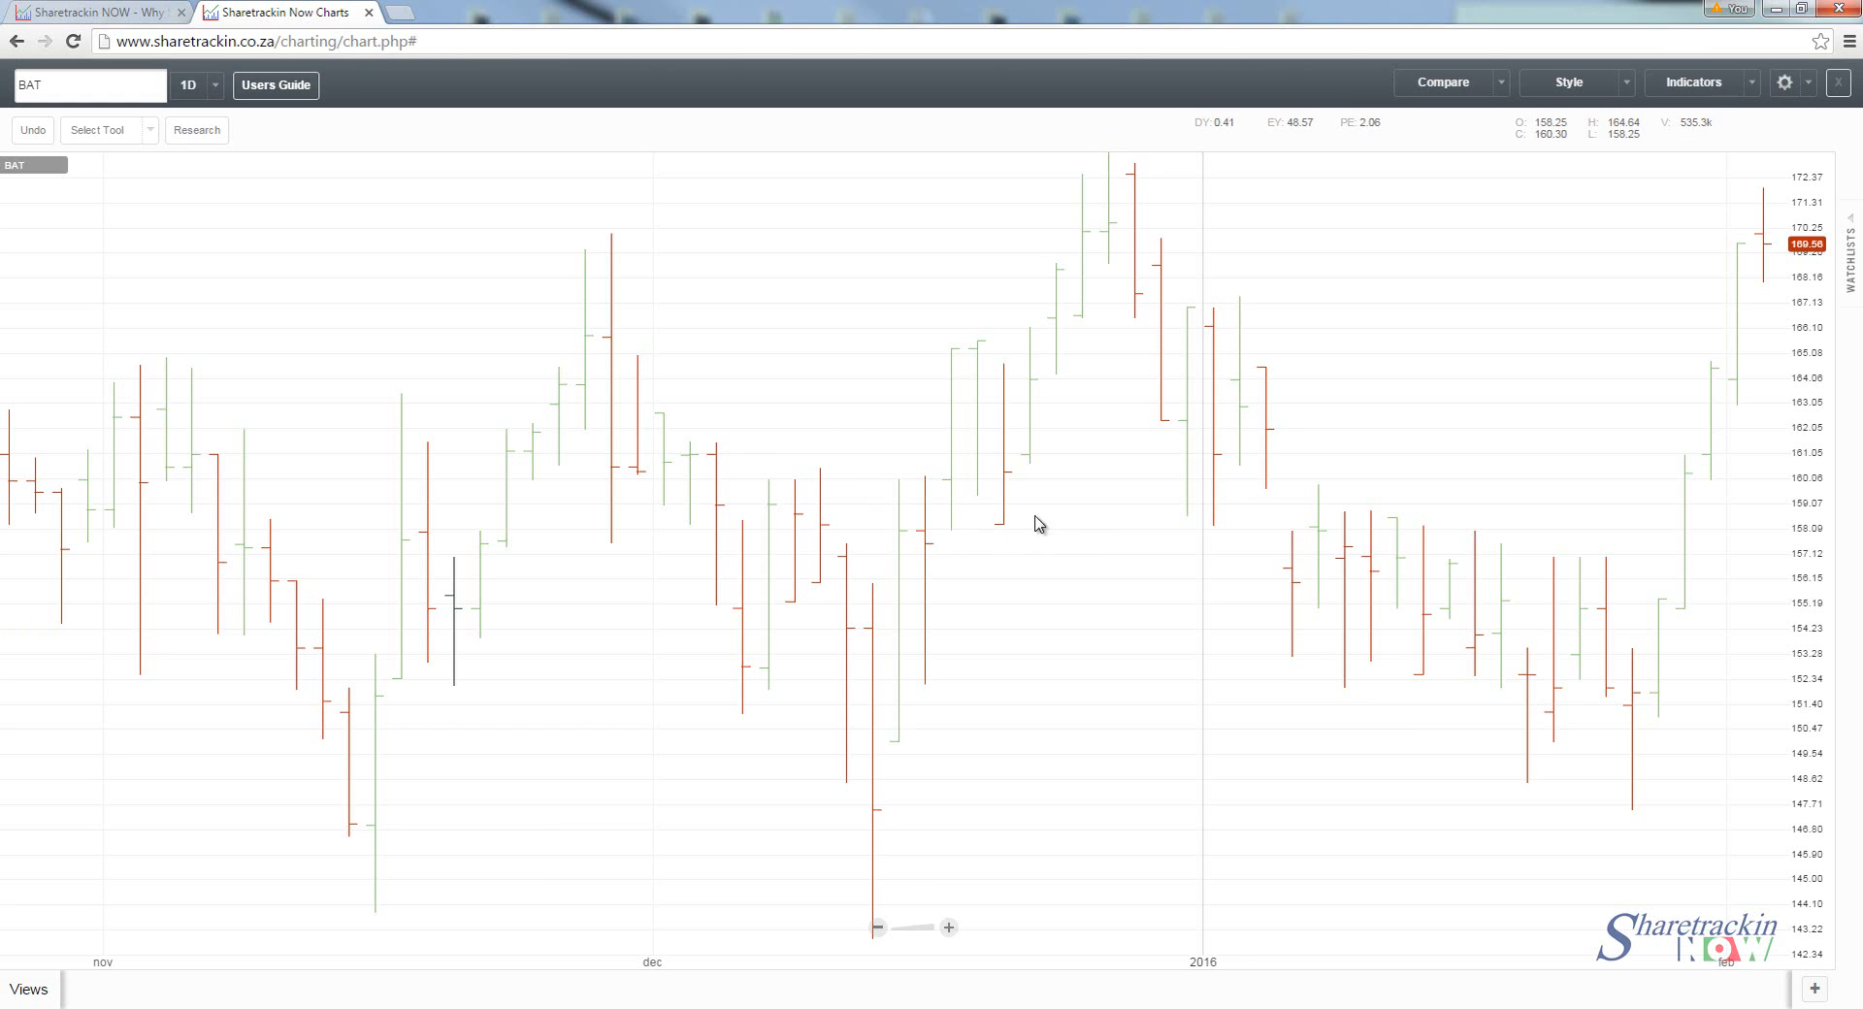
mouse_move(1025, 483)
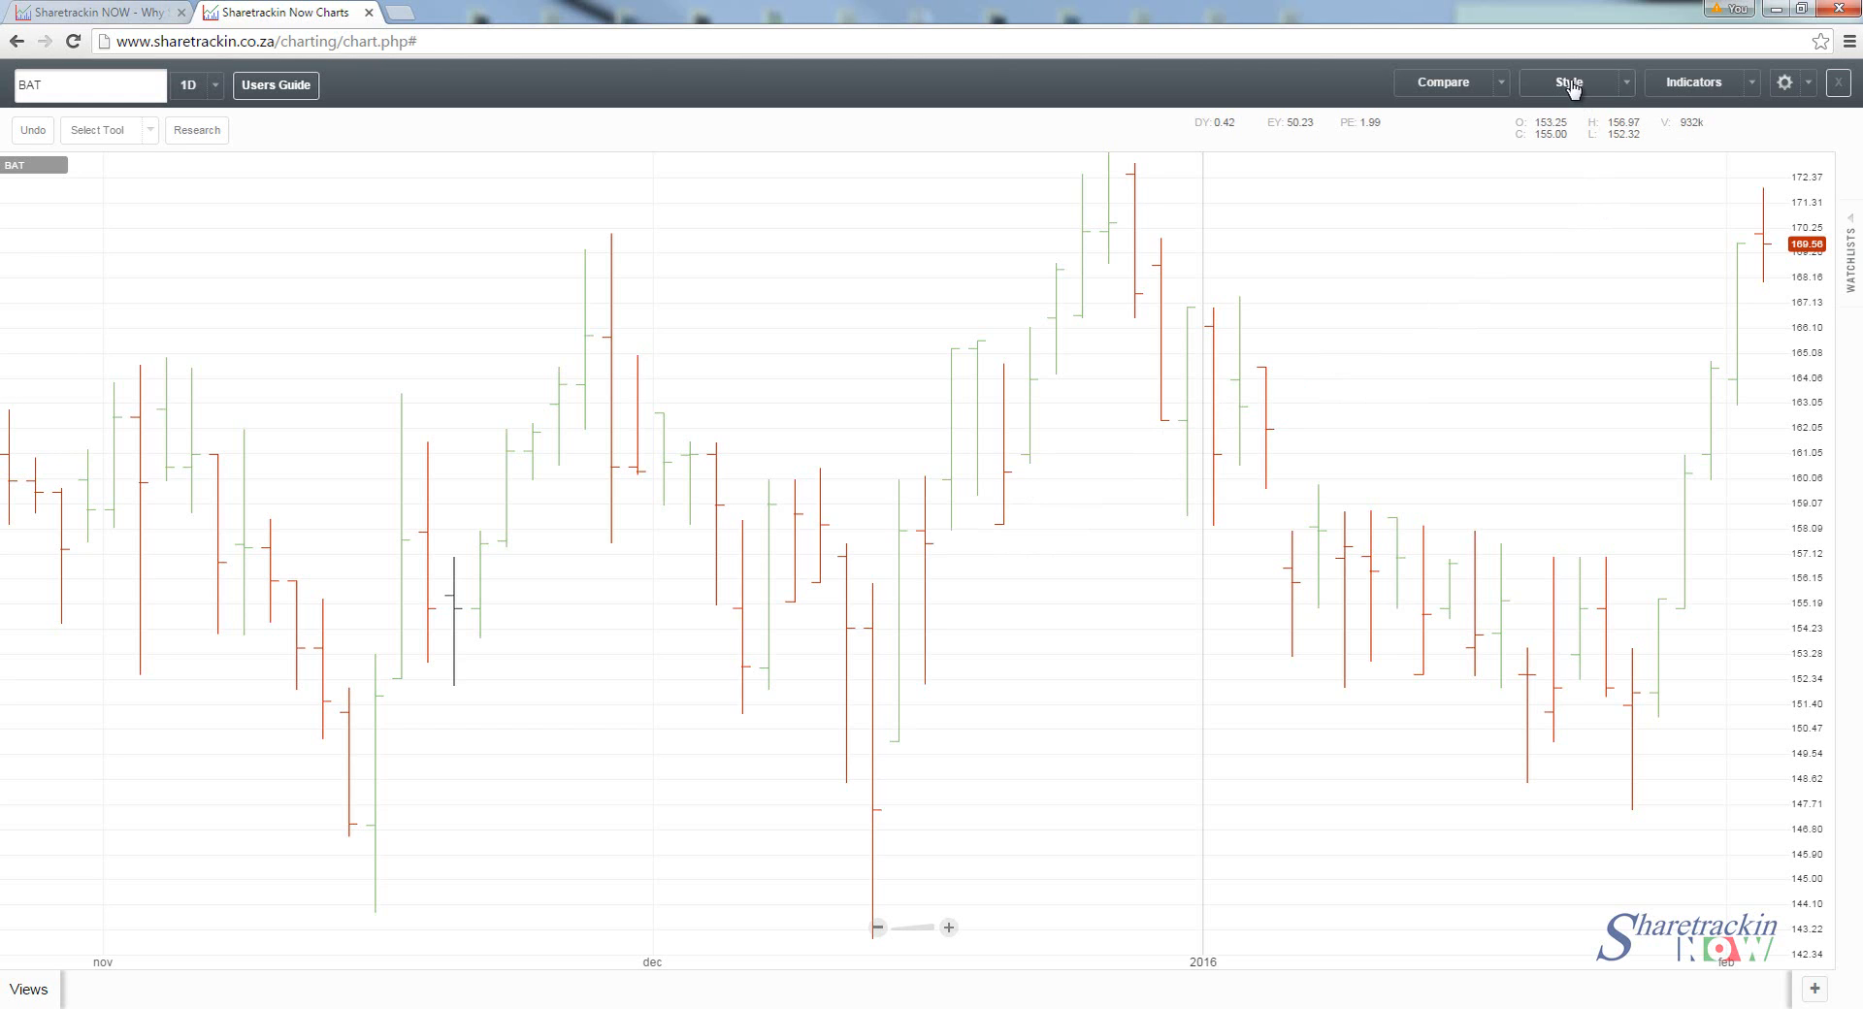
Step: Change the BAT chart style from bars to Line
click(1569, 81)
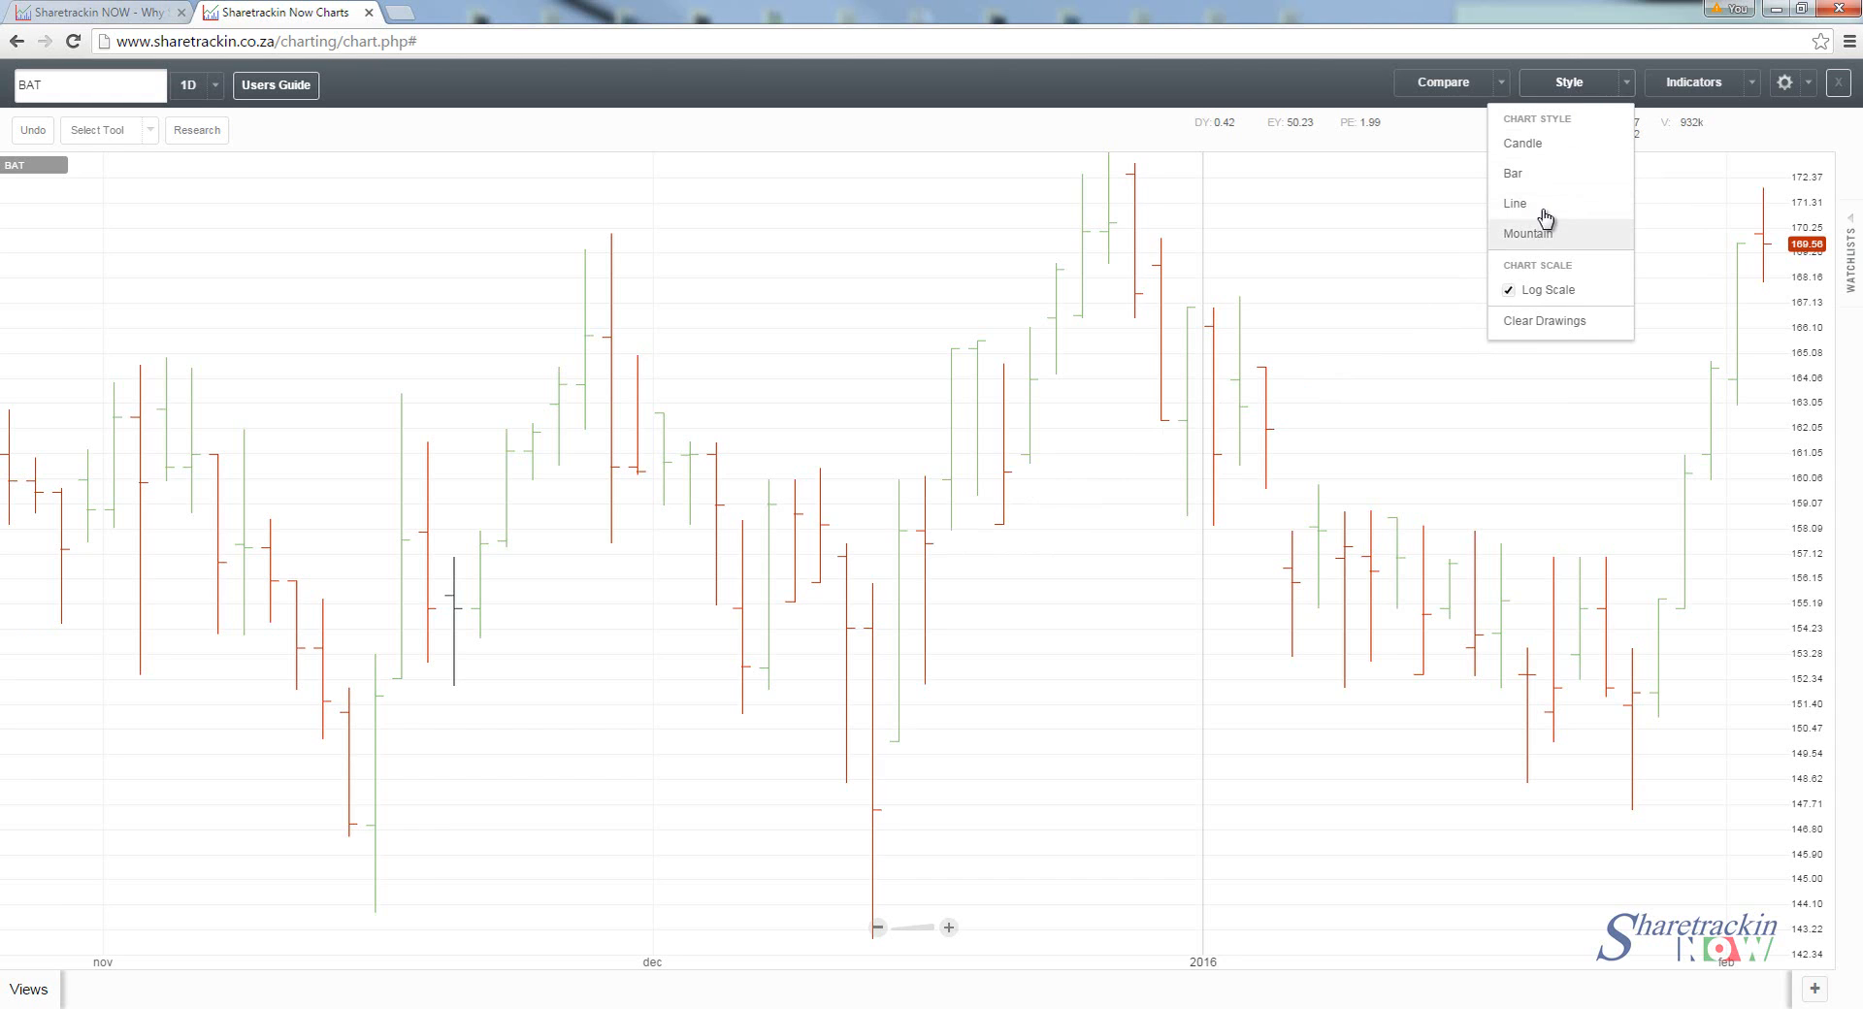
mouse_move(1515, 204)
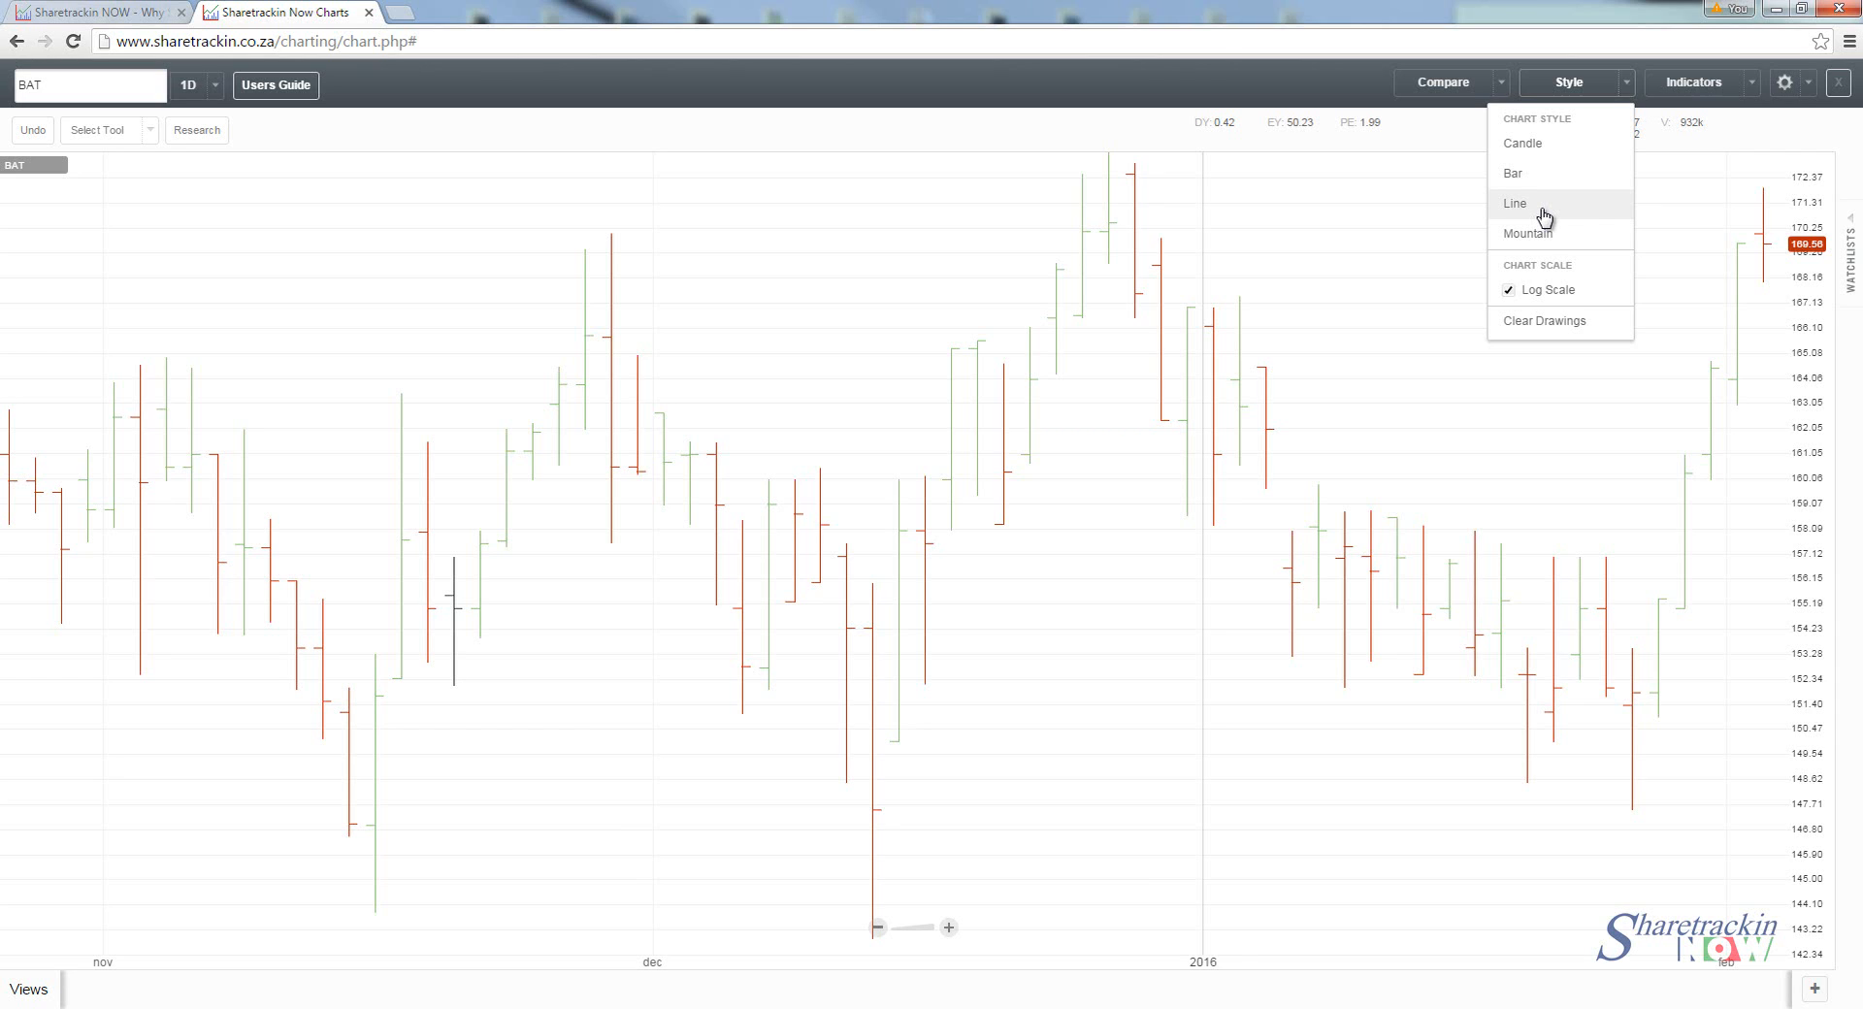
click(1516, 202)
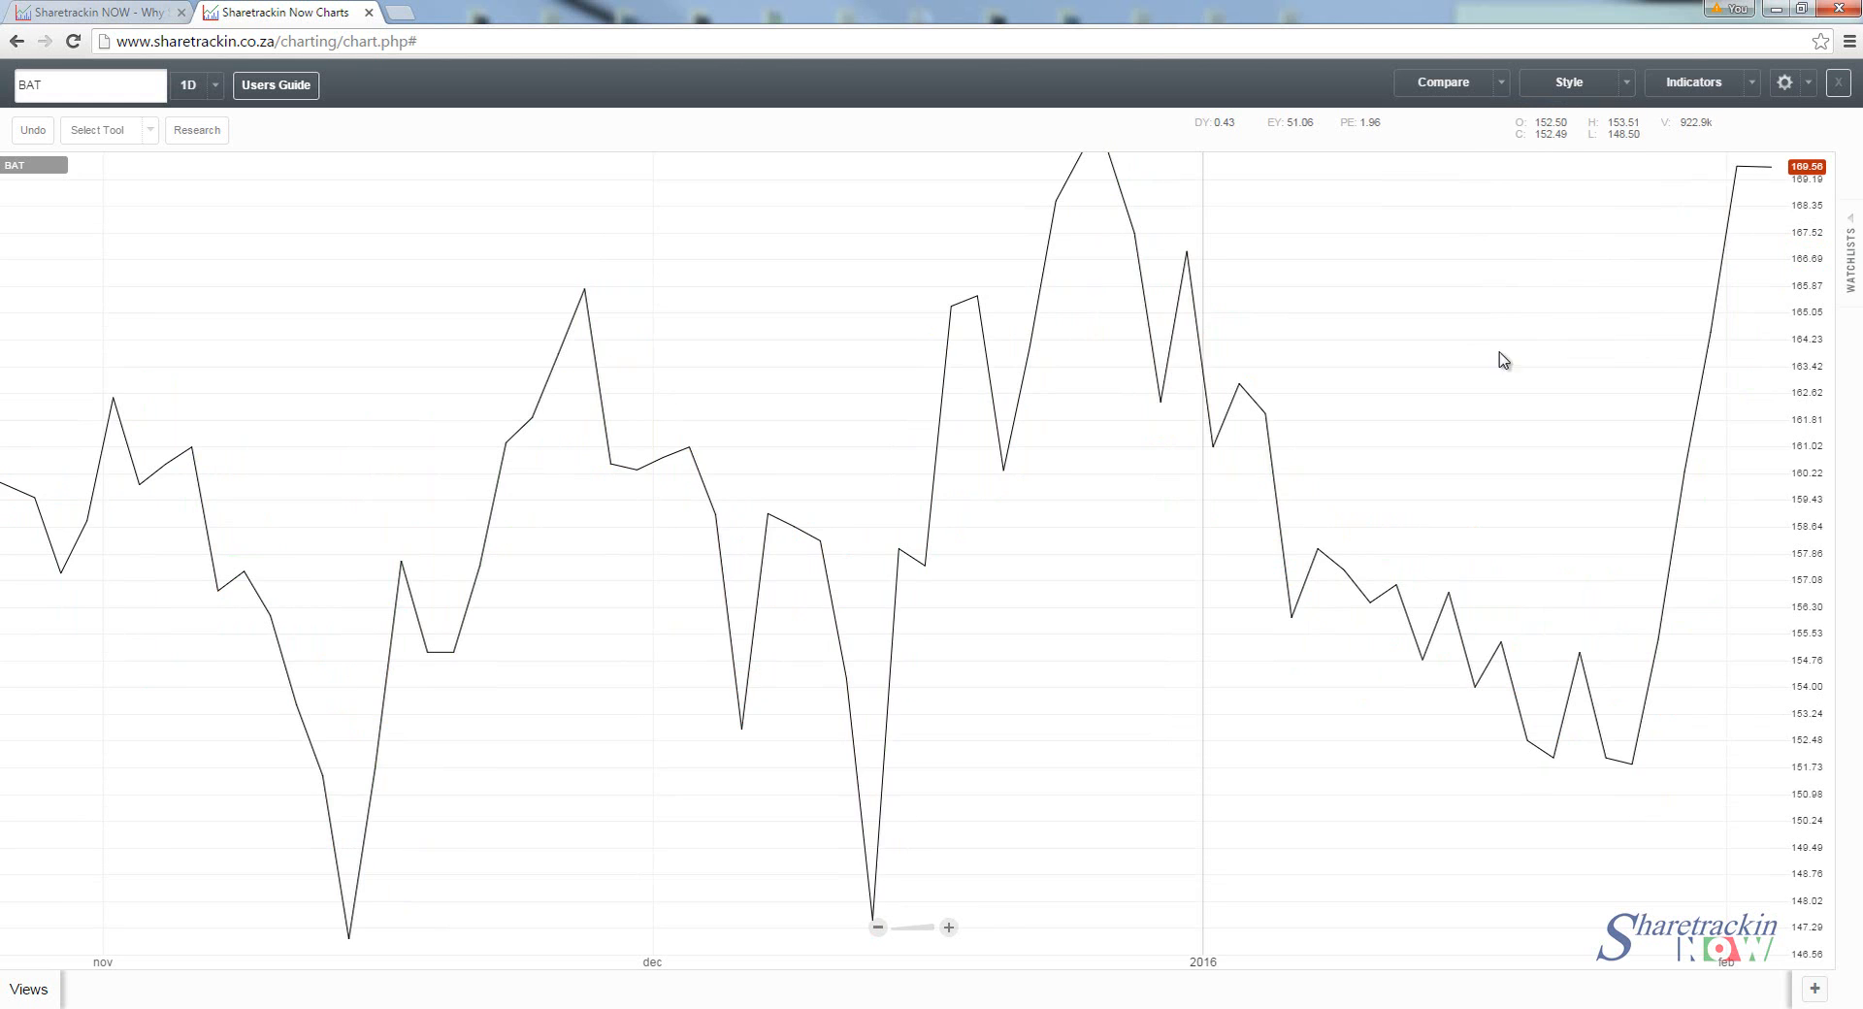
Step: Zoom out twice so the BAT line chart spans April 2015 into February 2016
click(877, 928)
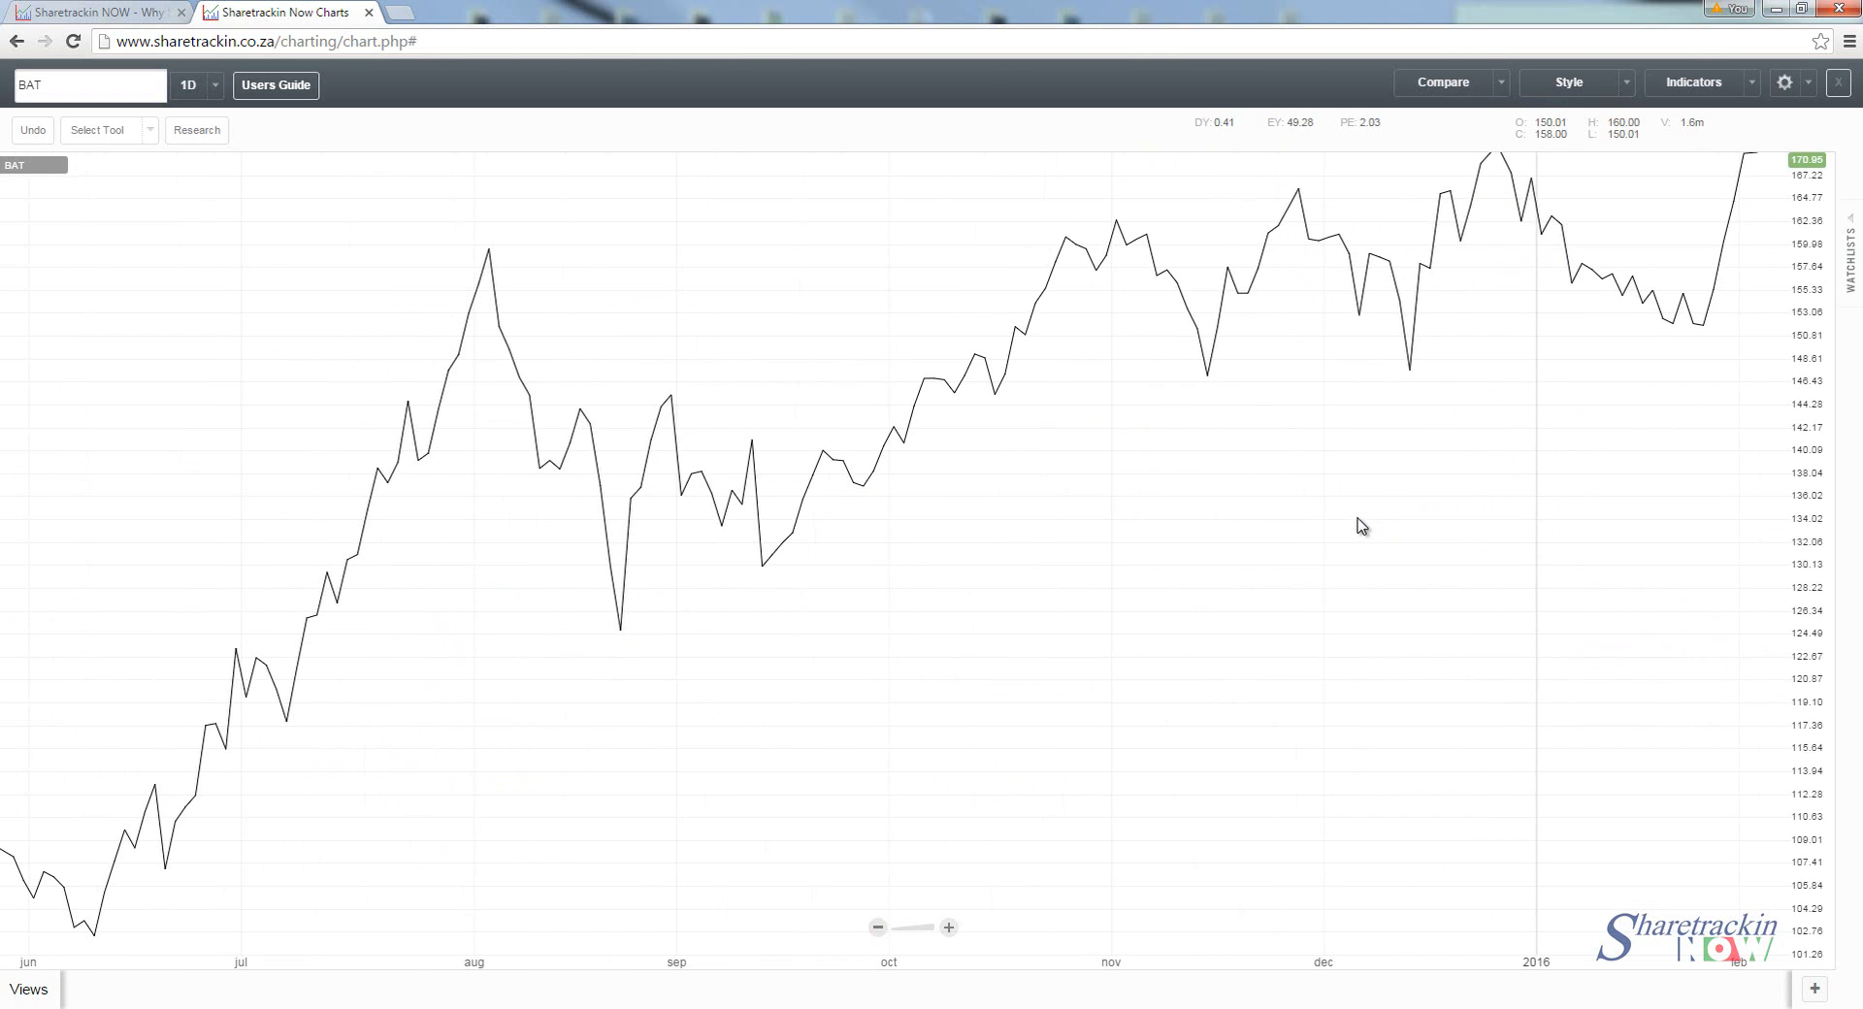
click(877, 928)
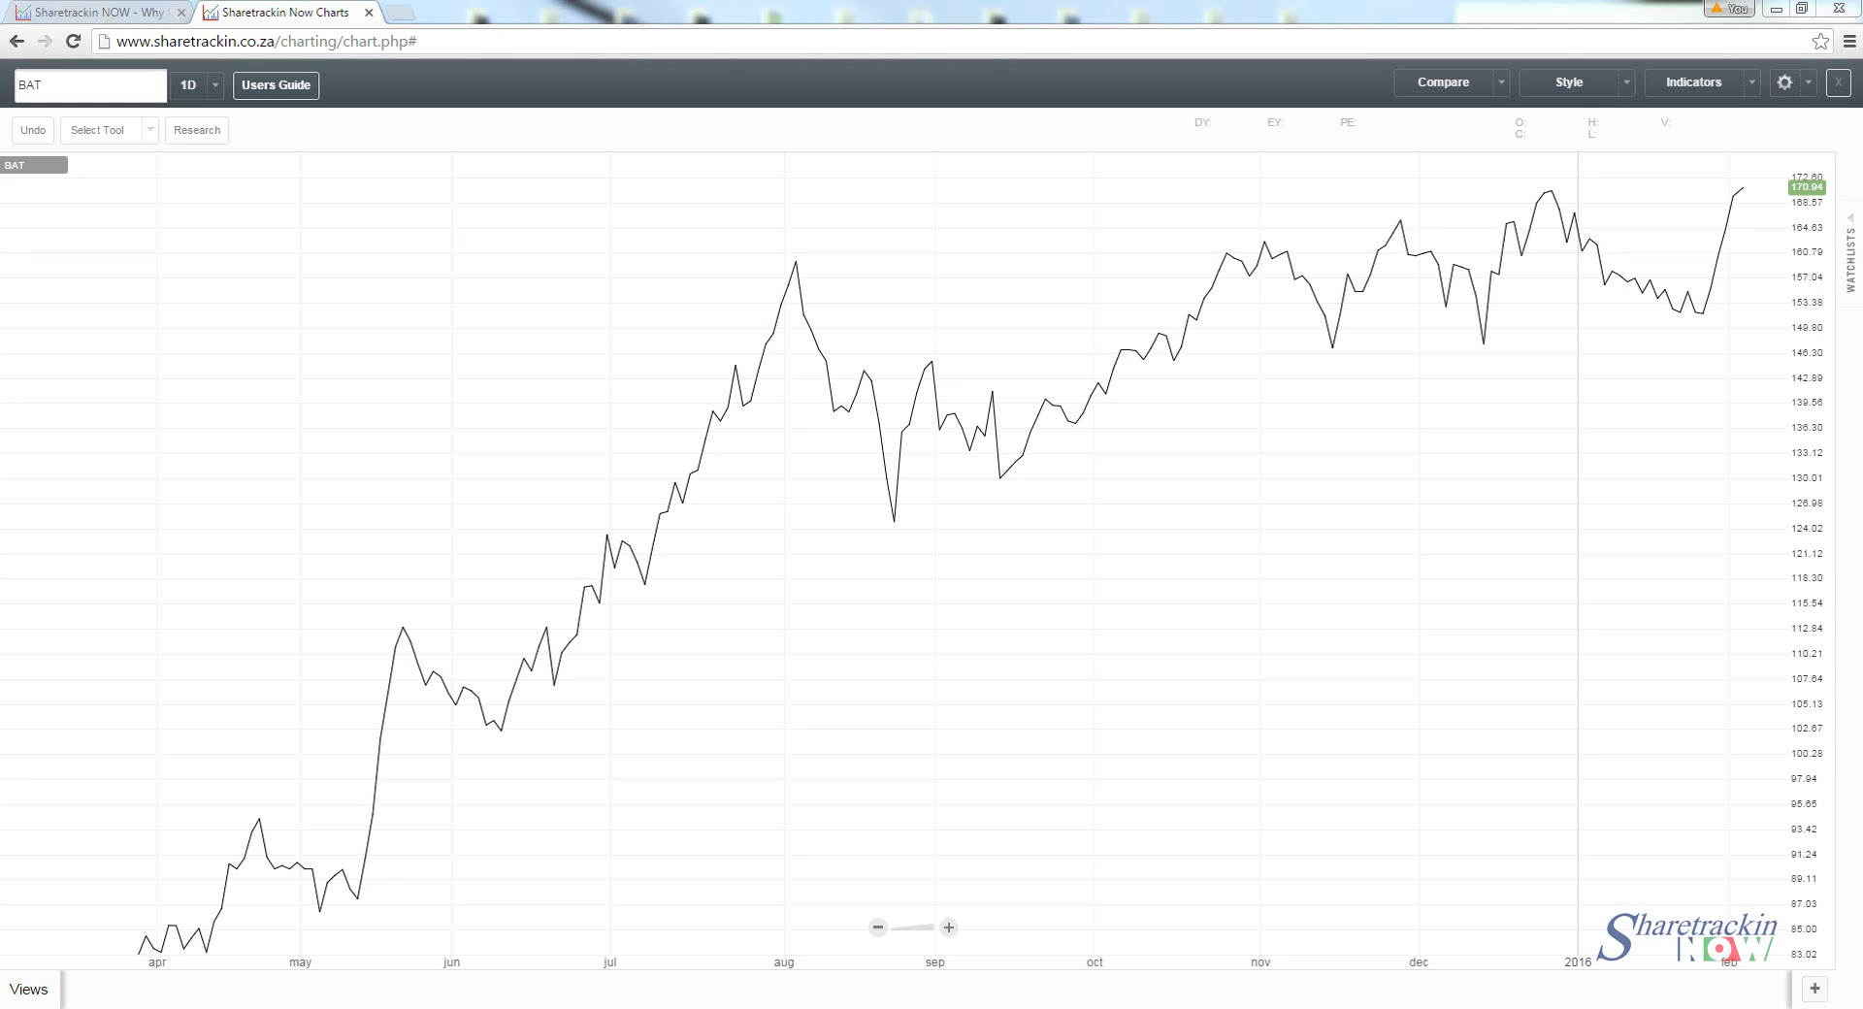
mouse_move(1235, 559)
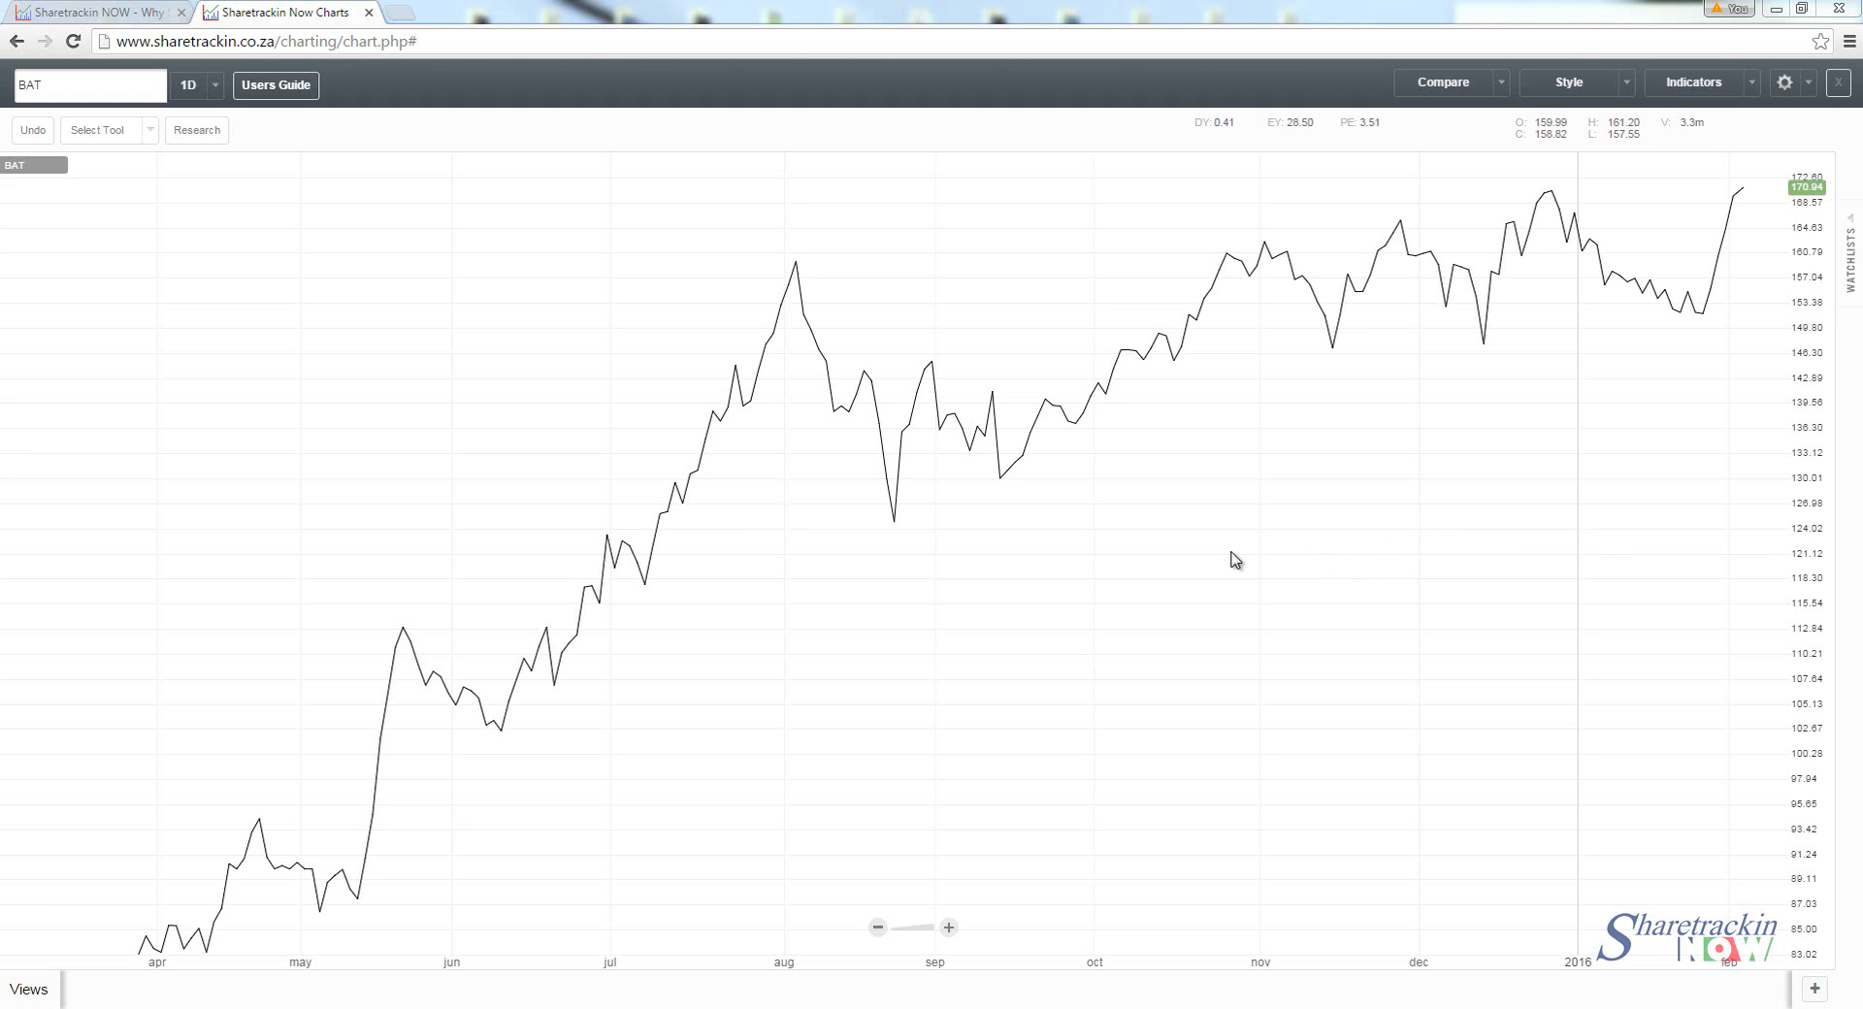
Step: Change the BAT chart style to a teal-filled Mountain chart
click(1569, 82)
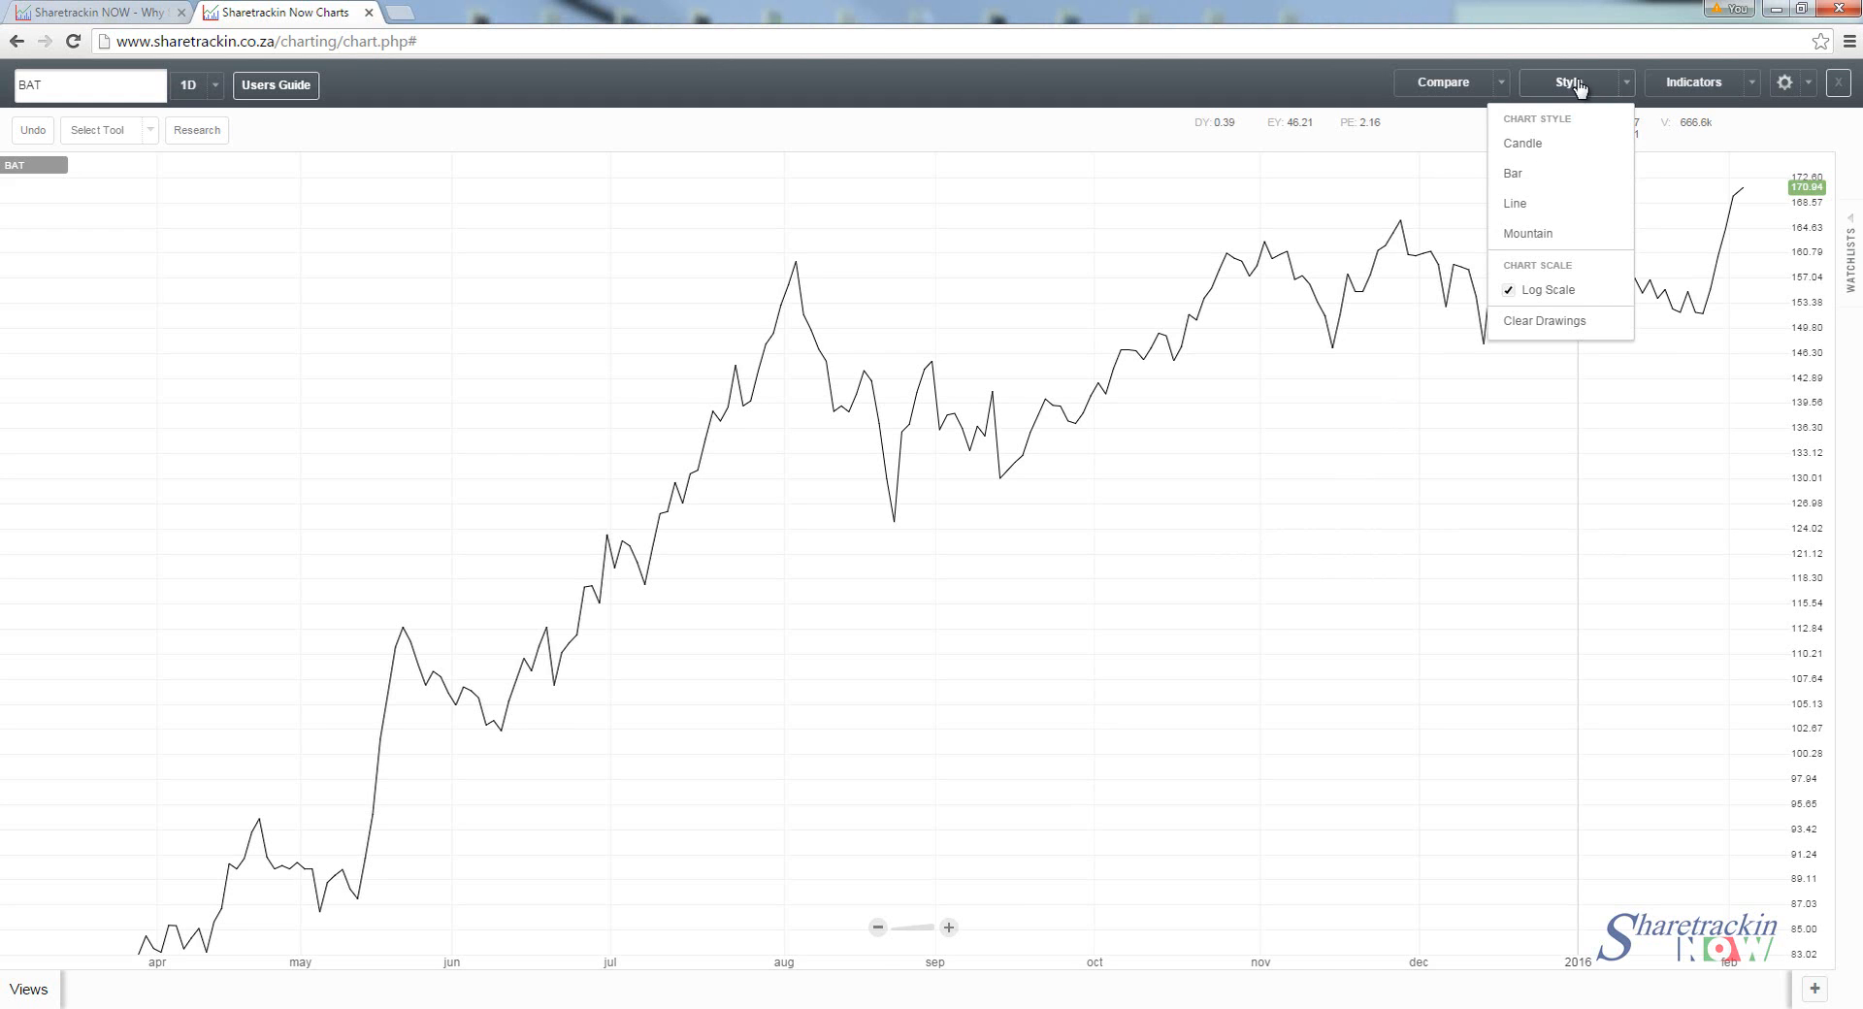
mouse_move(1553, 223)
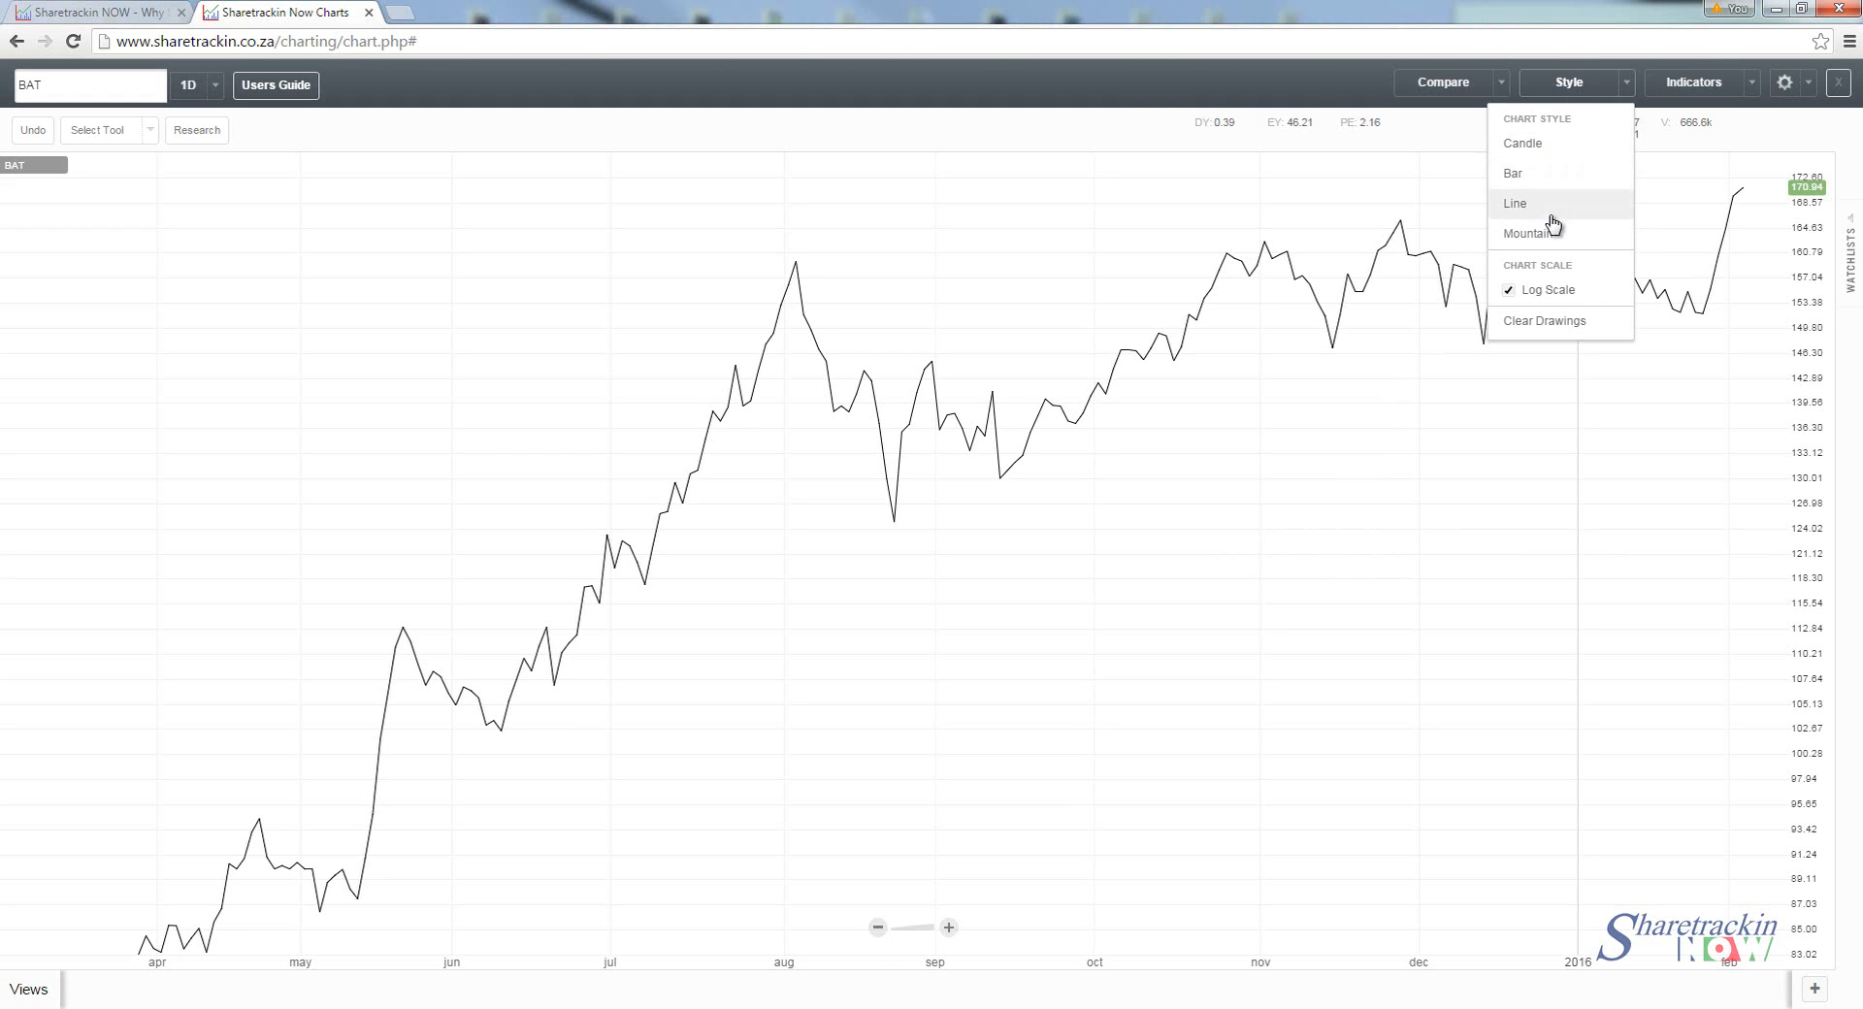
click(1527, 233)
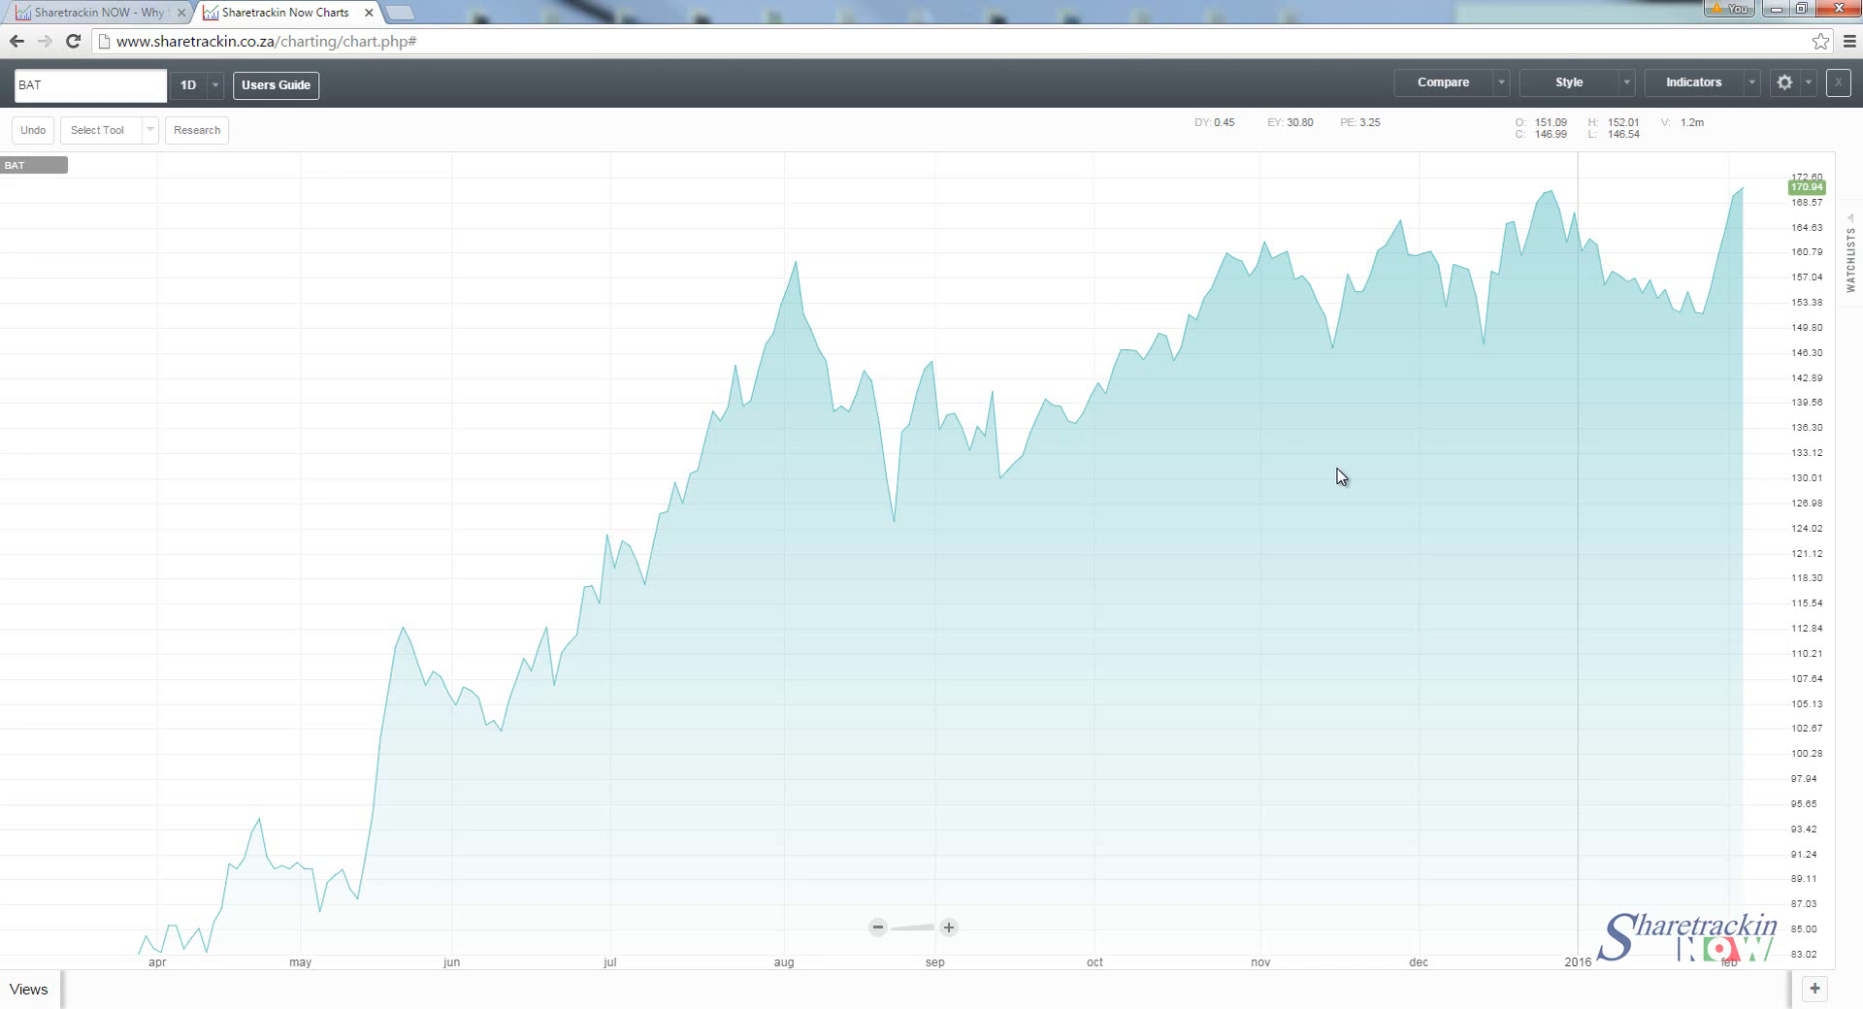
mouse_move(1011, 780)
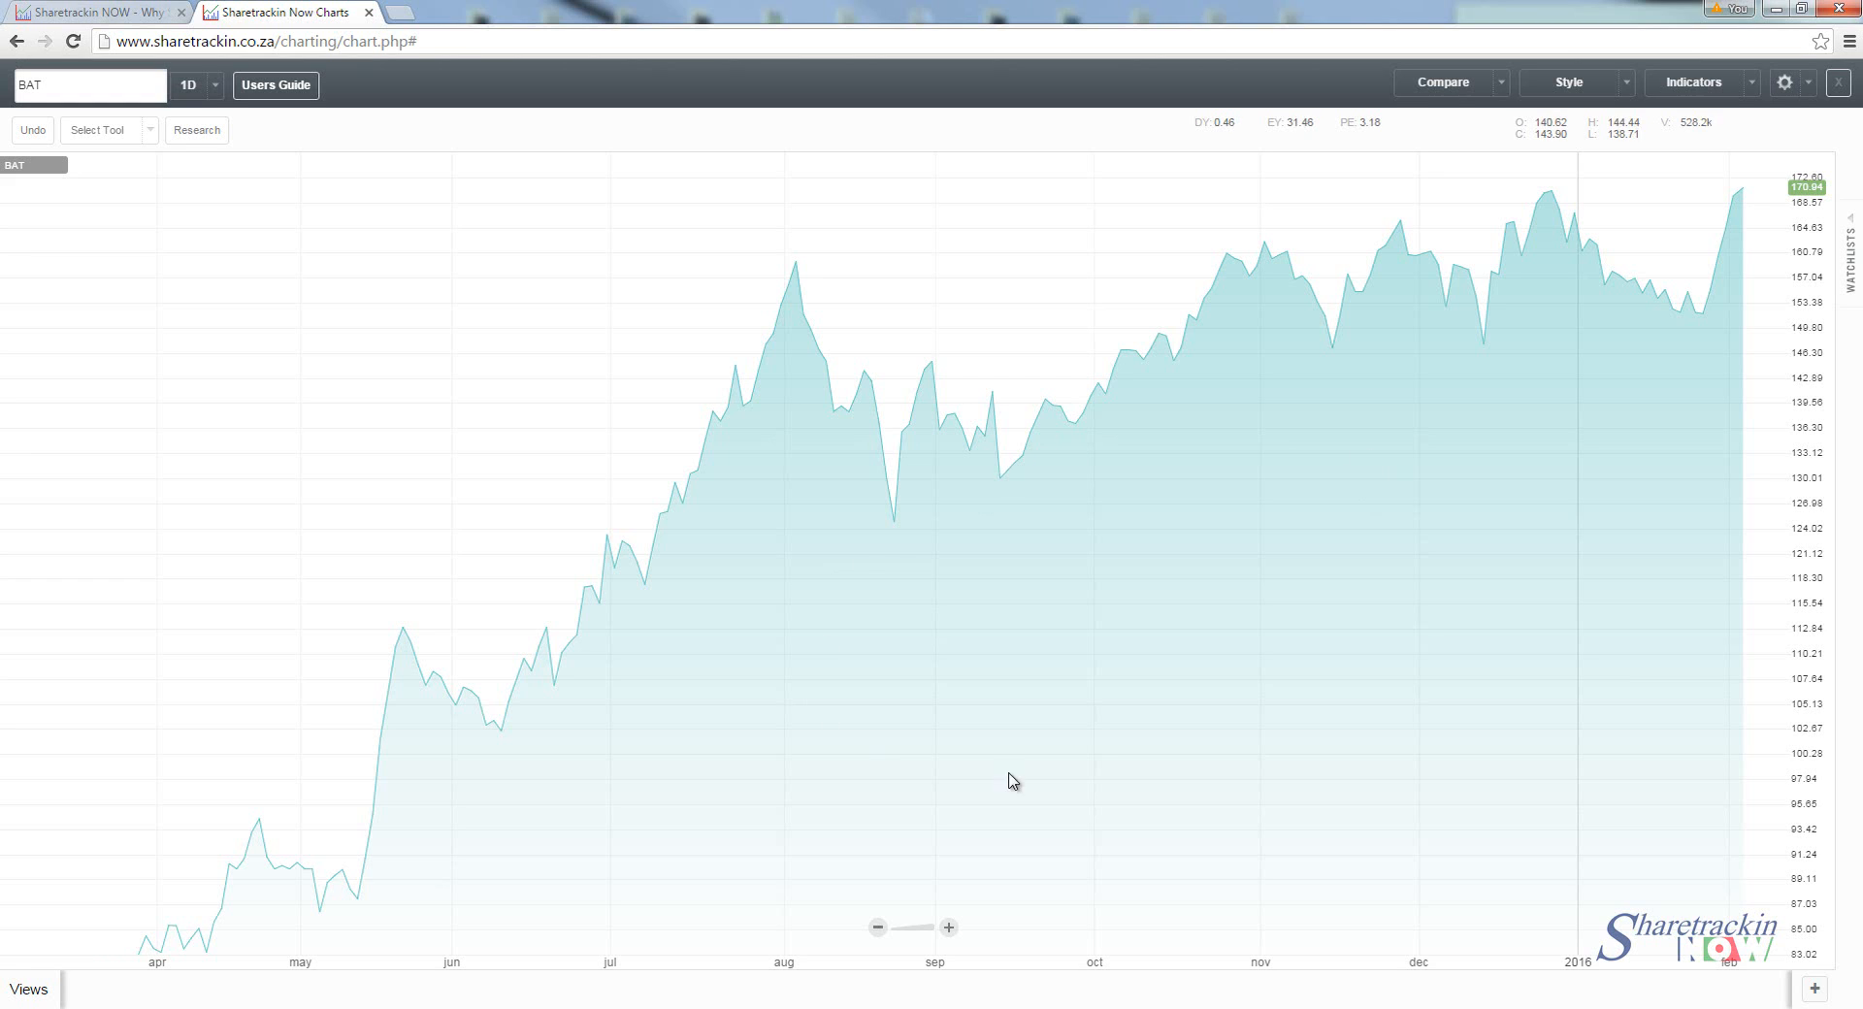
mouse_move(1409, 607)
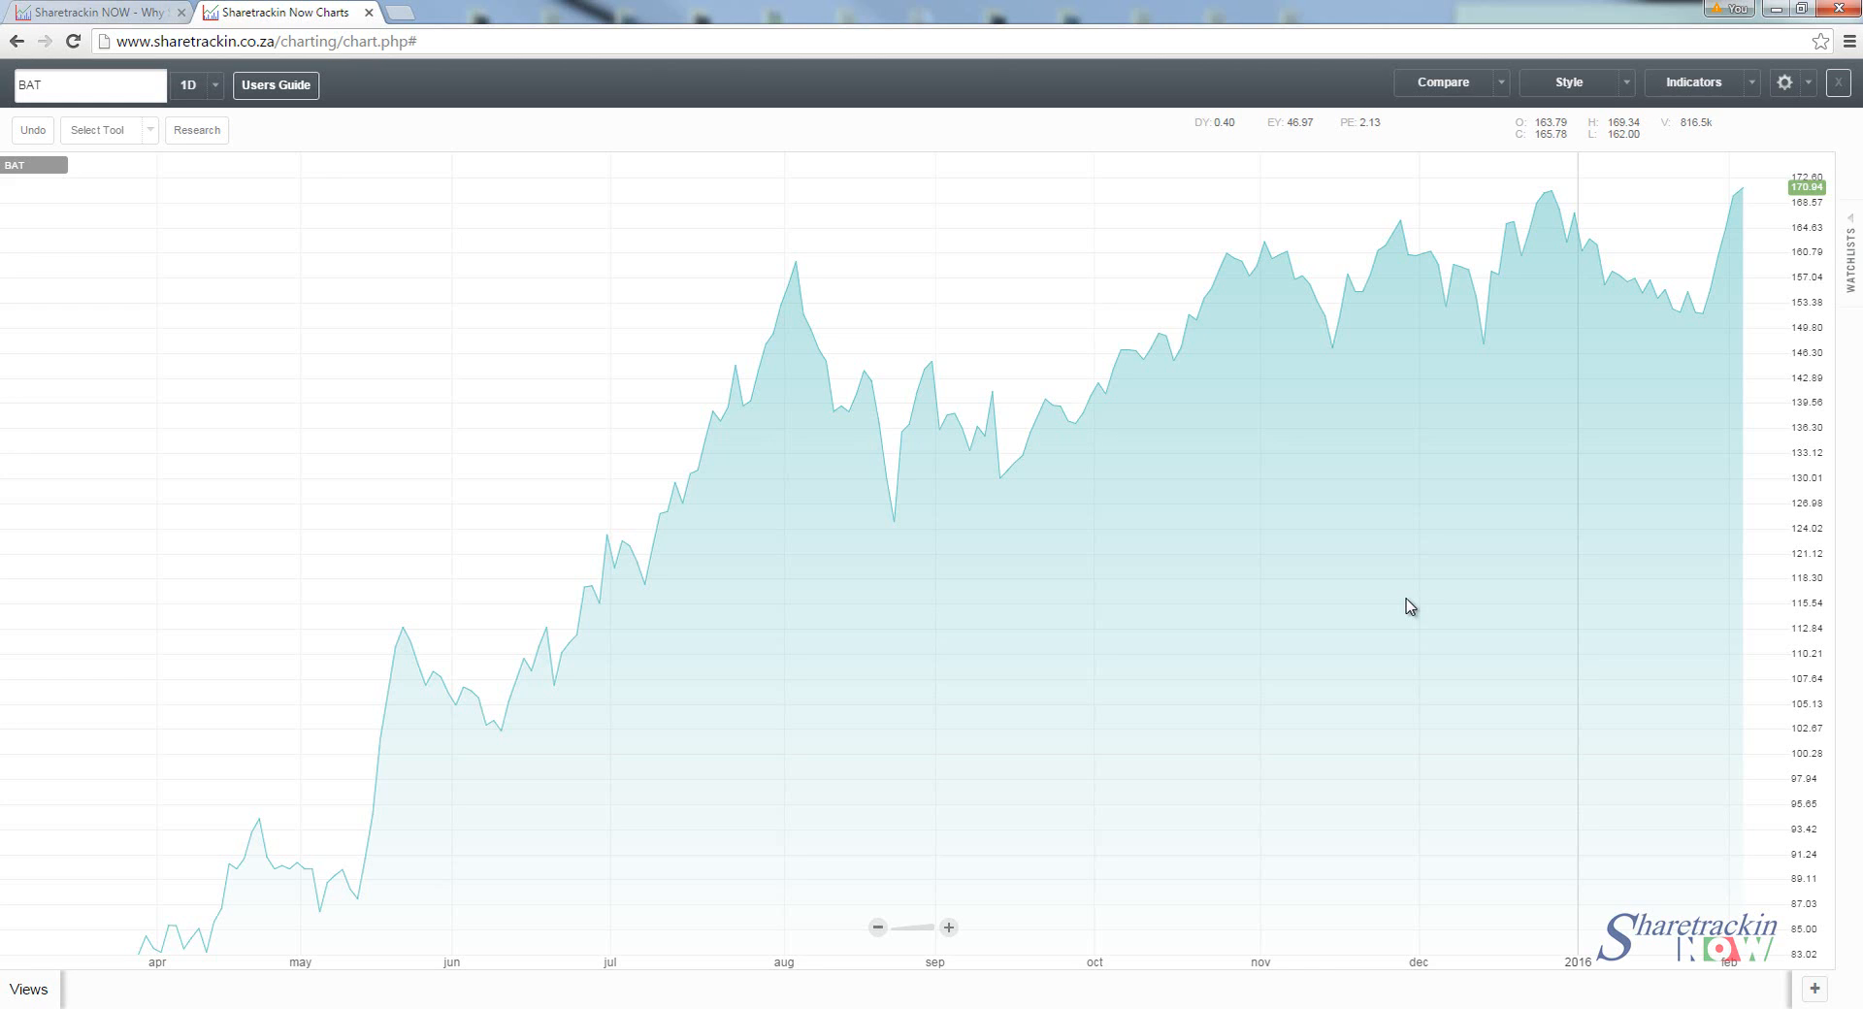
mouse_move(905, 642)
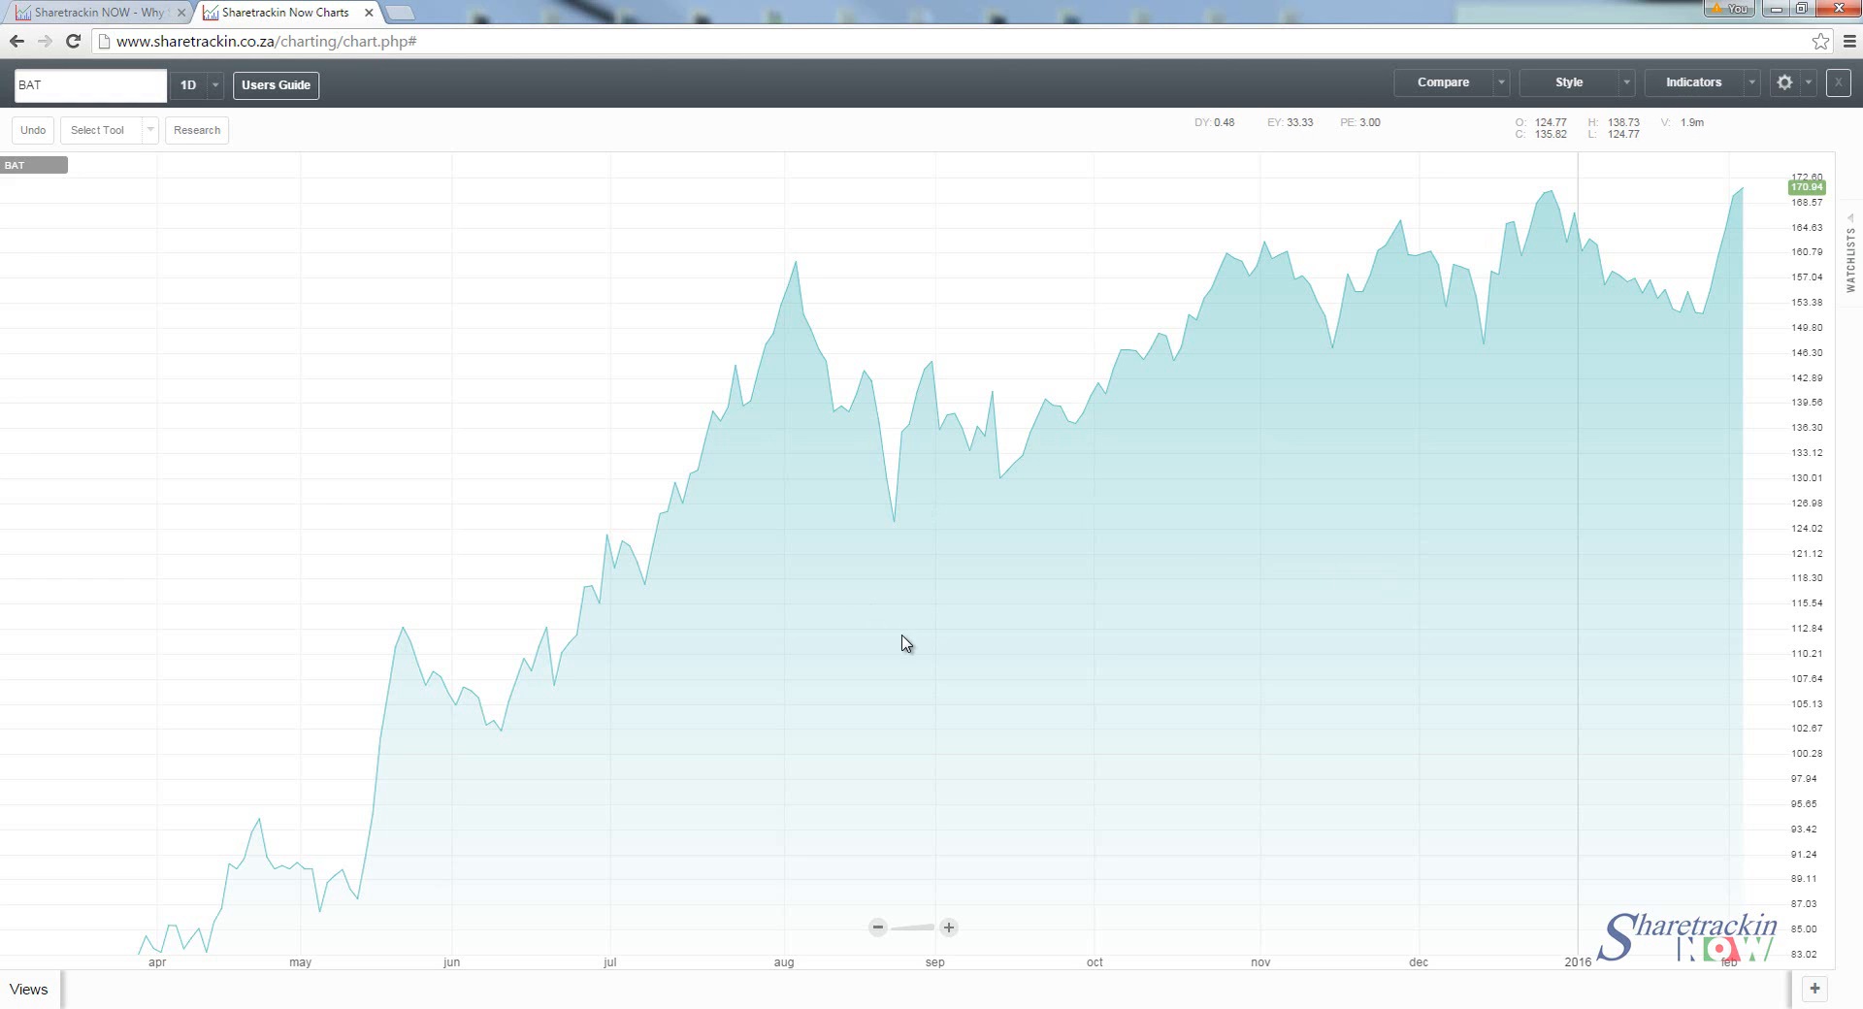